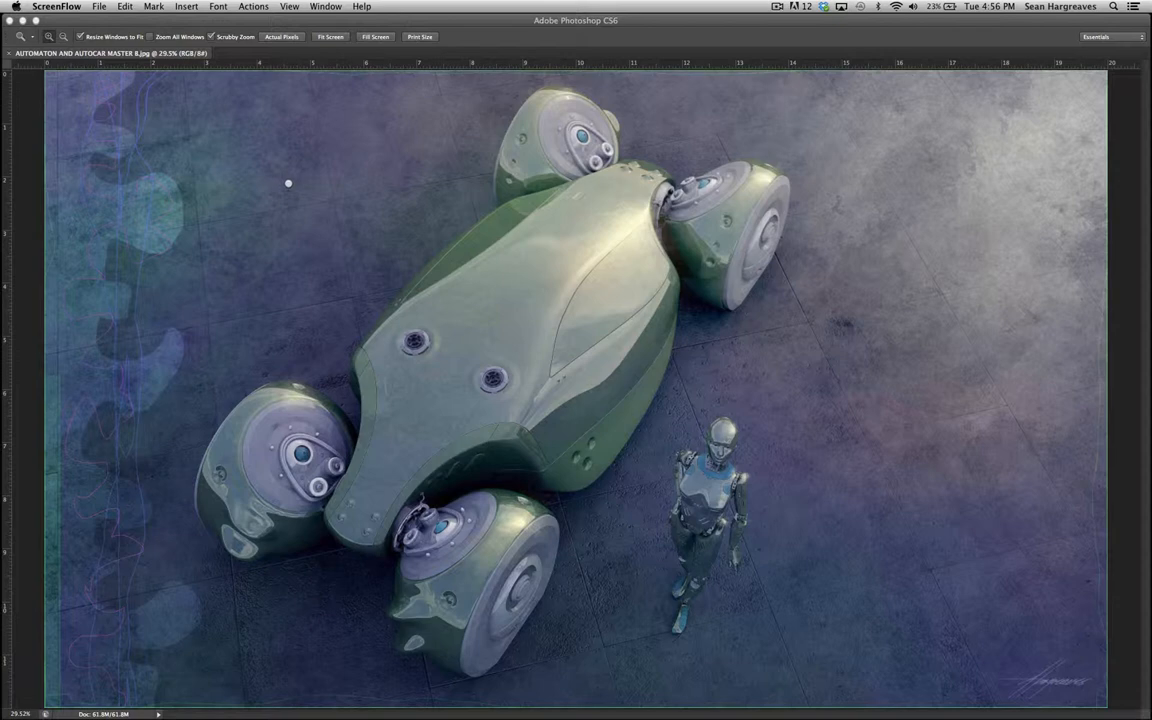
{"action": "mouse_move", "coordinate": [292, 182]}
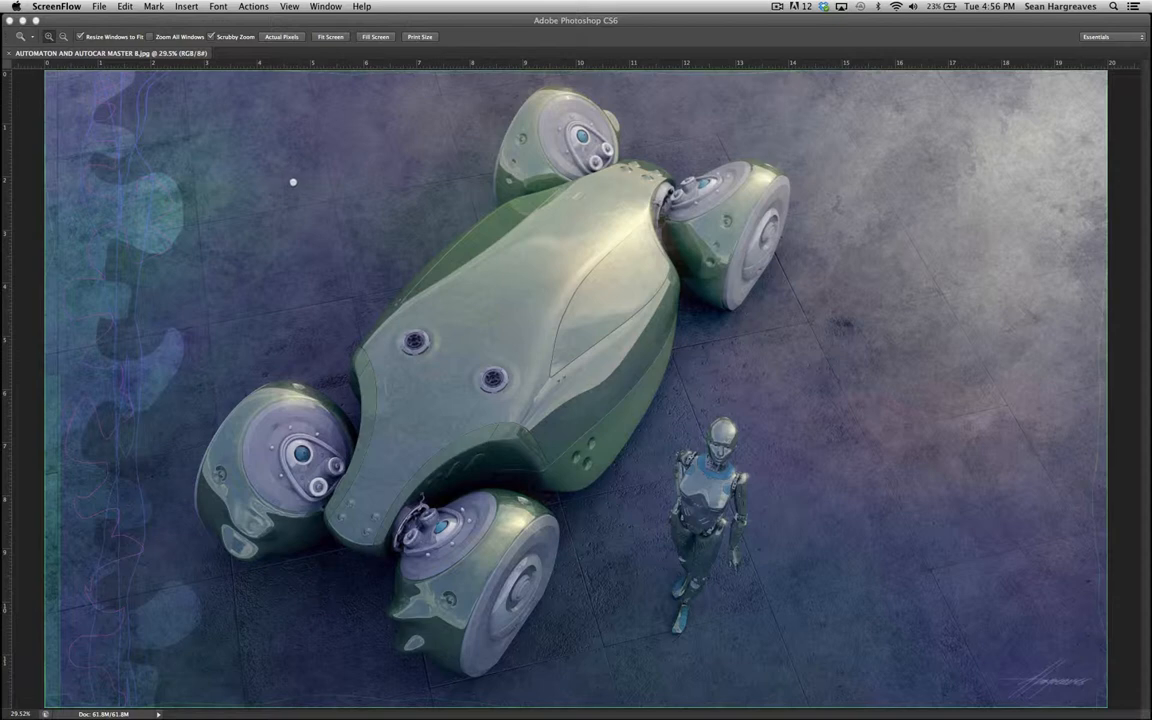
{"action": "mouse_move", "coordinate": [300, 184]}
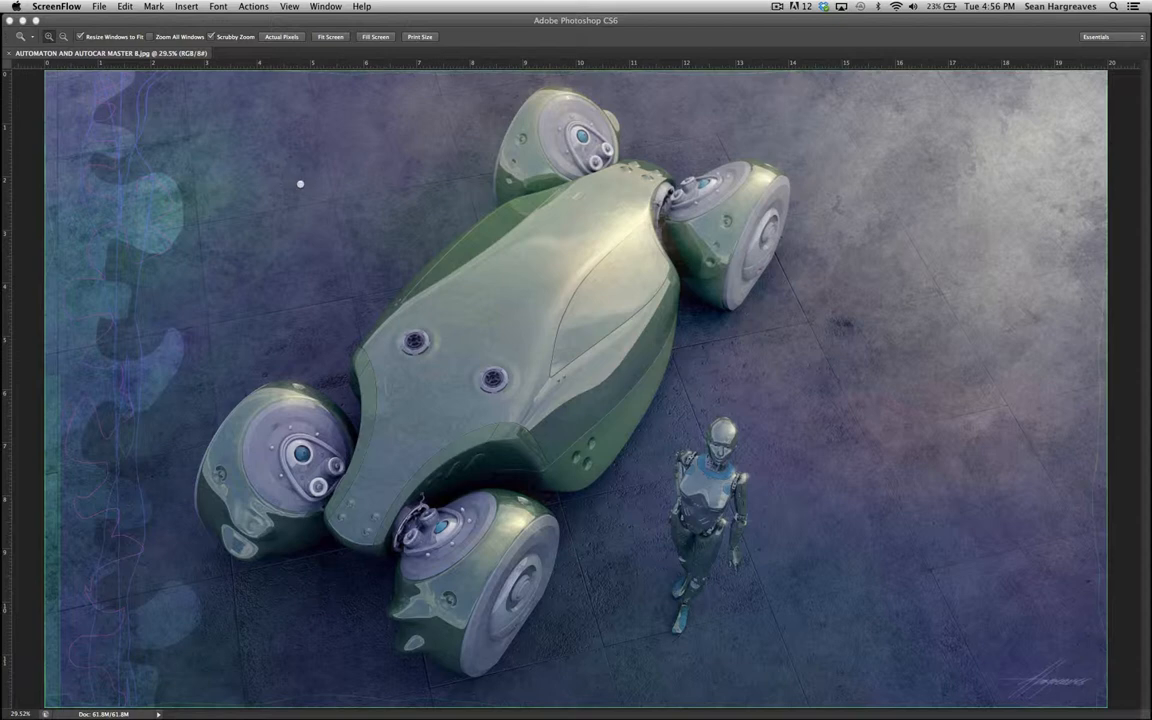
{"action": "mouse_move", "coordinate": [300, 190]}
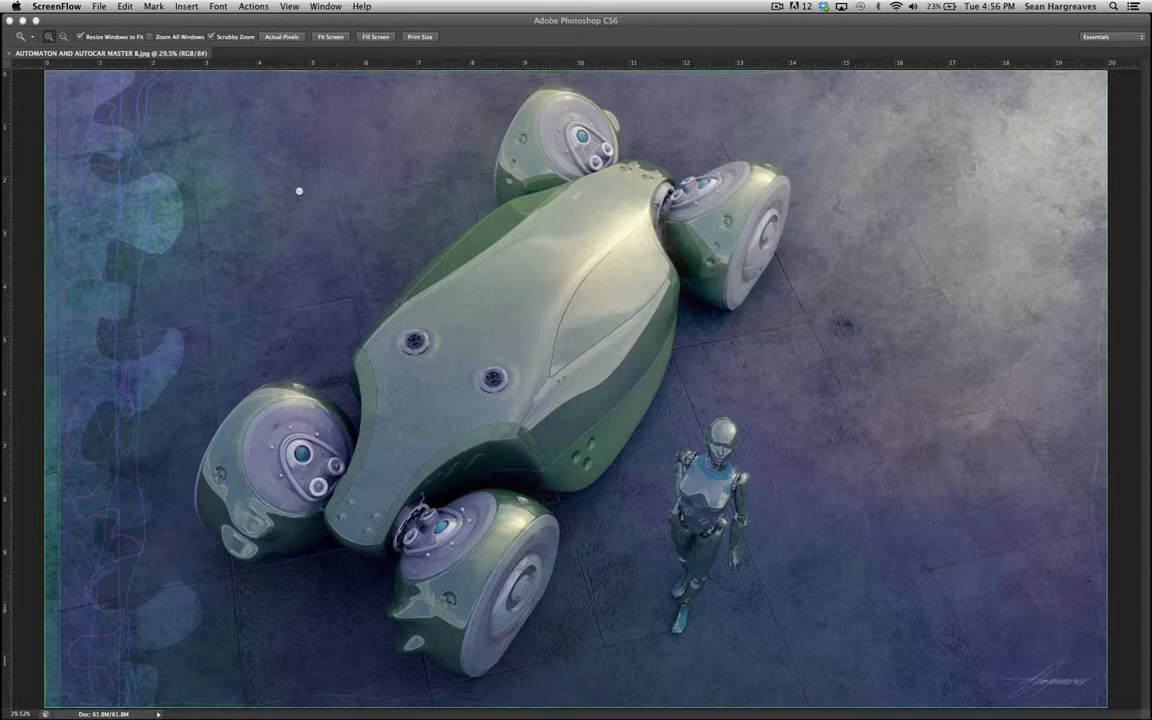
{"action": "mouse_move", "coordinate": [300, 190]}
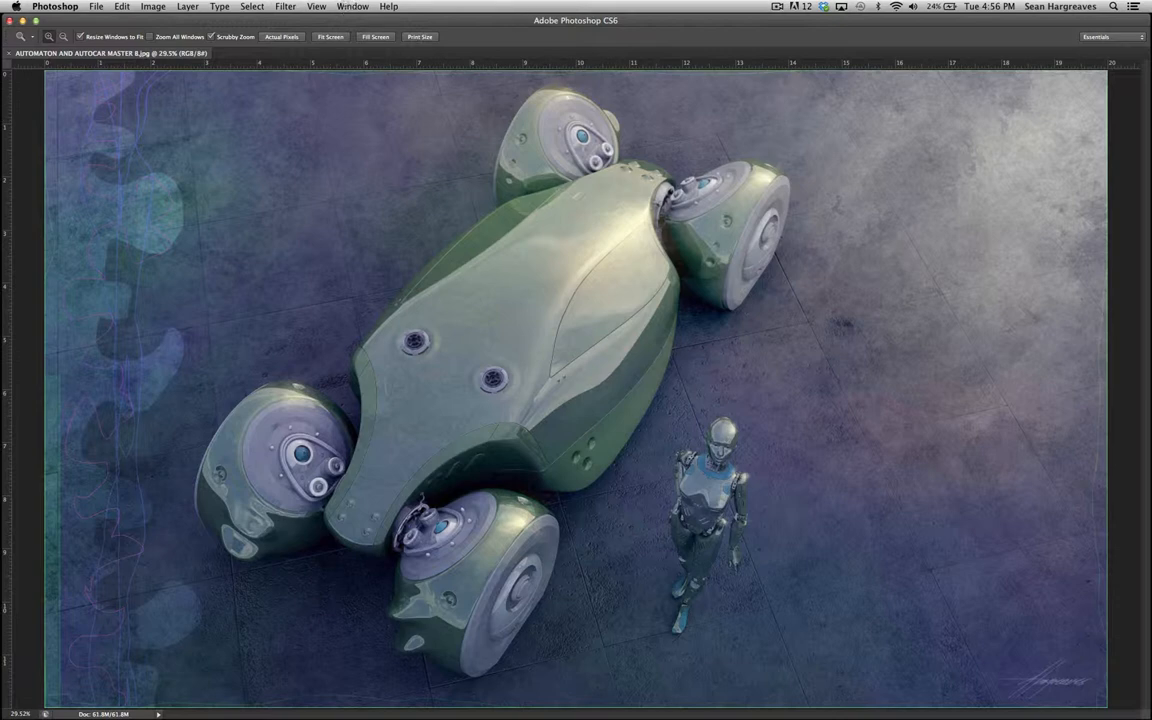
- Show the Layers panel and the Tools panel via the Window menu
{"action": "left_click", "coordinate": [352, 6]}
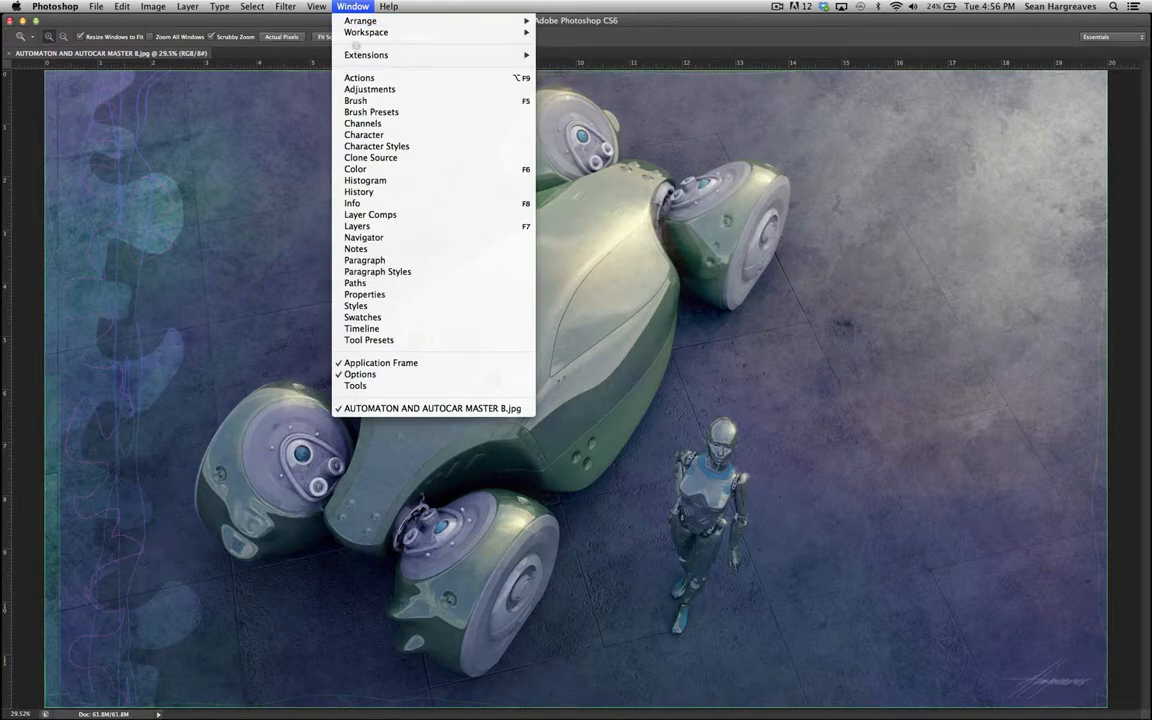
{"action": "mouse_move", "coordinate": [356, 224]}
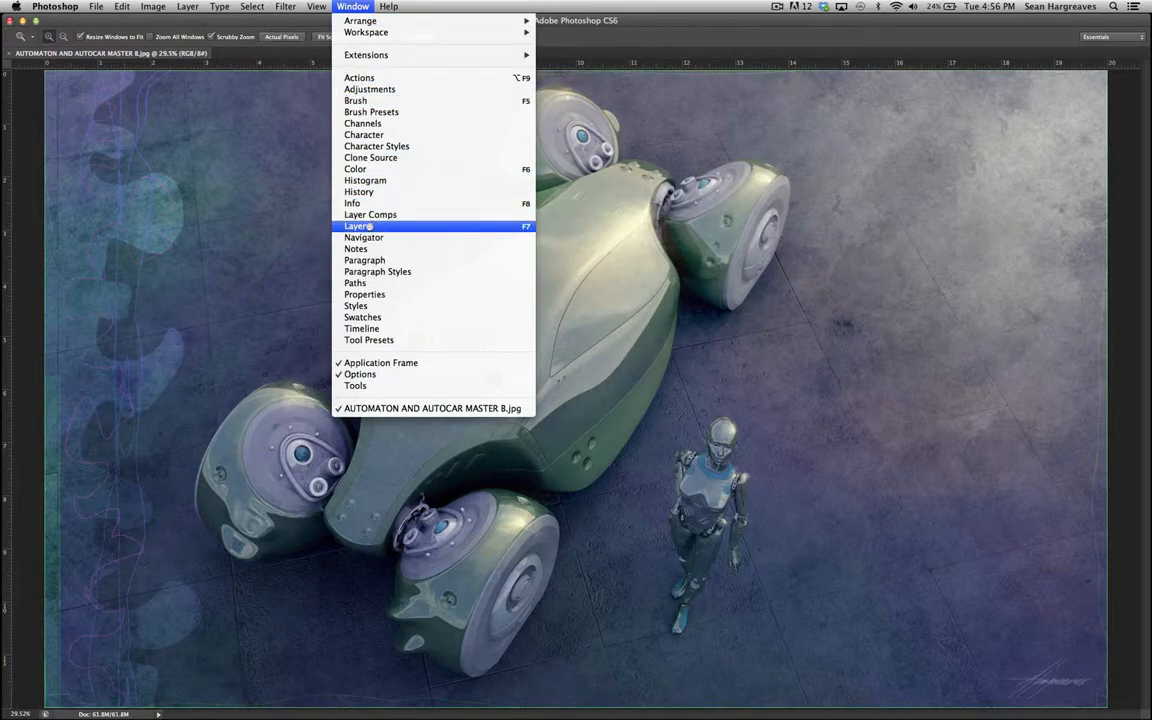
{"action": "left_click", "coordinate": [356, 224]}
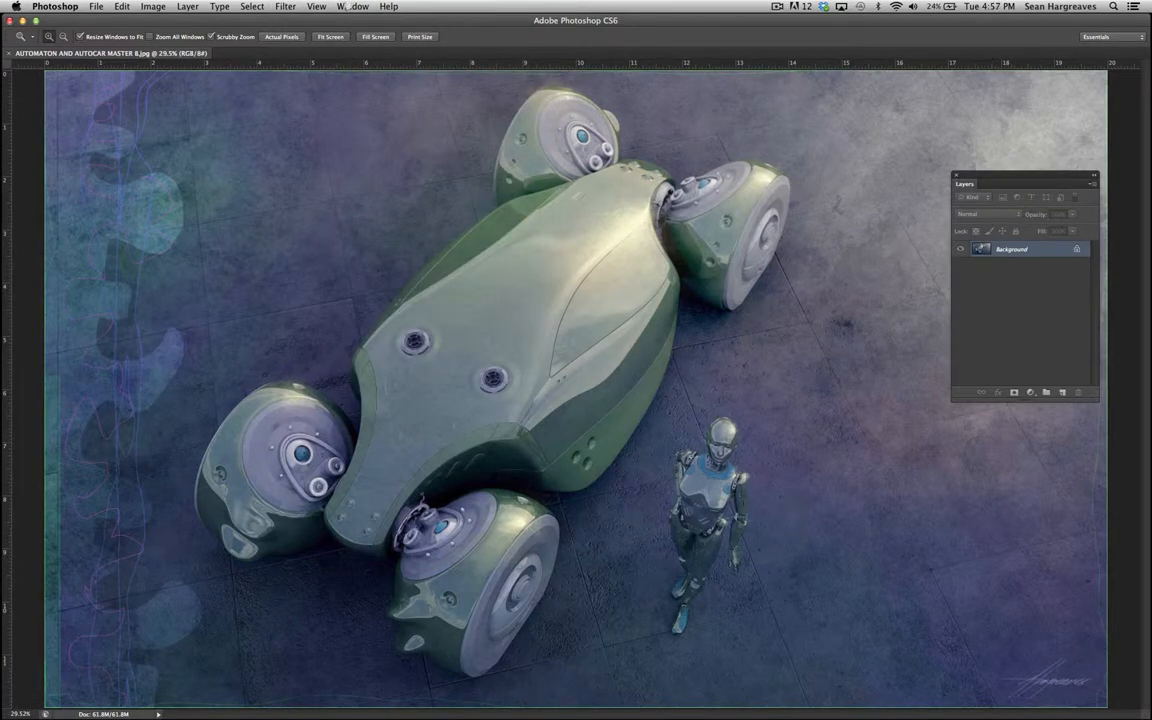
{"action": "left_click", "coordinate": [352, 6]}
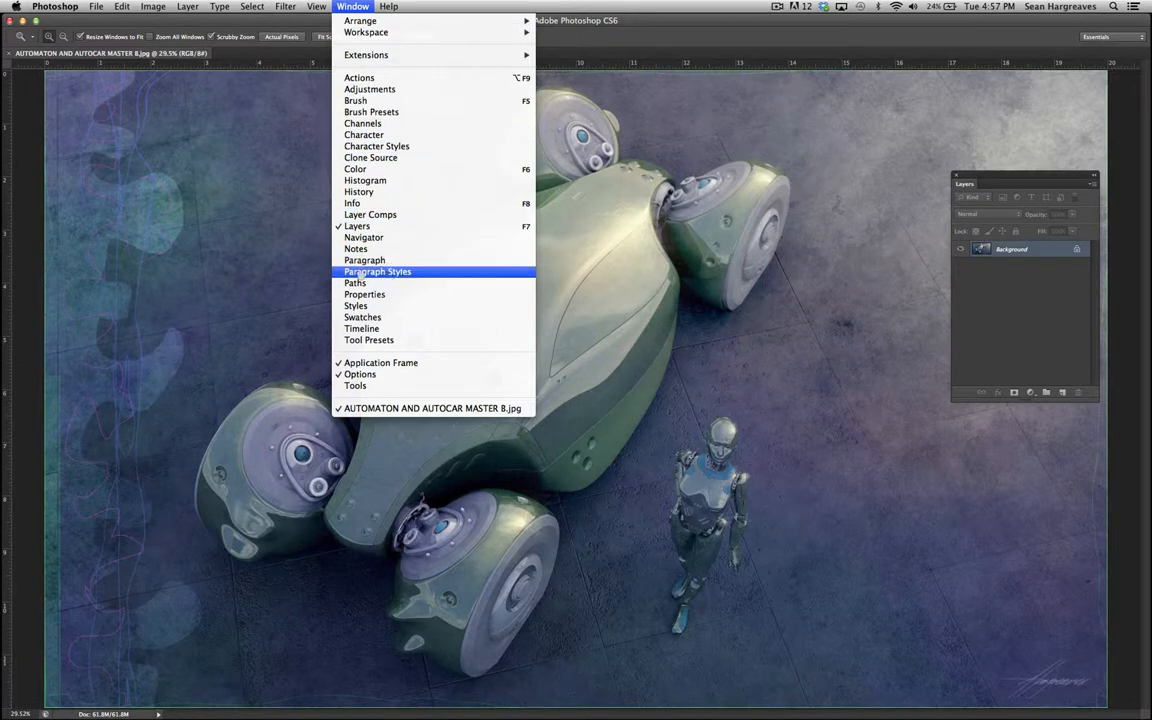
{"action": "mouse_move", "coordinate": [360, 374]}
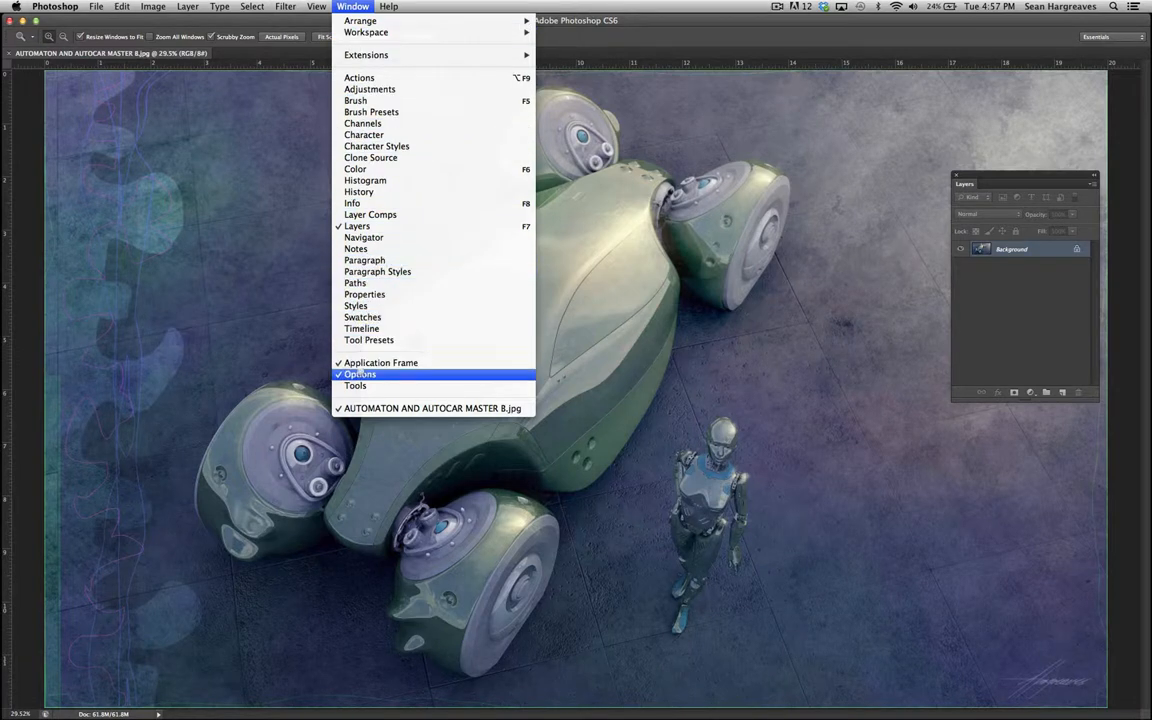
{"action": "mouse_move", "coordinate": [356, 384]}
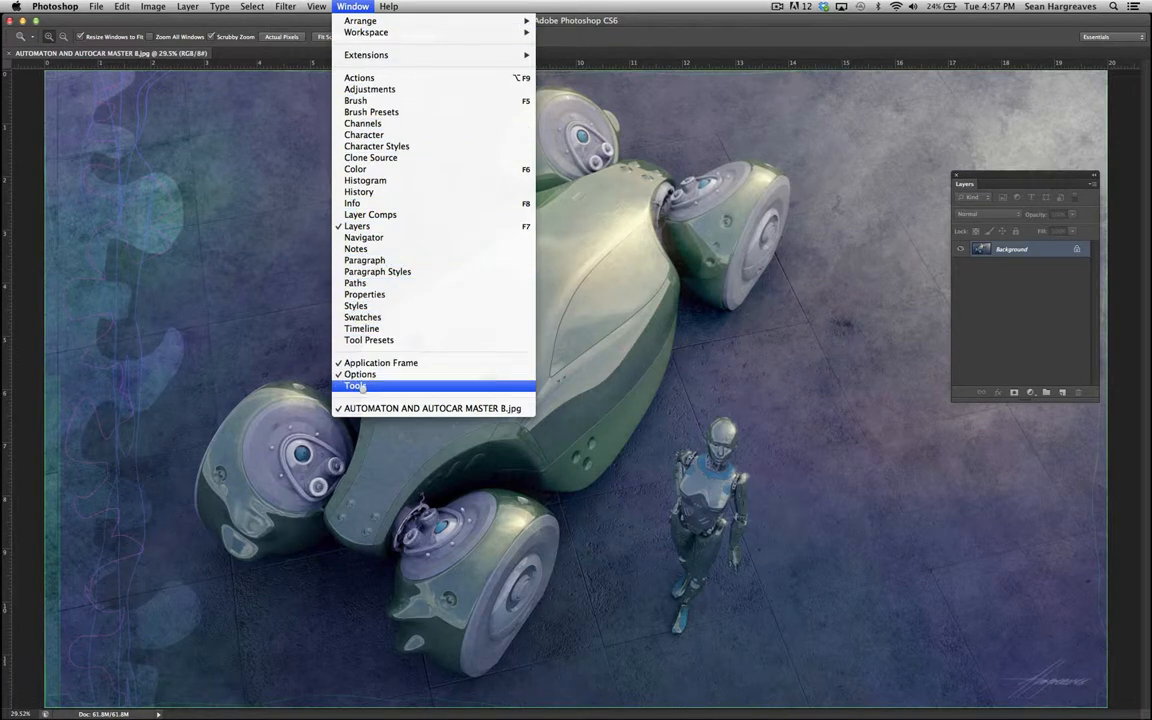
{"action": "left_click", "coordinate": [356, 386]}
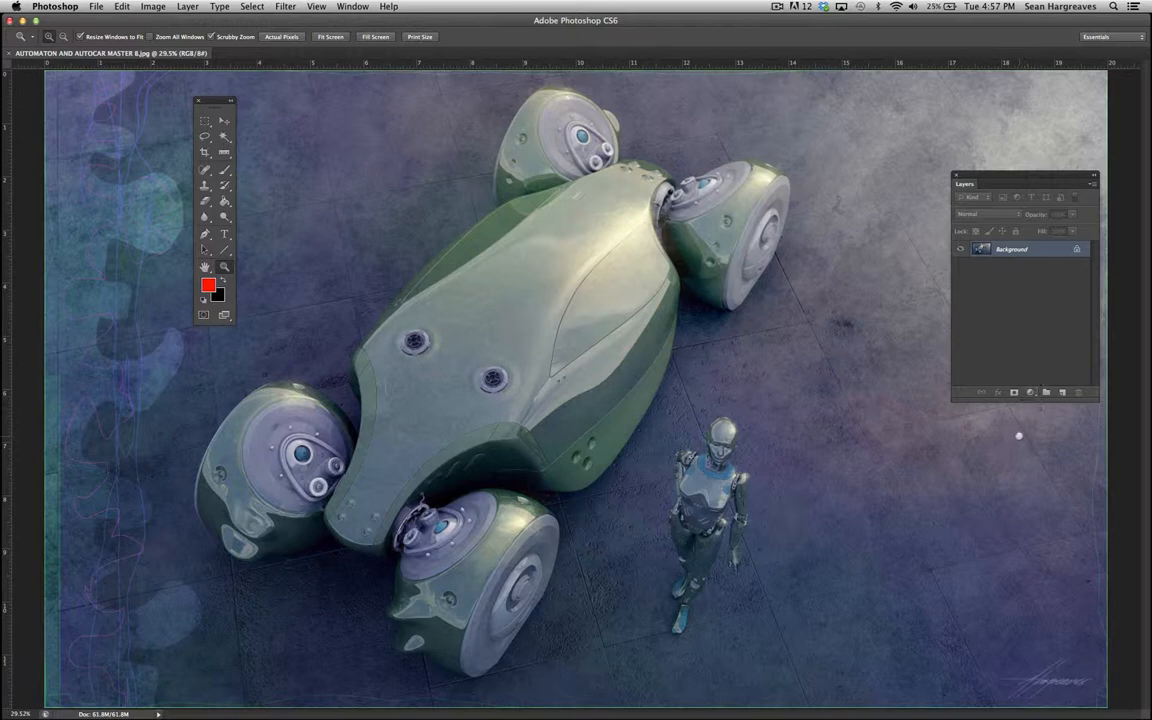
{"action": "mouse_move", "coordinate": [1012, 444]}
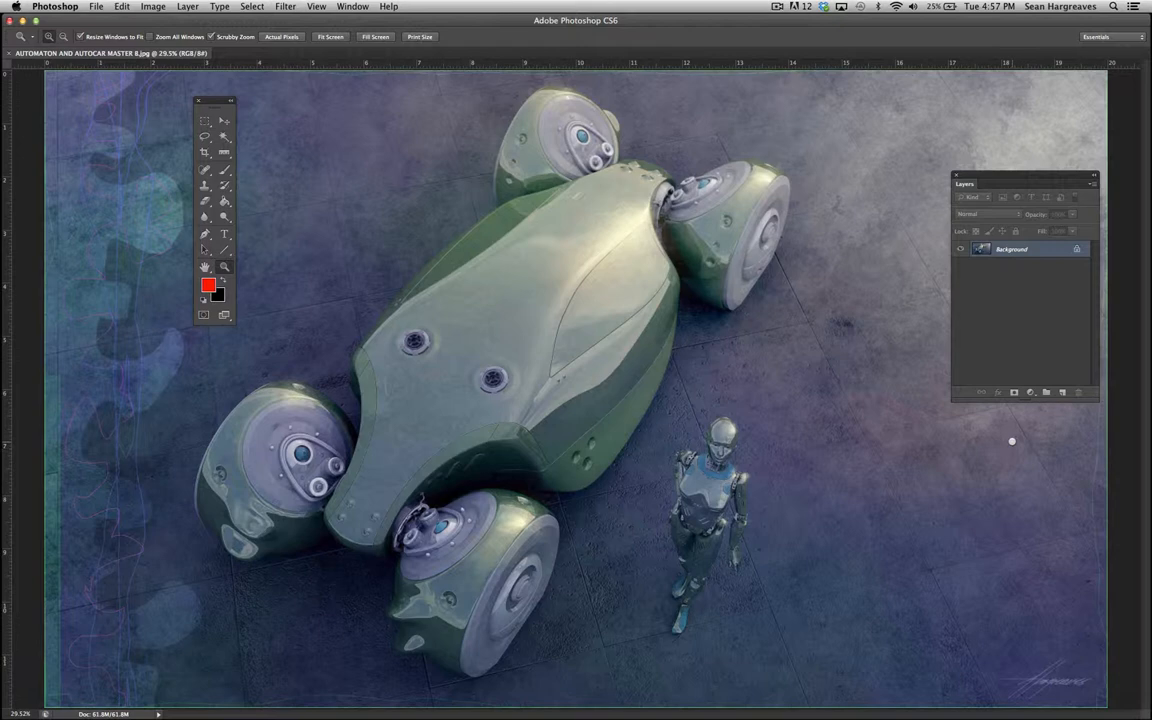
{"action": "mouse_move", "coordinate": [784, 422]}
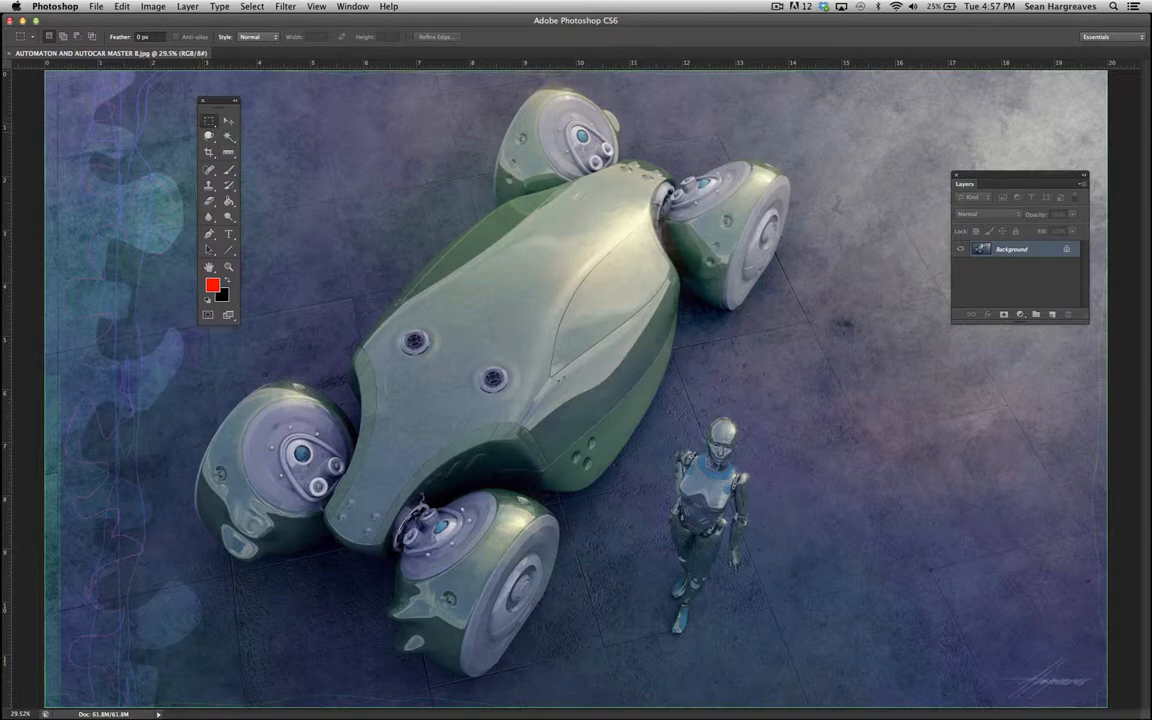
{"action": "mouse_move", "coordinate": [342, 158]}
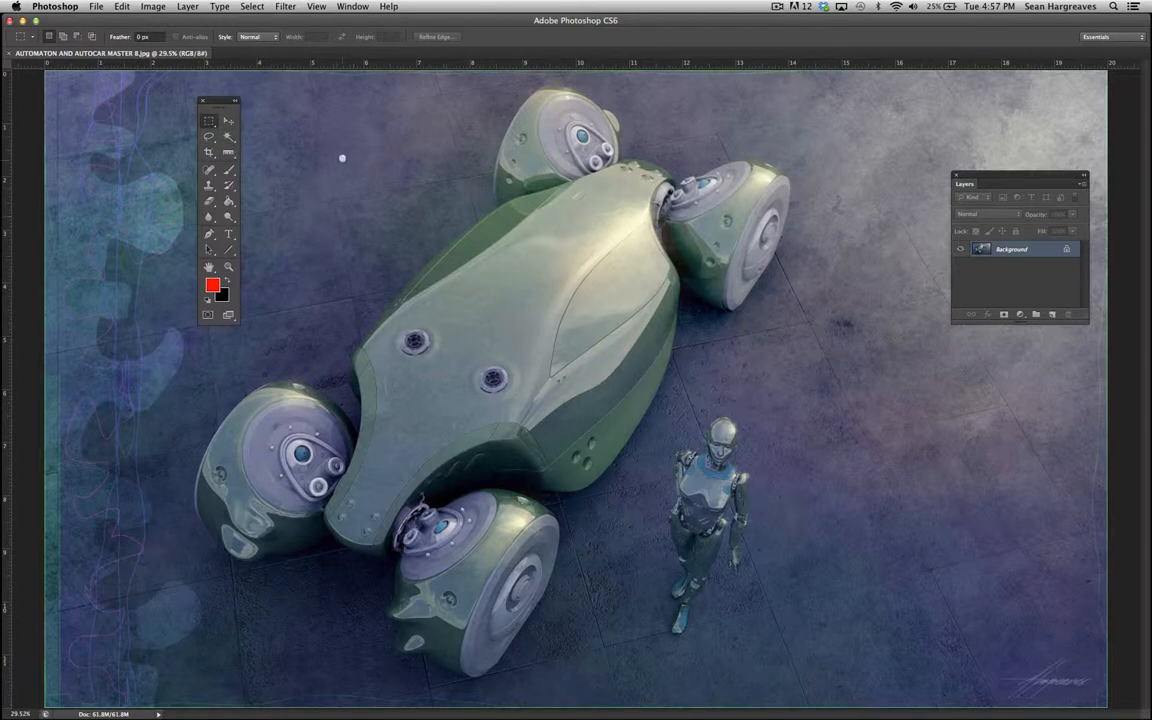
{"action": "left_click_drag", "start_coordinate": [342, 158], "coordinate": [748, 402]}
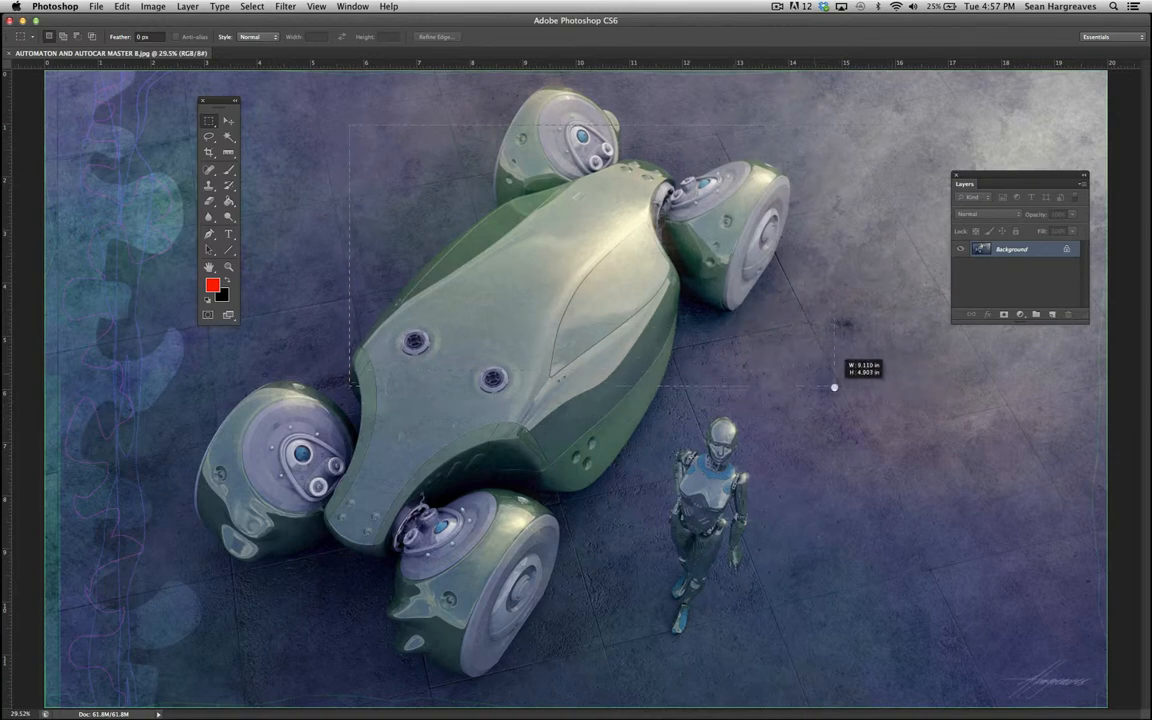
{"action": "left_click_drag", "start_coordinate": [836, 388], "coordinate": [694, 370]}
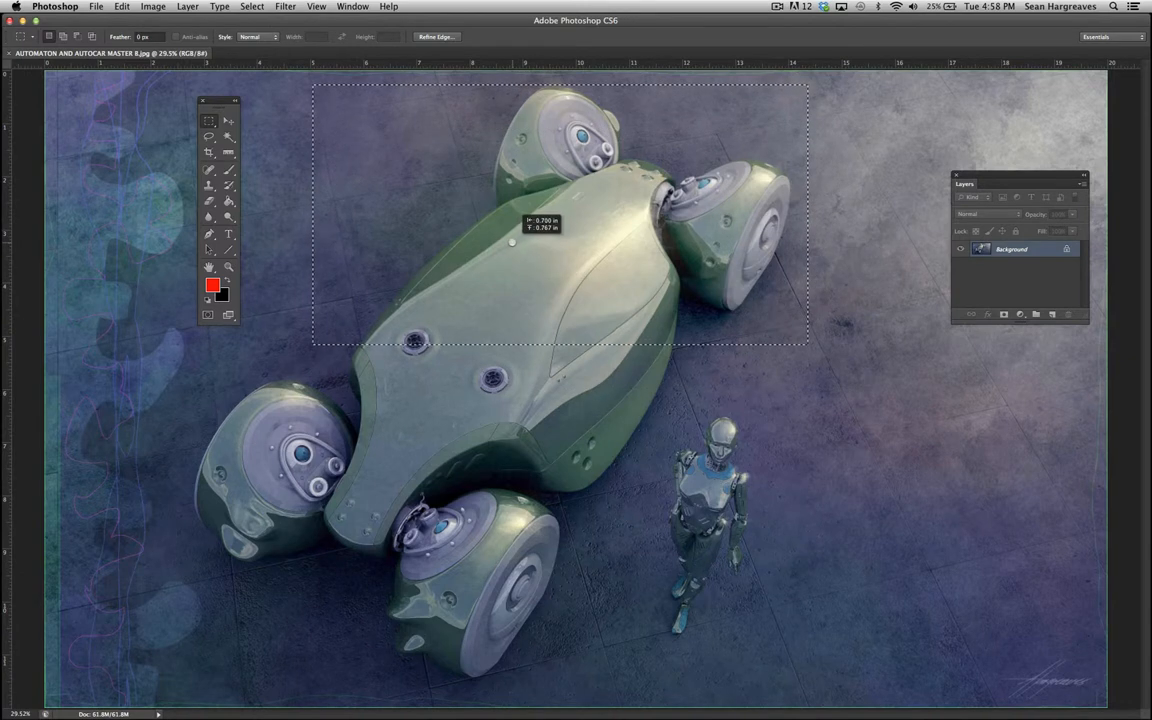
{"action": "left_click_drag", "start_coordinate": [512, 244], "coordinate": [552, 248]}
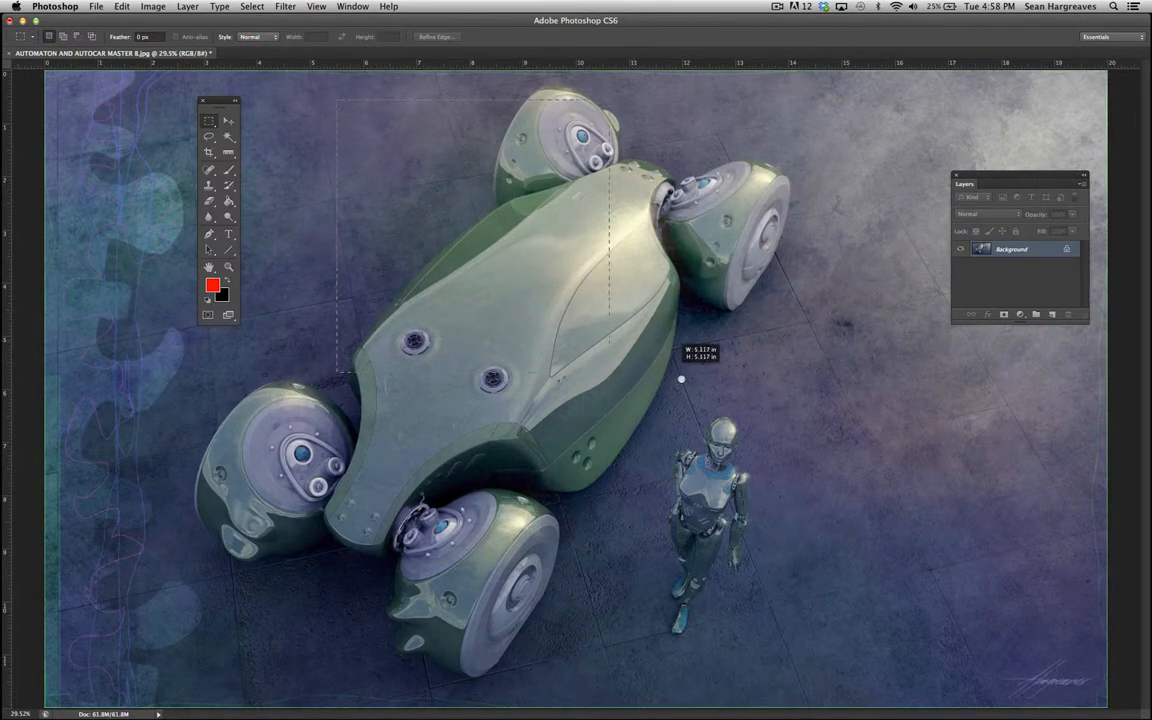
{"action": "left_click_drag", "start_coordinate": [680, 378], "coordinate": [754, 432]}
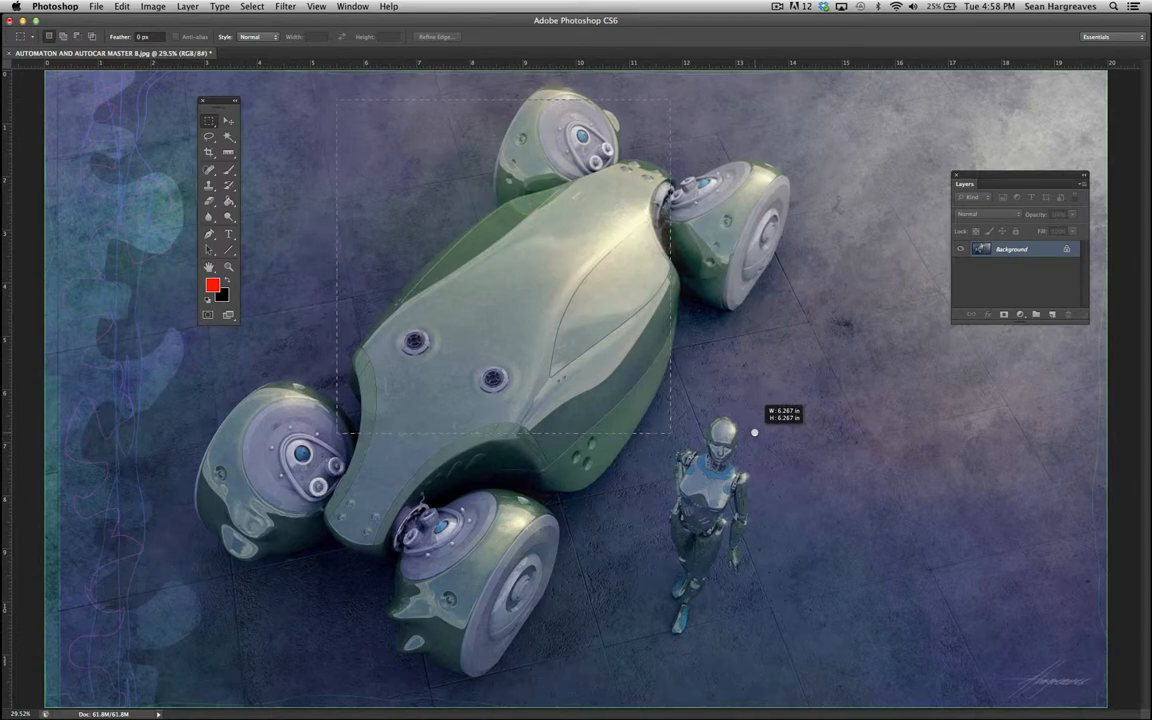
{"action": "left_click_drag", "start_coordinate": [754, 432], "coordinate": [596, 456]}
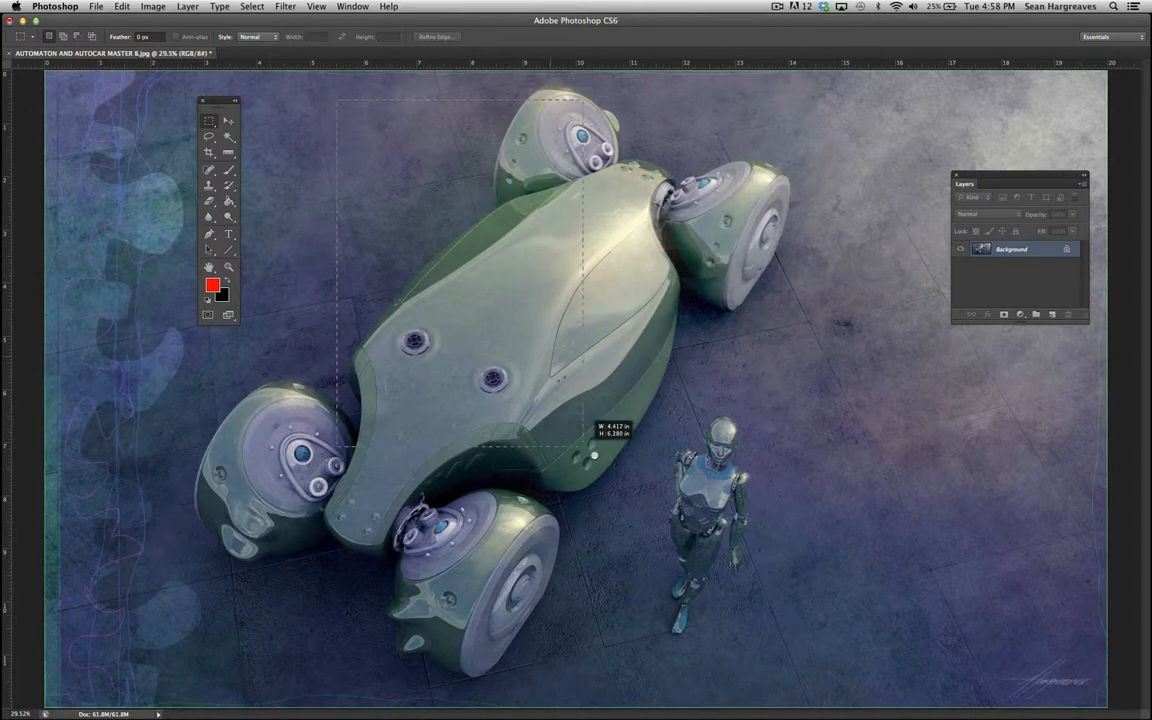
{"action": "left_click_drag", "start_coordinate": [596, 456], "coordinate": [760, 332]}
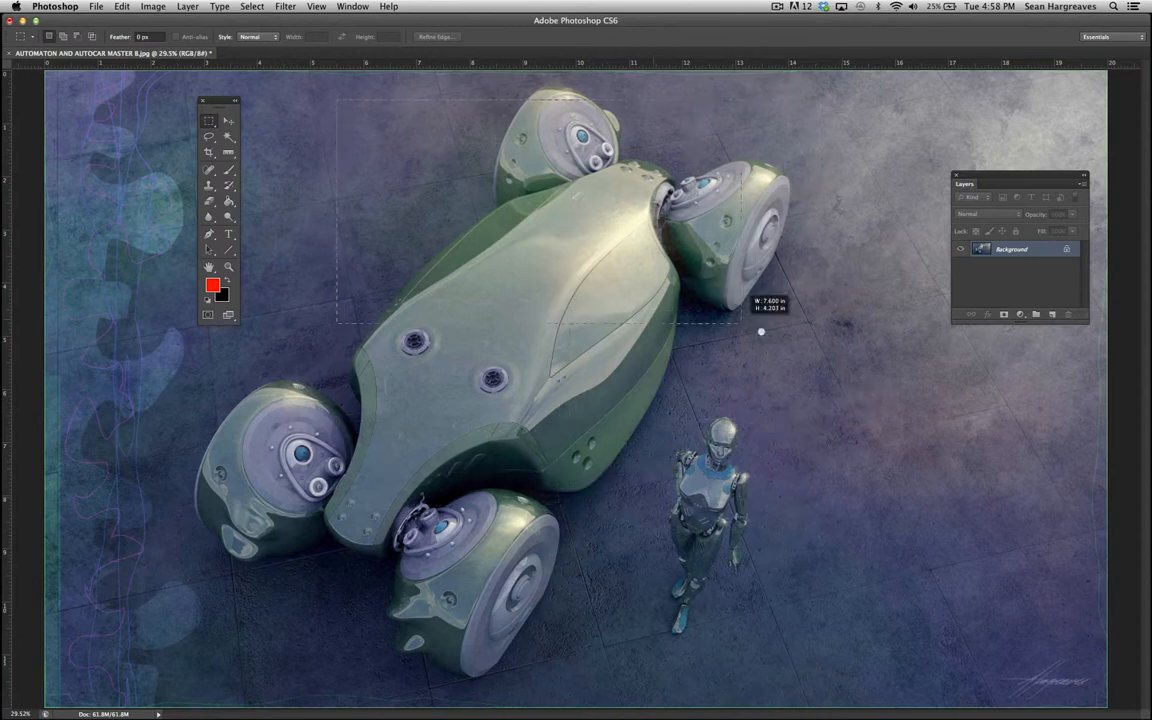
{"action": "left_click_drag", "start_coordinate": [760, 332], "coordinate": [792, 374]}
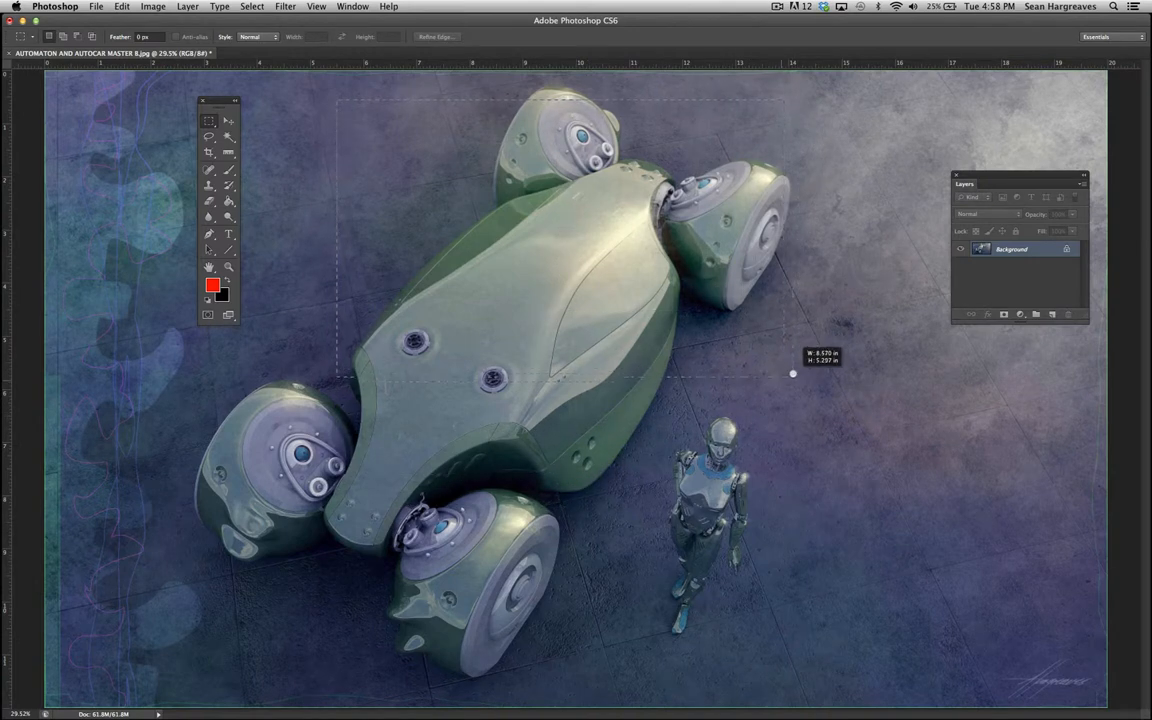
{"action": "left_click_drag", "start_coordinate": [792, 374], "coordinate": [682, 356]}
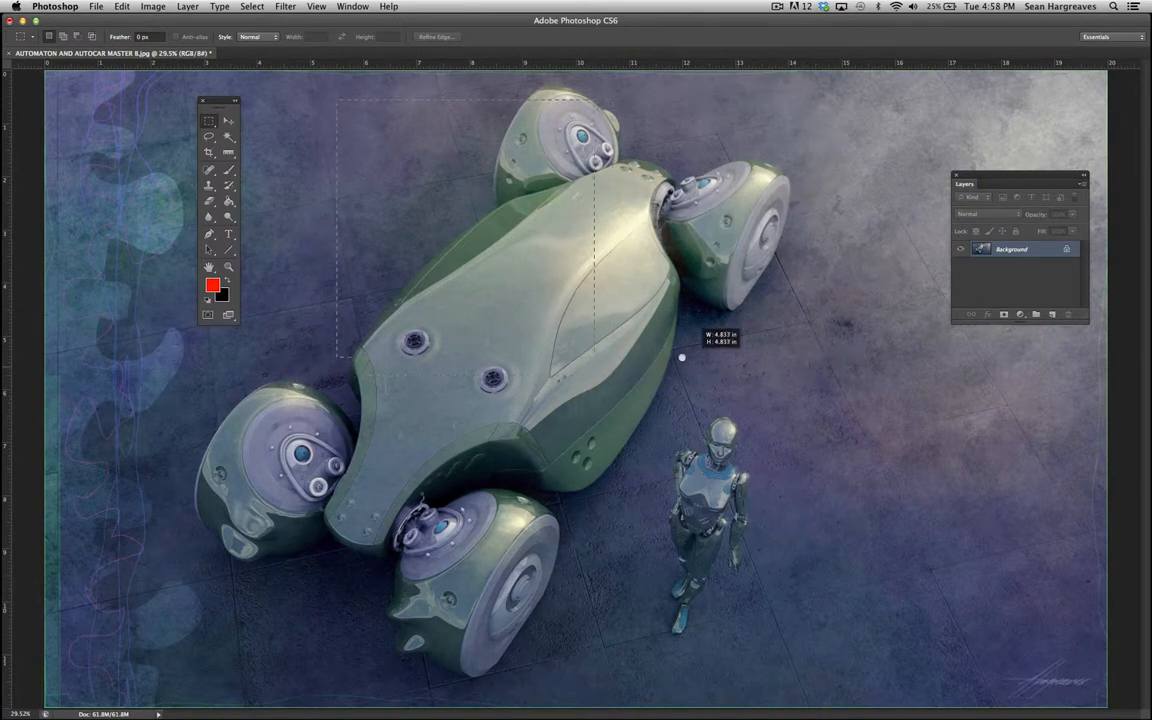
{"action": "left_click_drag", "start_coordinate": [682, 356], "coordinate": [580, 342]}
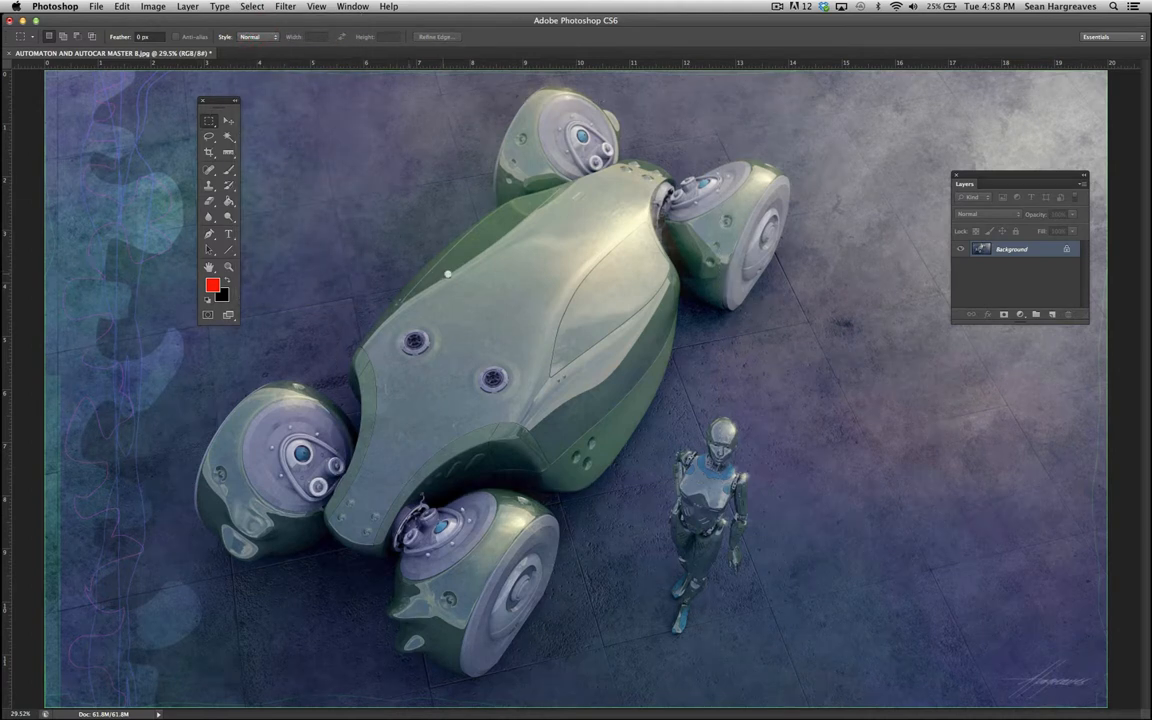
{"action": "mouse_move", "coordinate": [462, 342]}
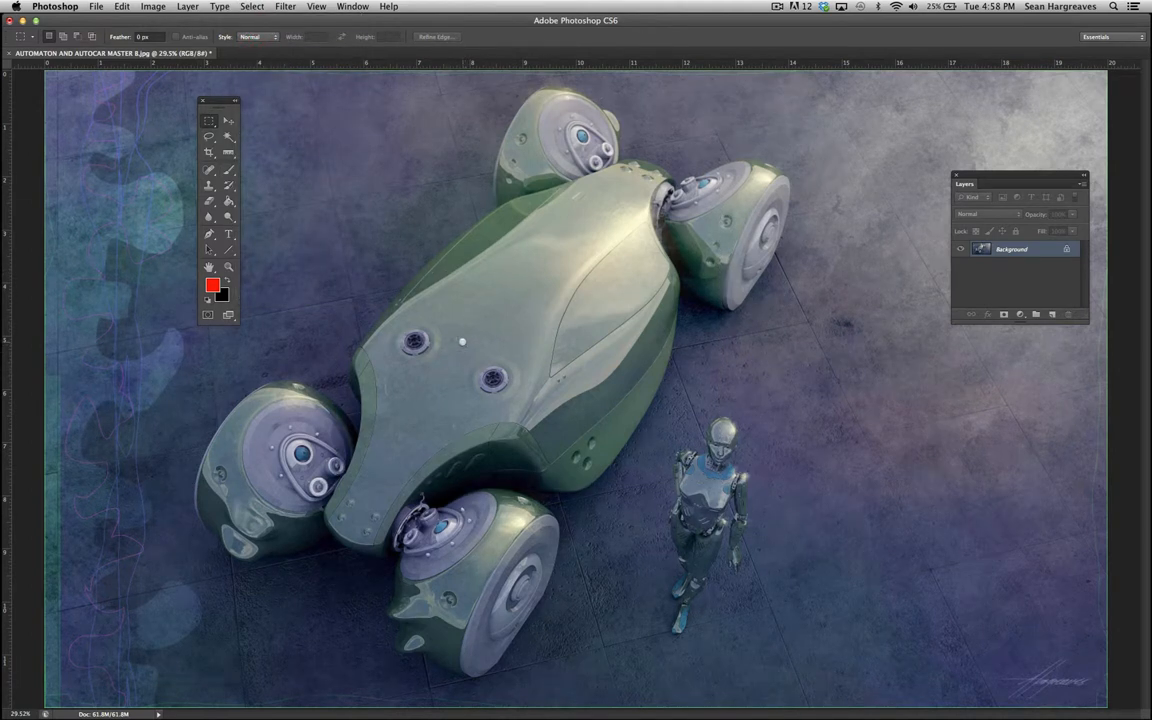
{"action": "left_click_drag", "start_coordinate": [462, 344], "coordinate": [560, 432]}
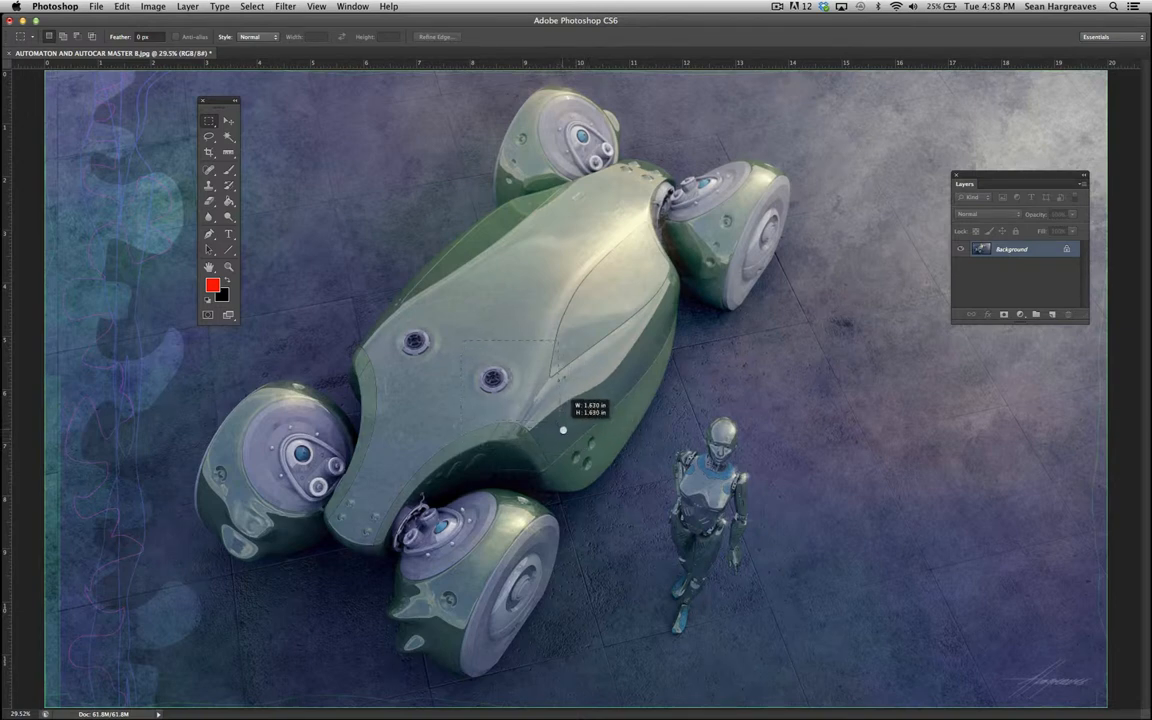
{"action": "left_click_drag", "start_coordinate": [564, 430], "coordinate": [608, 476]}
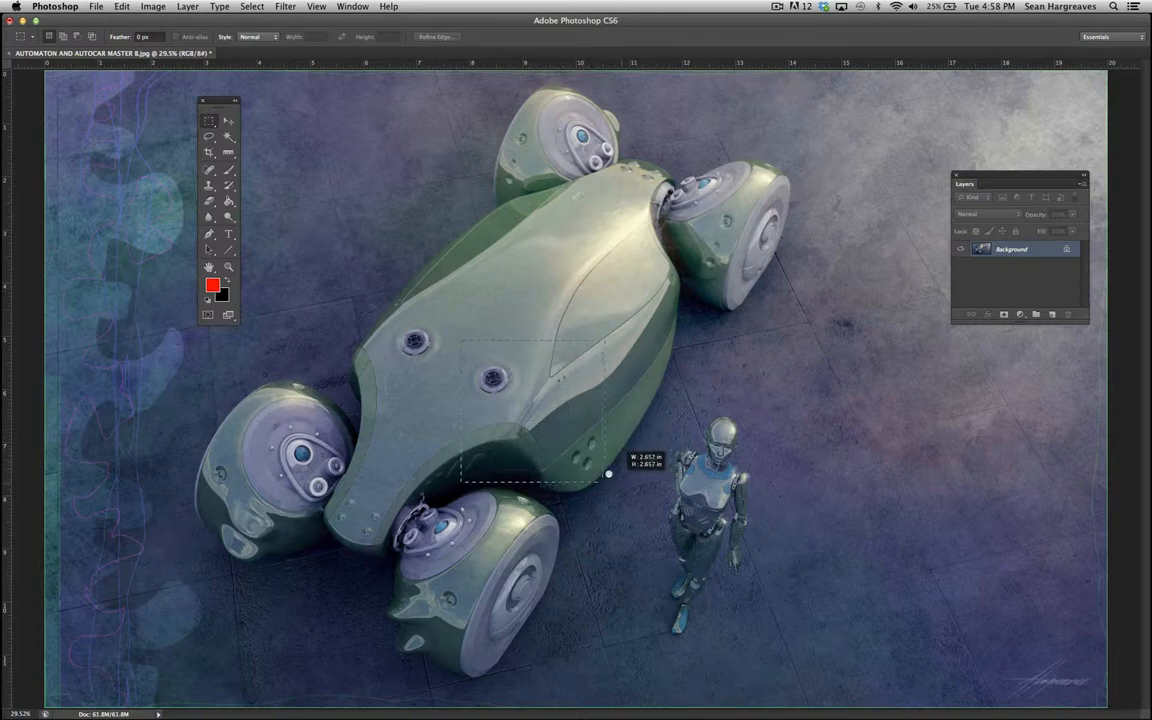
{"action": "left_click_drag", "start_coordinate": [608, 472], "coordinate": [612, 476]}
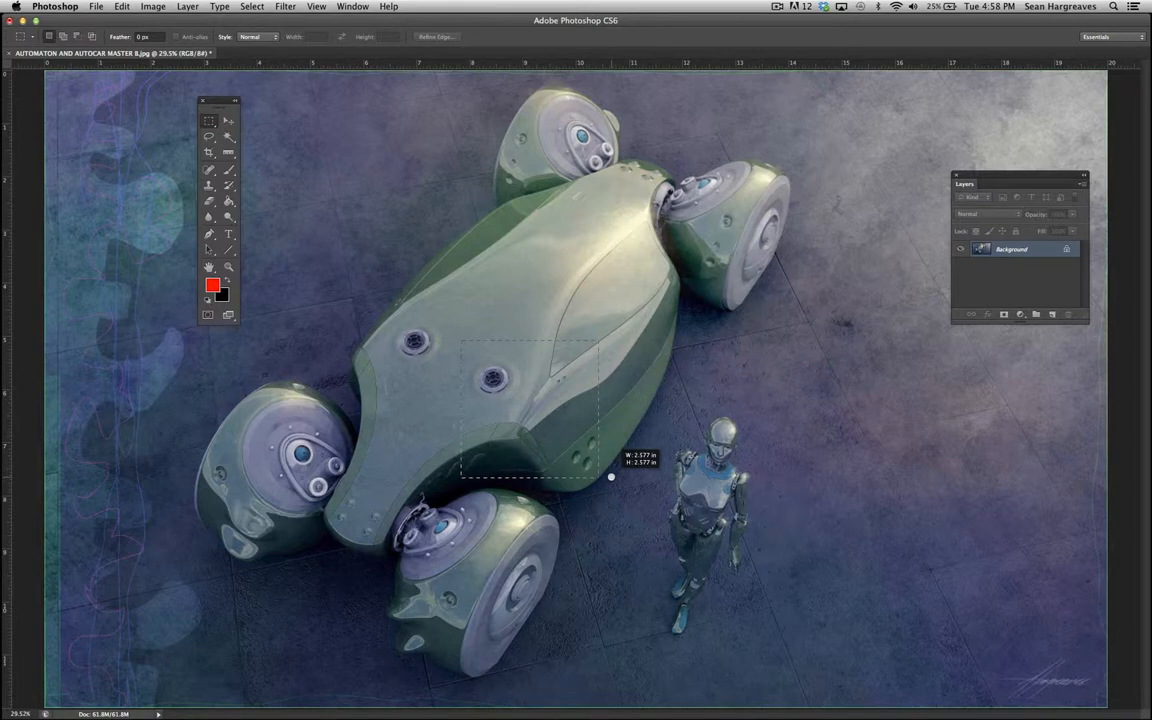
{"action": "left_click_drag", "start_coordinate": [612, 476], "coordinate": [628, 484]}
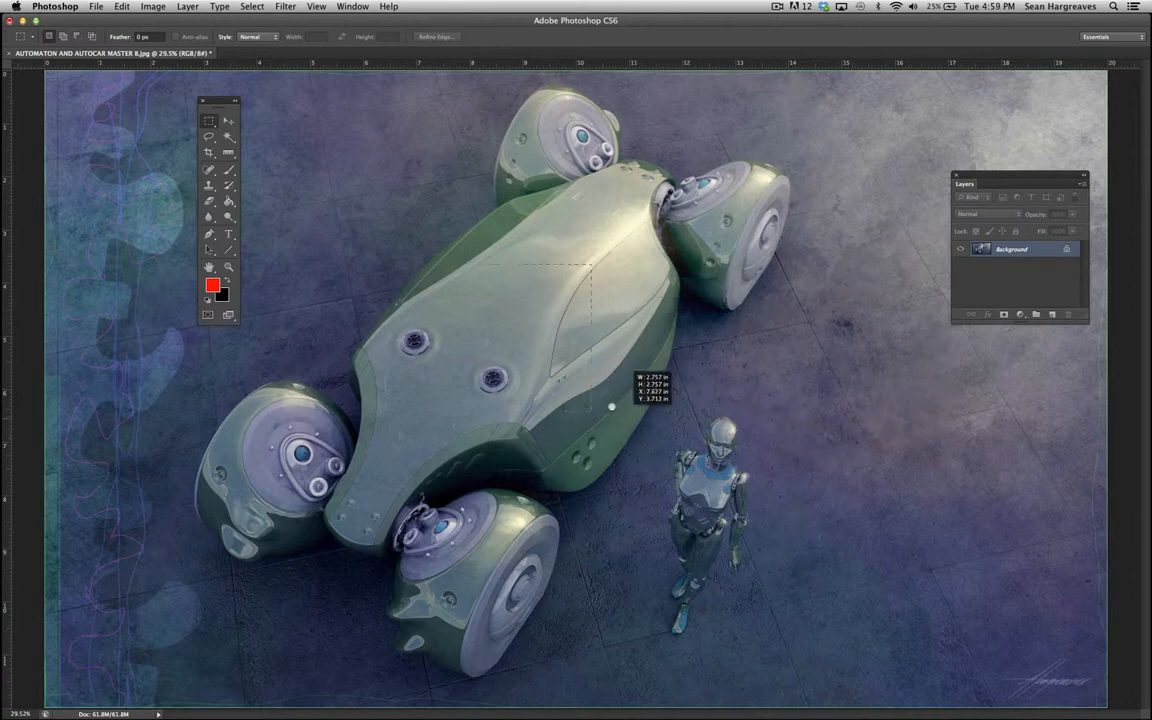
{"action": "left_click_drag", "start_coordinate": [612, 404], "coordinate": [648, 444]}
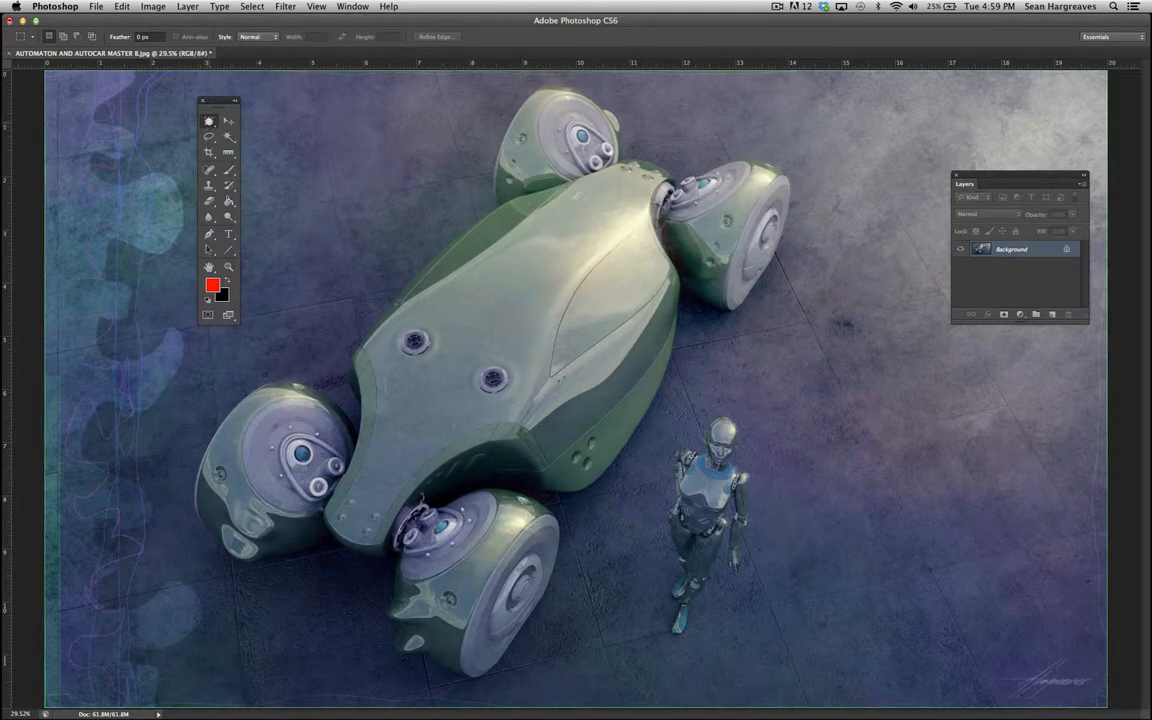
- Draw an elliptical marquee selection around the robot's head and shoulders
{"action": "left_click", "coordinate": [208, 122]}
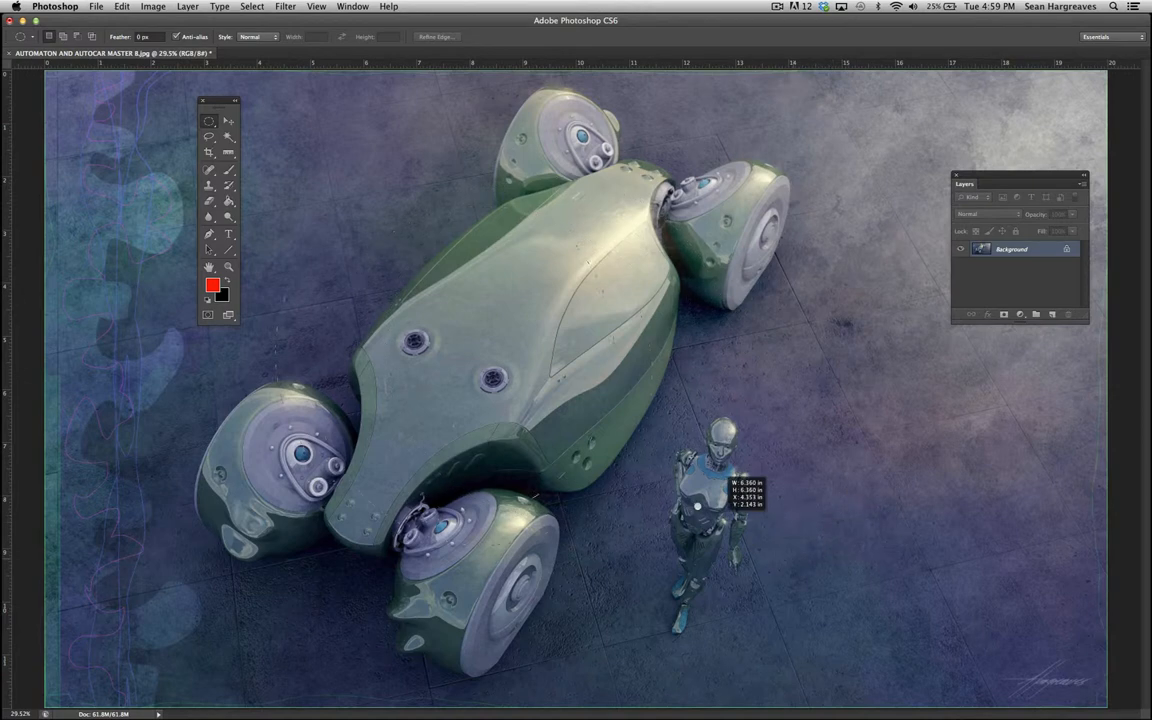
{"action": "left_click_drag", "start_coordinate": [698, 504], "coordinate": [784, 472]}
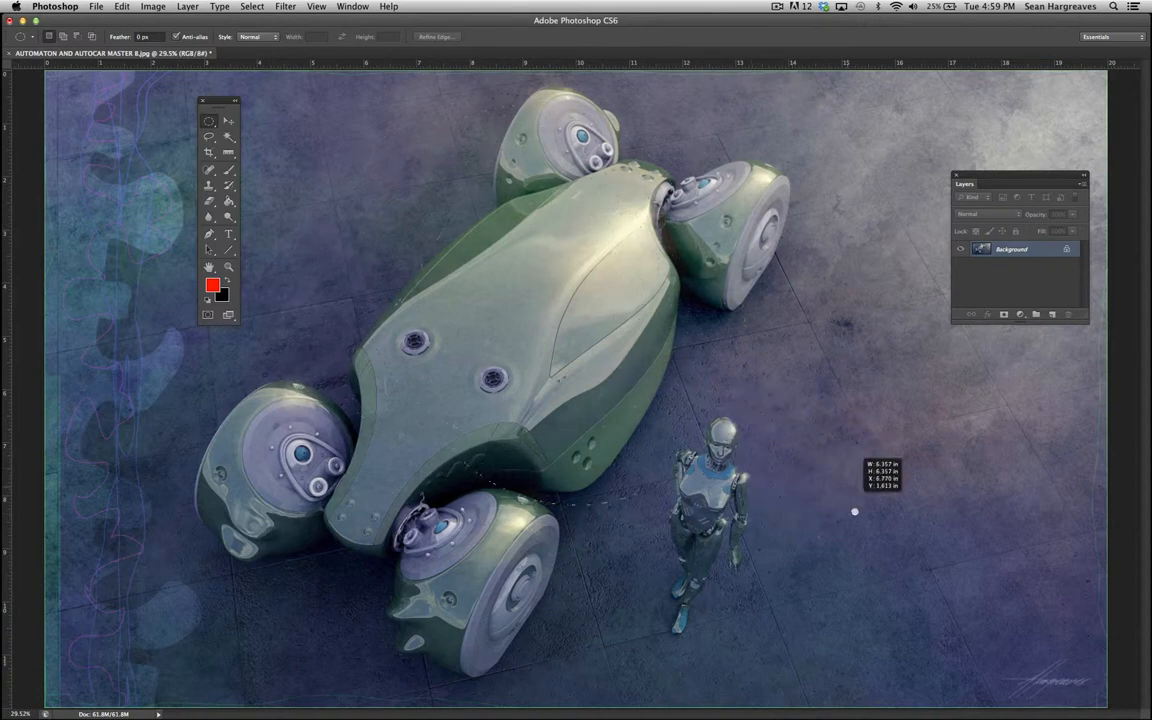
{"action": "left_click_drag", "start_coordinate": [854, 512], "coordinate": [818, 488]}
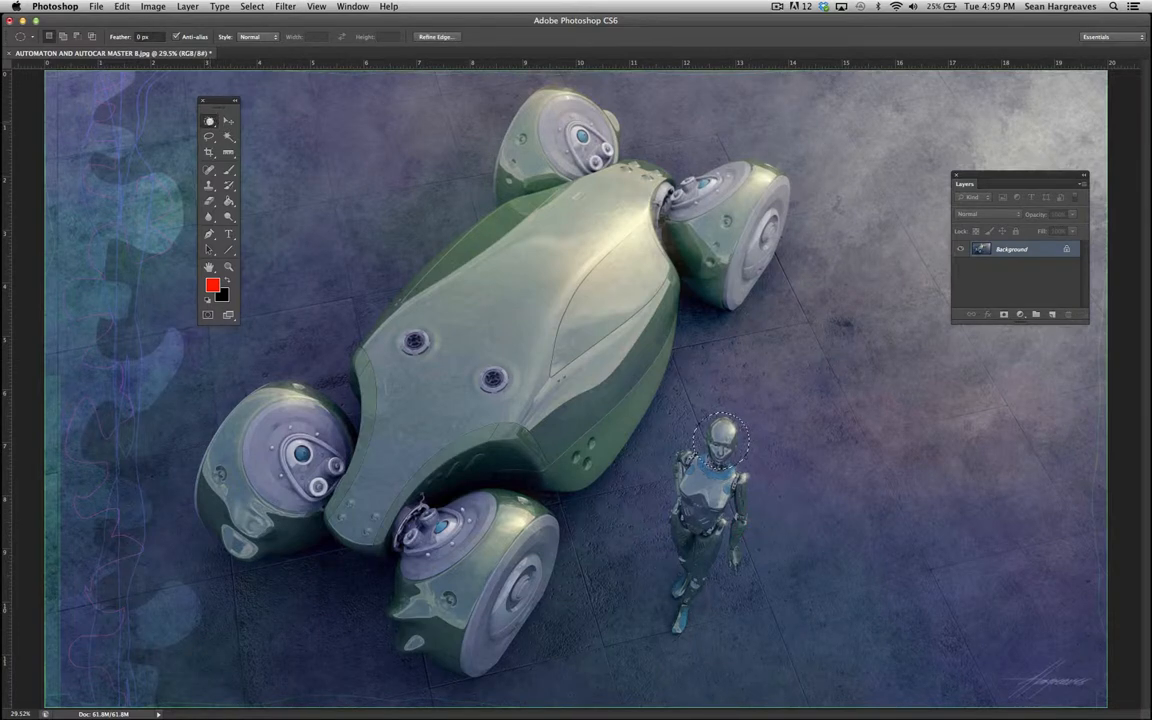
{"action": "left_click", "coordinate": [208, 122]}
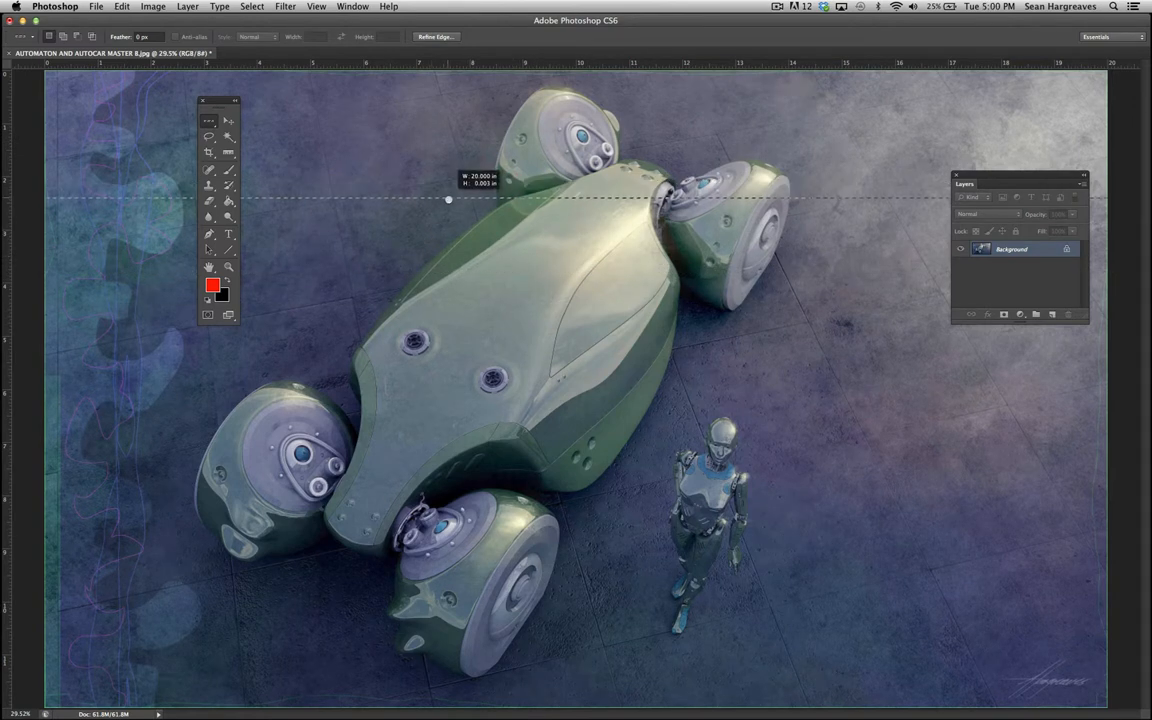
{"action": "left_click_drag", "start_coordinate": [448, 200], "coordinate": [448, 210]}
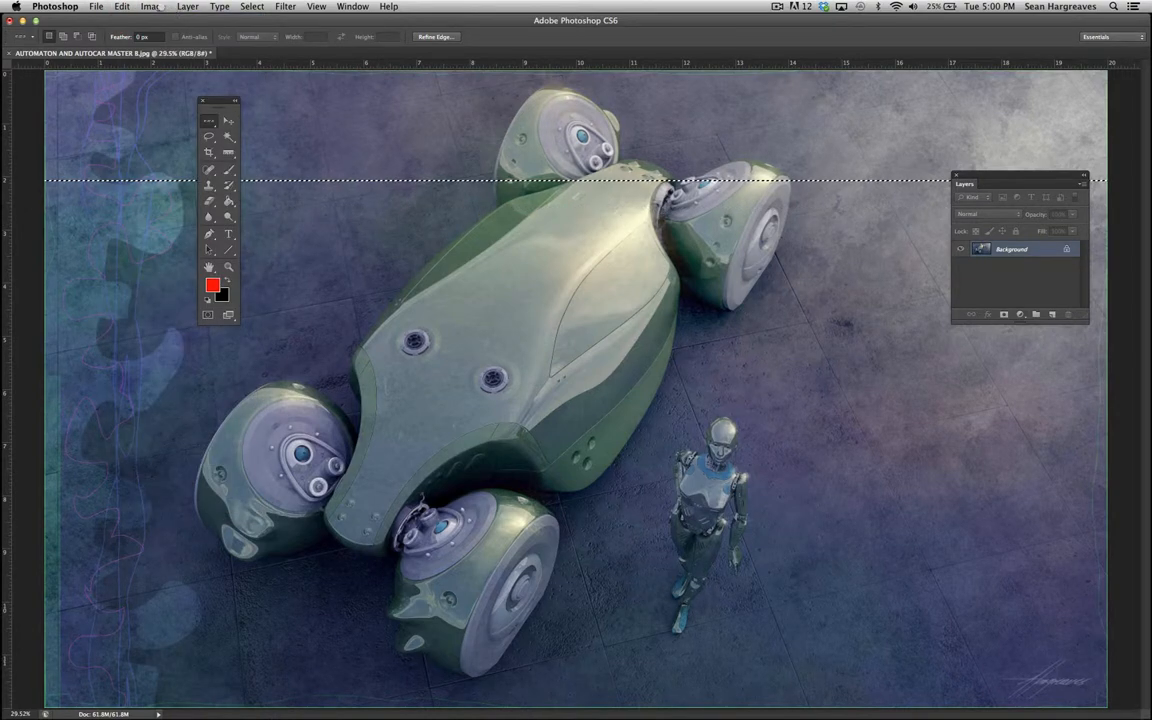
{"action": "left_click", "coordinate": [120, 6]}
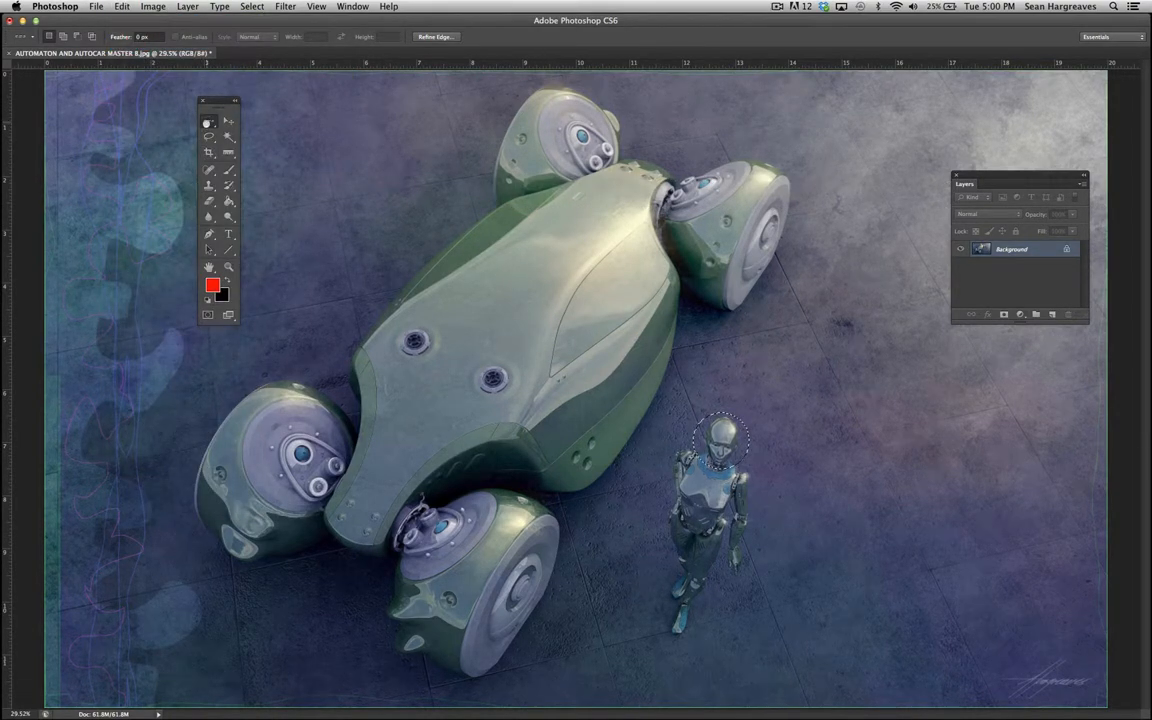
{"action": "left_click", "coordinate": [210, 124]}
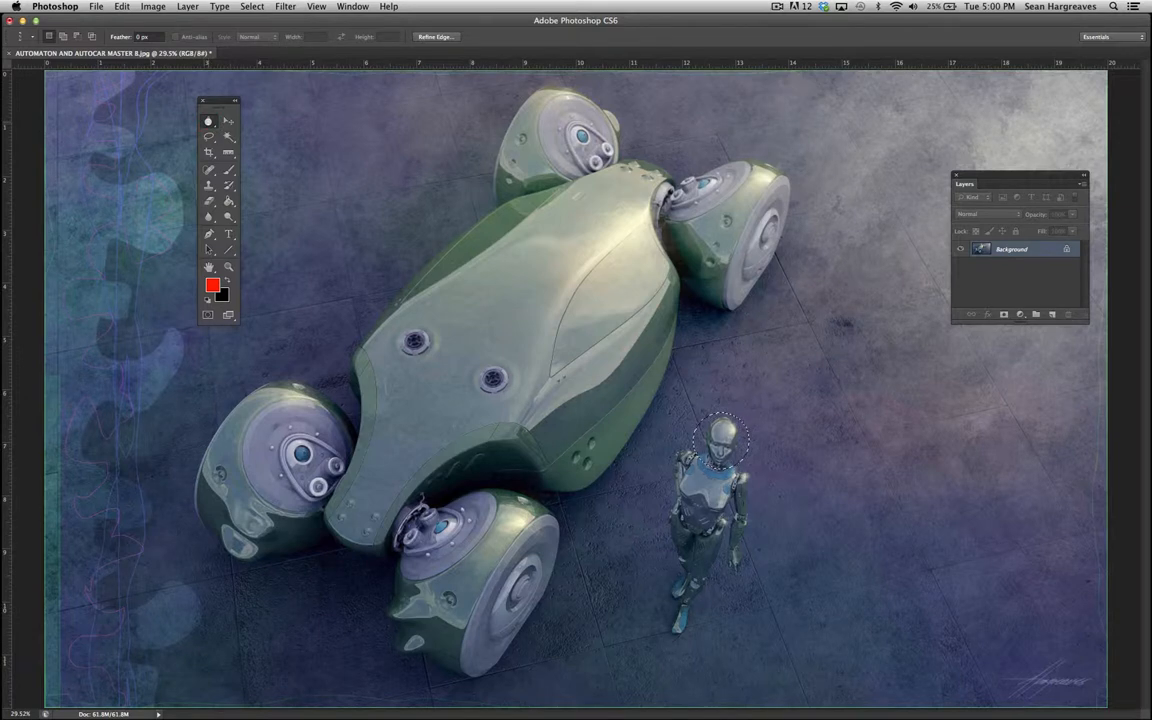
{"action": "left_click", "coordinate": [208, 120]}
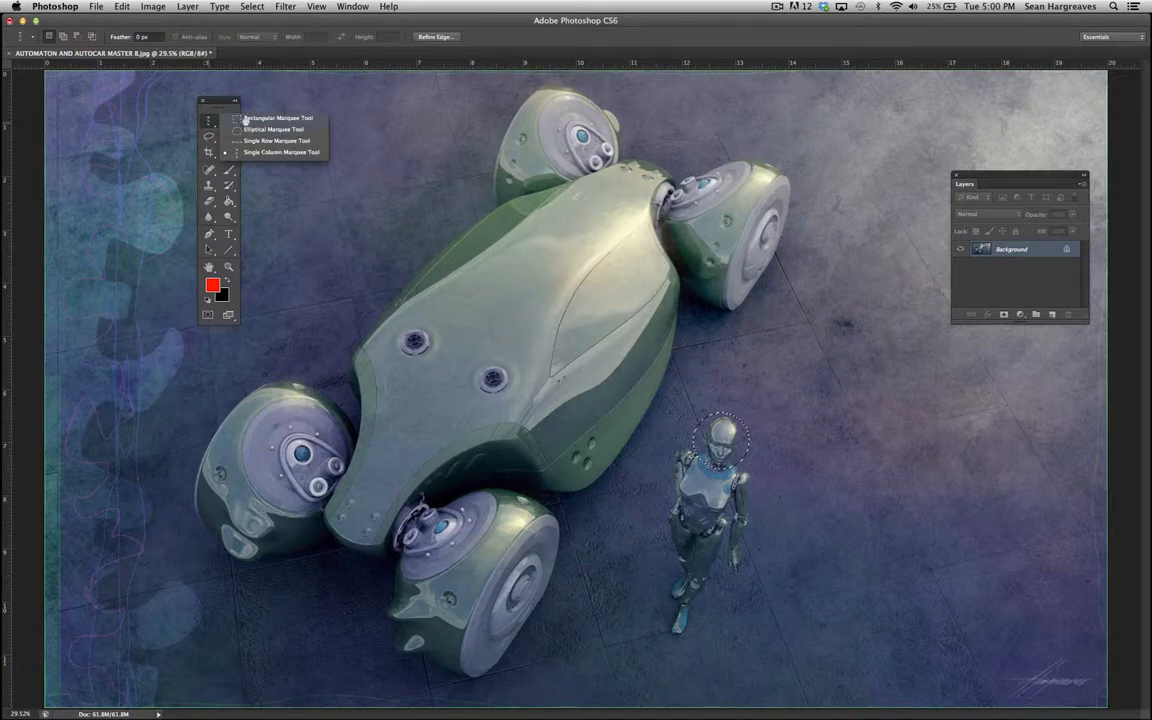
{"action": "left_click", "coordinate": [208, 120]}
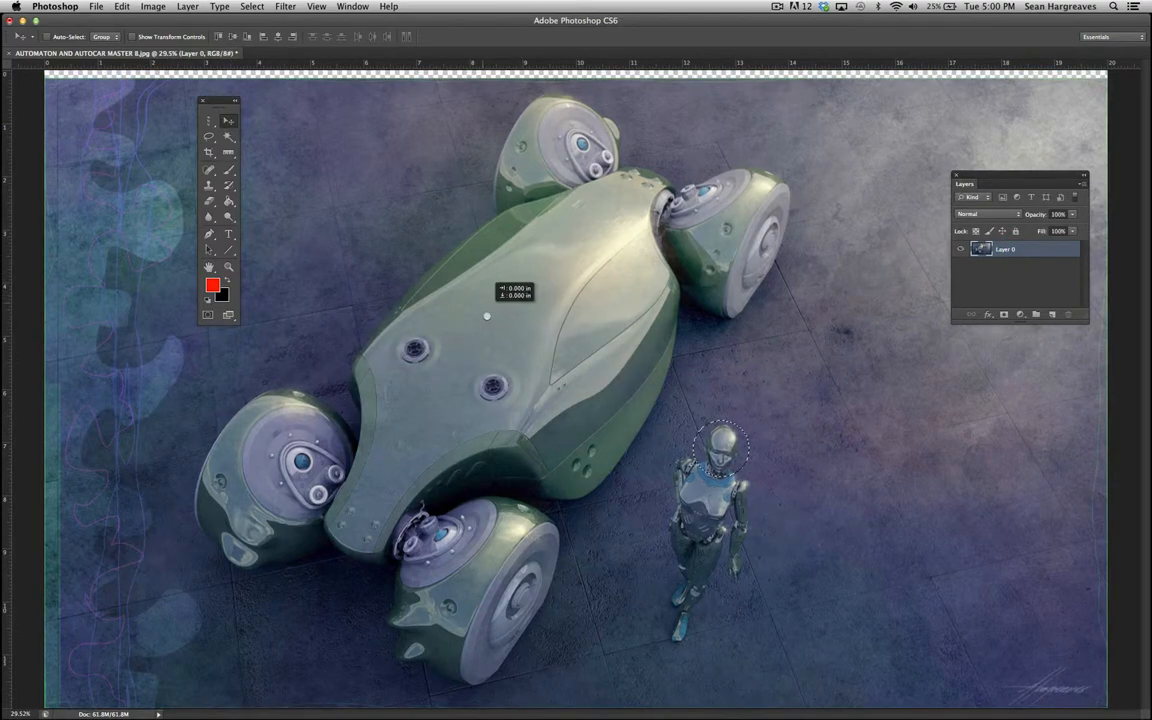
- Convert the locked Background into a normal layer and browse the View menu
{"action": "left_click_drag", "start_coordinate": [488, 316], "coordinate": [484, 320]}
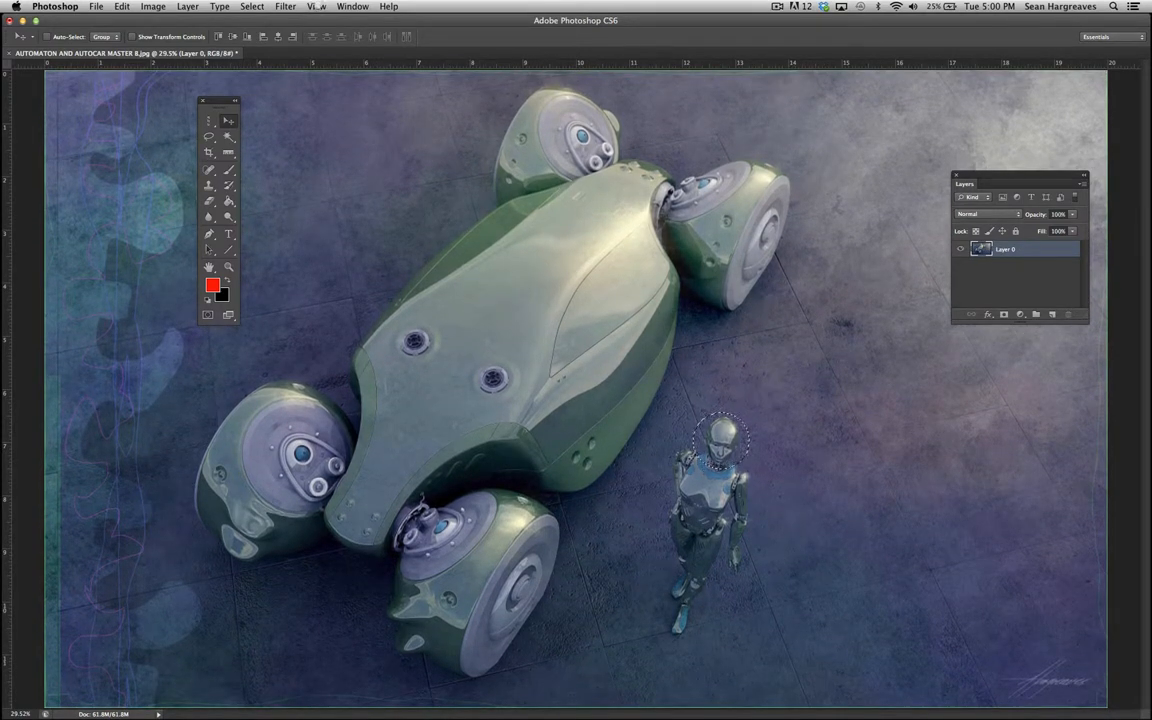
{"action": "left_click", "coordinate": [316, 8]}
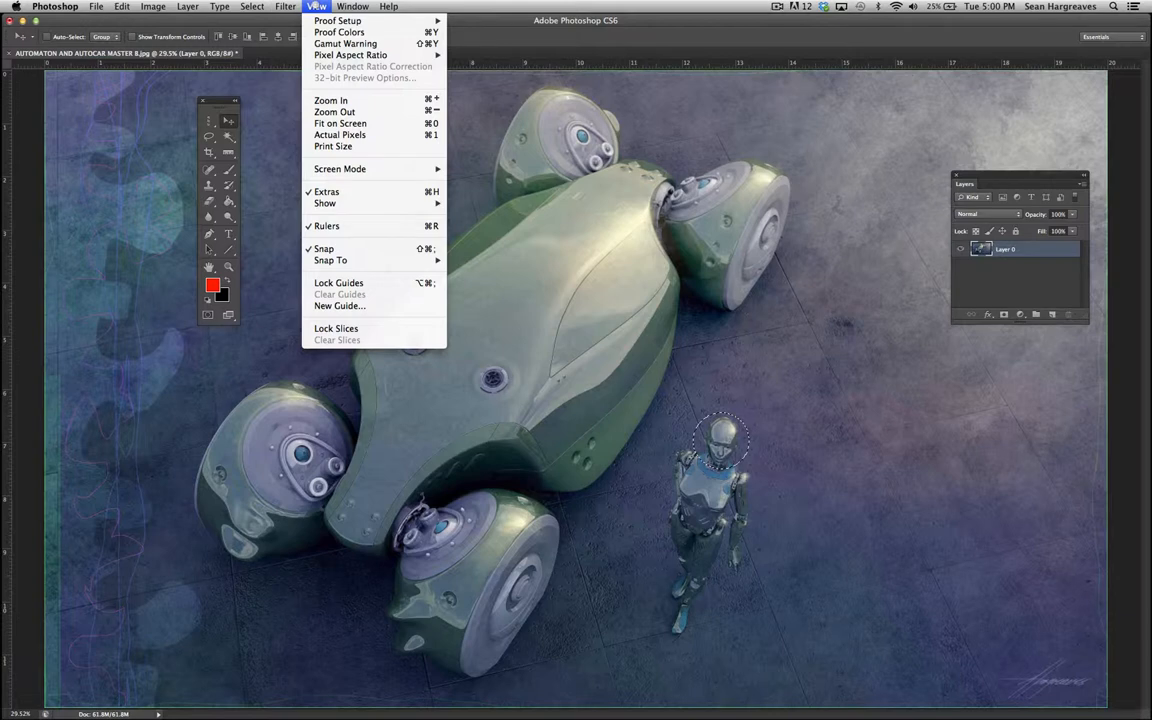
{"action": "mouse_move", "coordinate": [324, 248]}
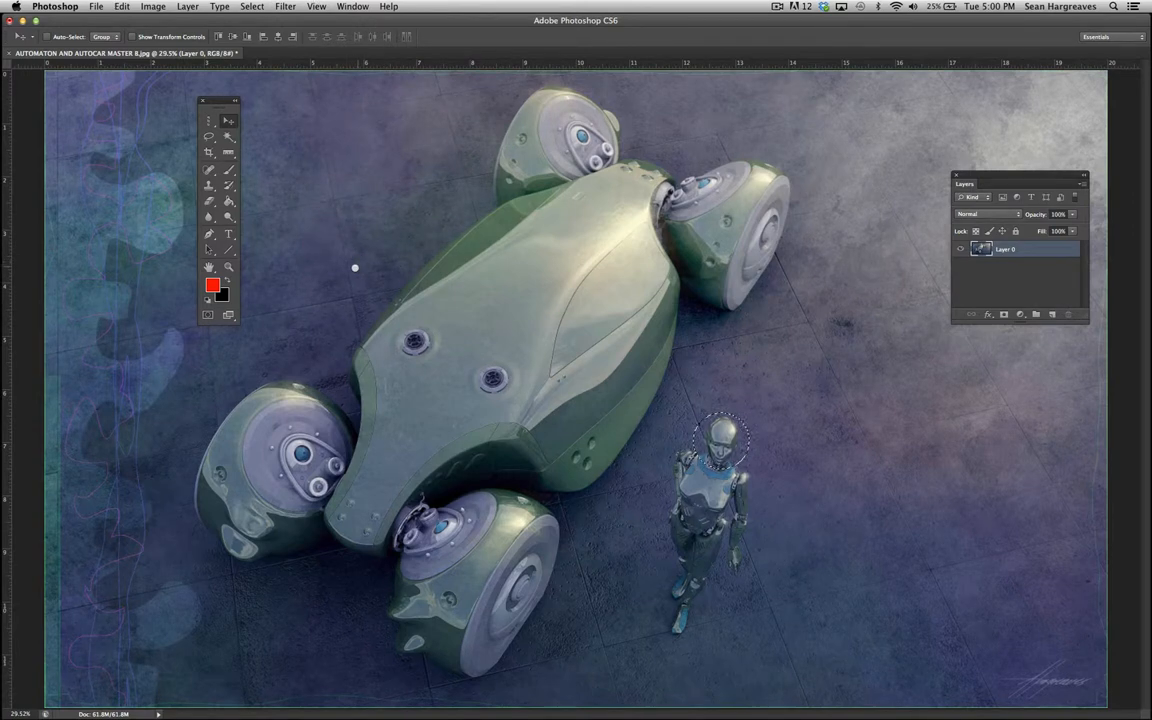
{"action": "mouse_move", "coordinate": [372, 256]}
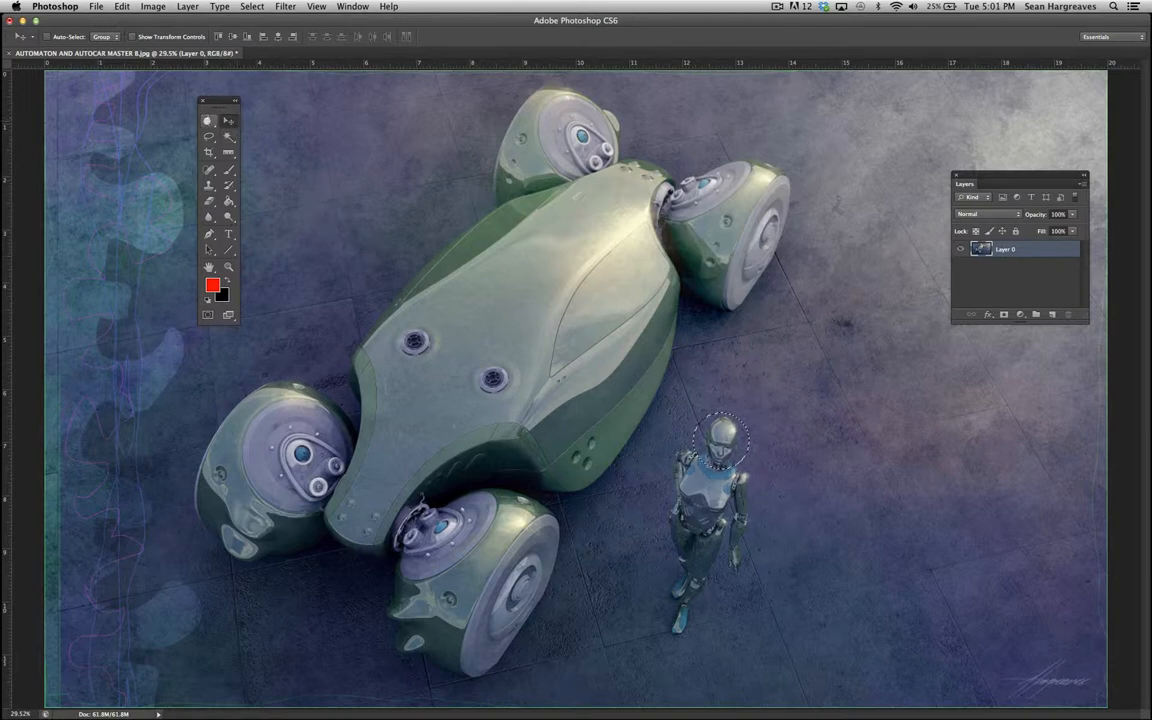
{"action": "left_click", "coordinate": [208, 122]}
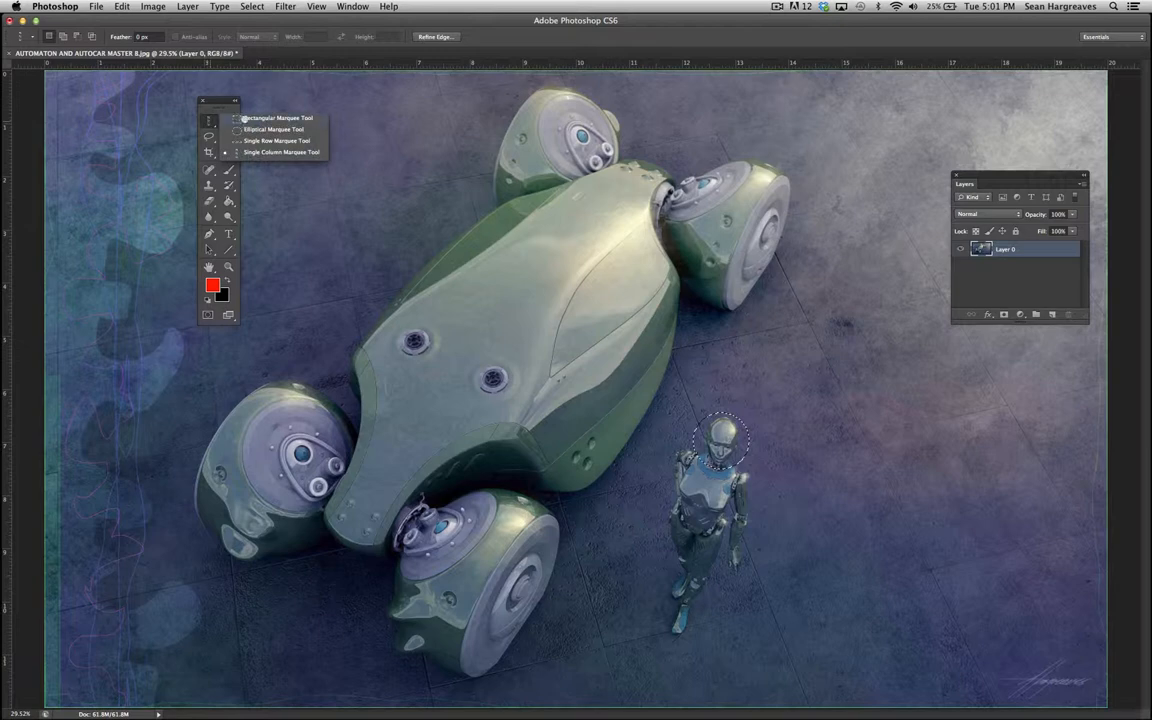
{"action": "left_click", "coordinate": [276, 116]}
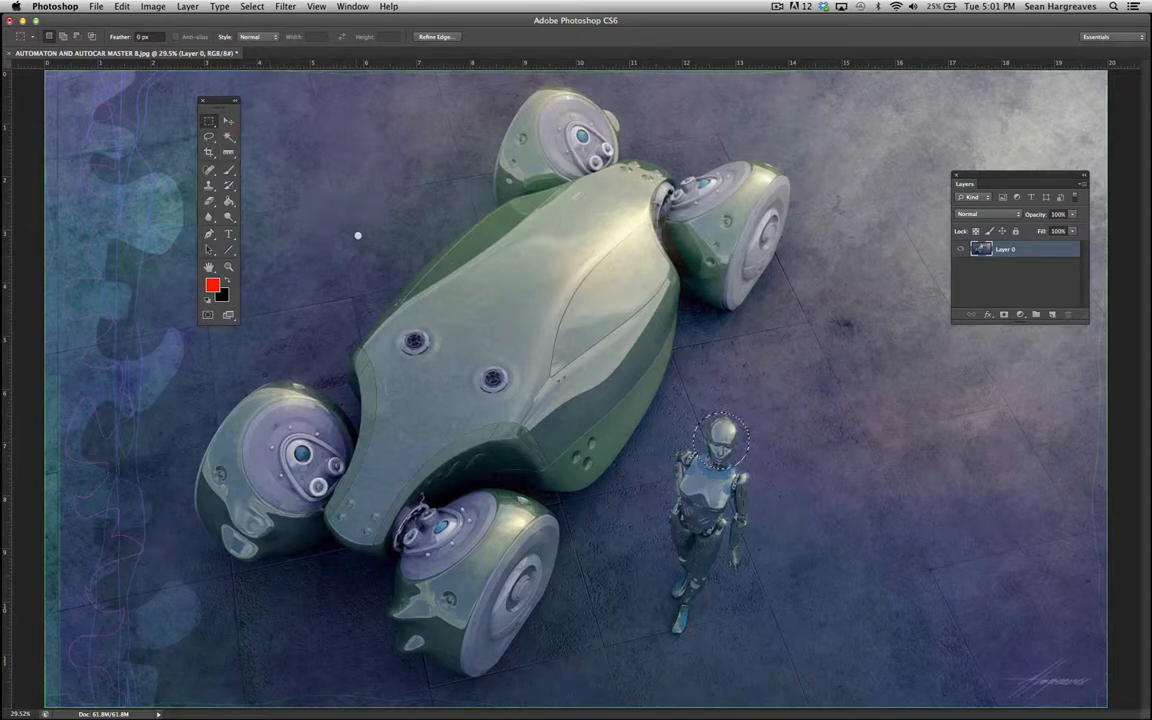
{"action": "left_click_drag", "start_coordinate": [356, 236], "coordinate": [612, 404]}
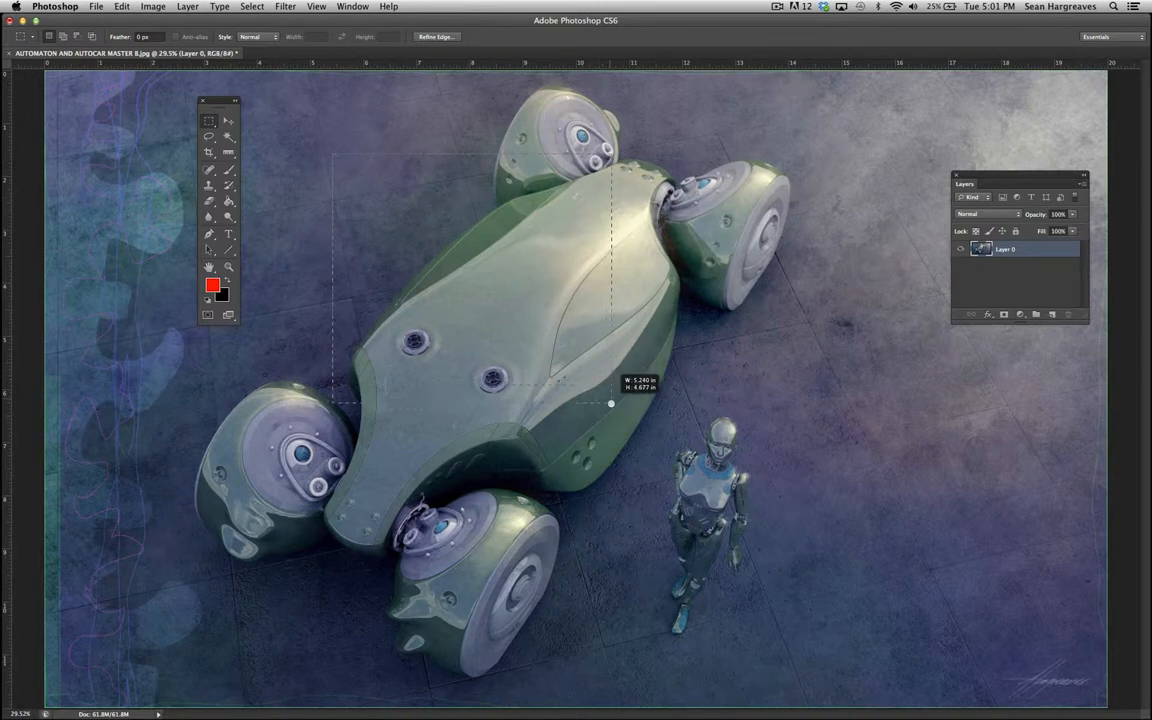
{"action": "left_click", "coordinate": [228, 120]}
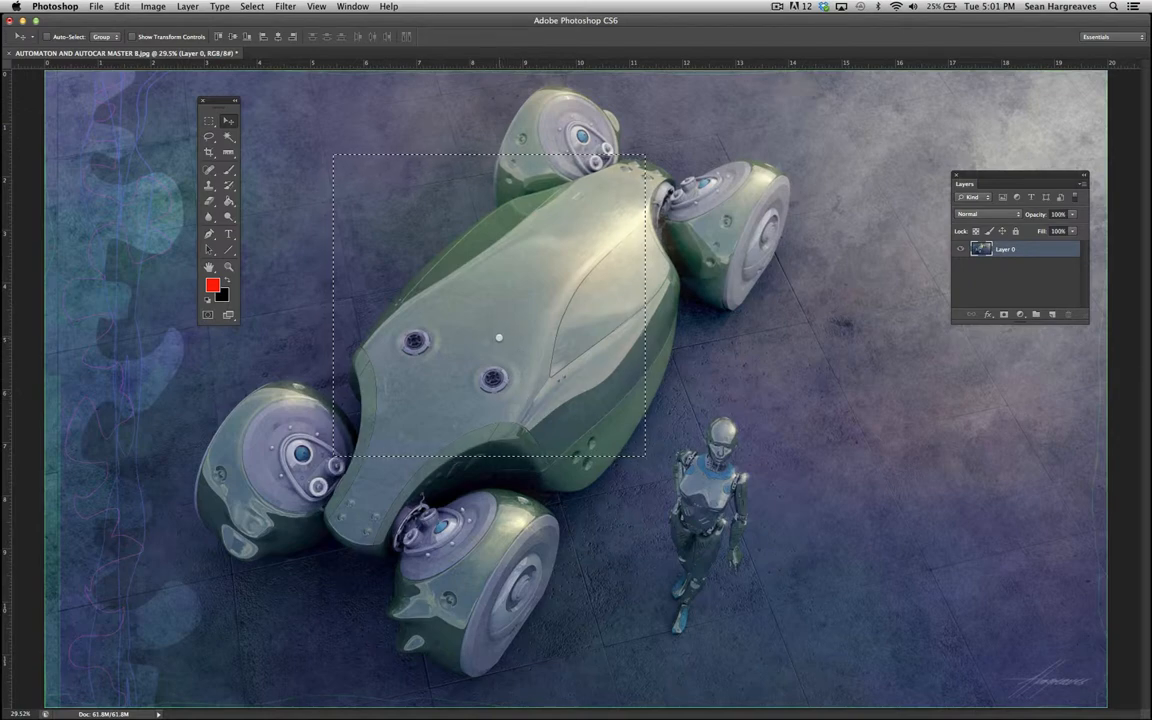
{"action": "mouse_move", "coordinate": [616, 488]}
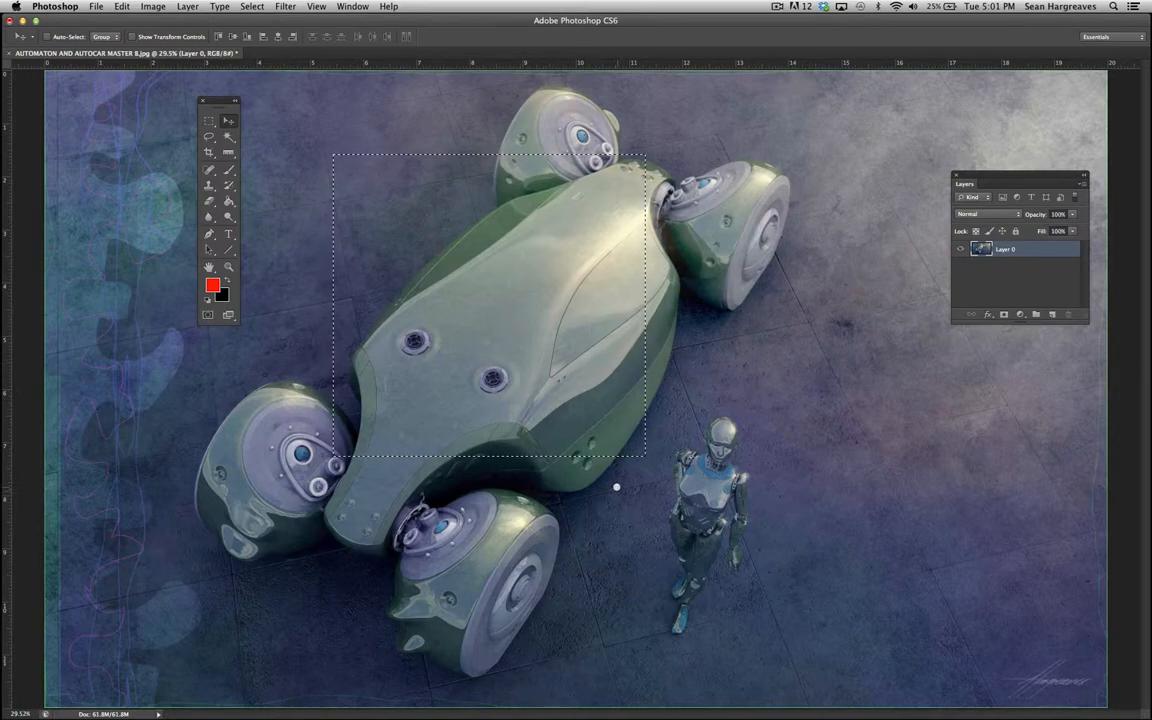
{"action": "left_click_drag", "start_coordinate": [616, 488], "coordinate": [628, 496]}
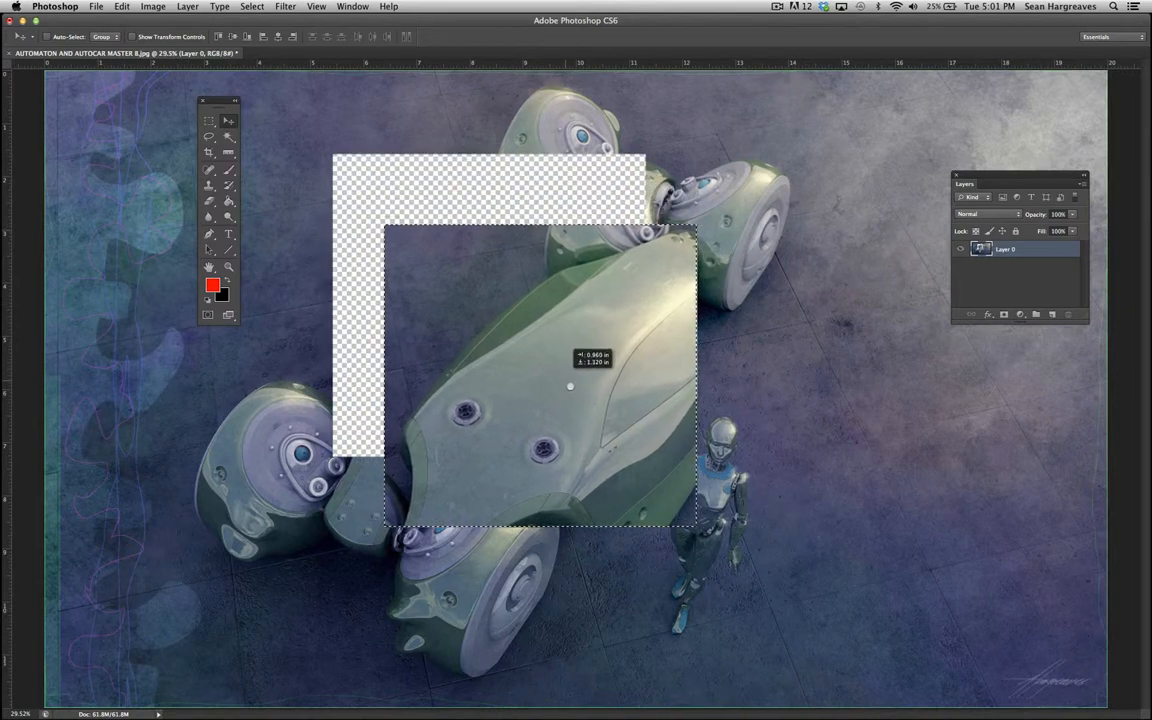
{"action": "left_click_drag", "start_coordinate": [570, 388], "coordinate": [498, 336]}
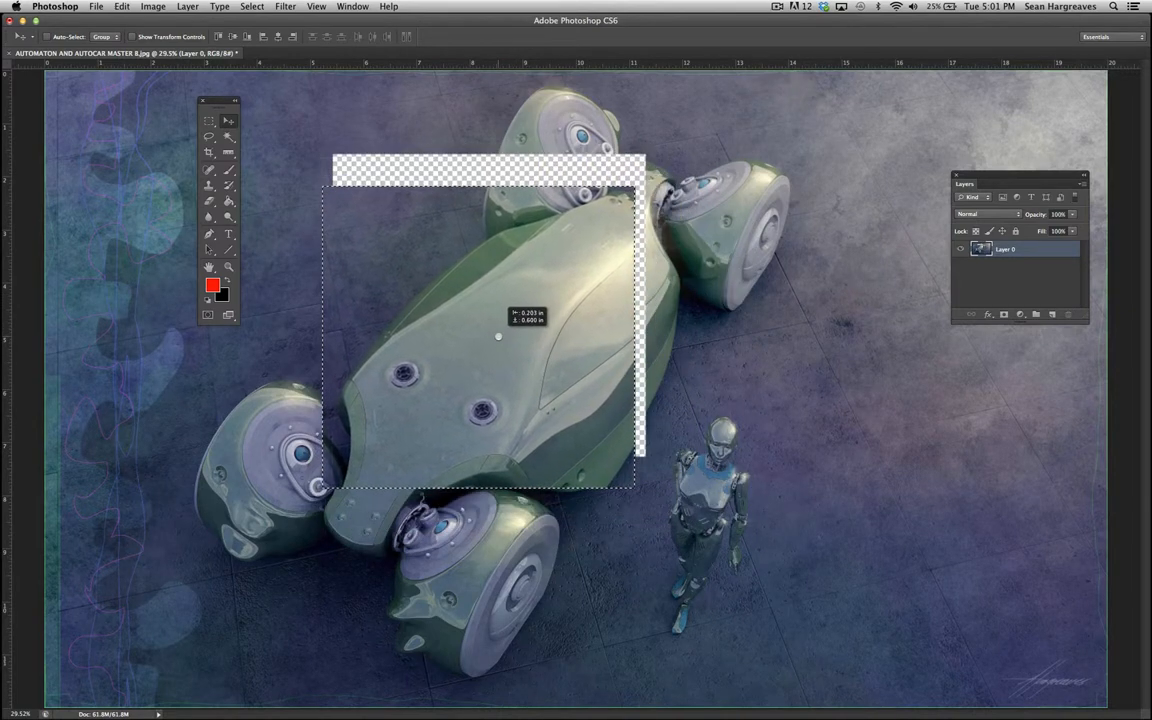
{"action": "left_click_drag", "start_coordinate": [498, 336], "coordinate": [536, 370]}
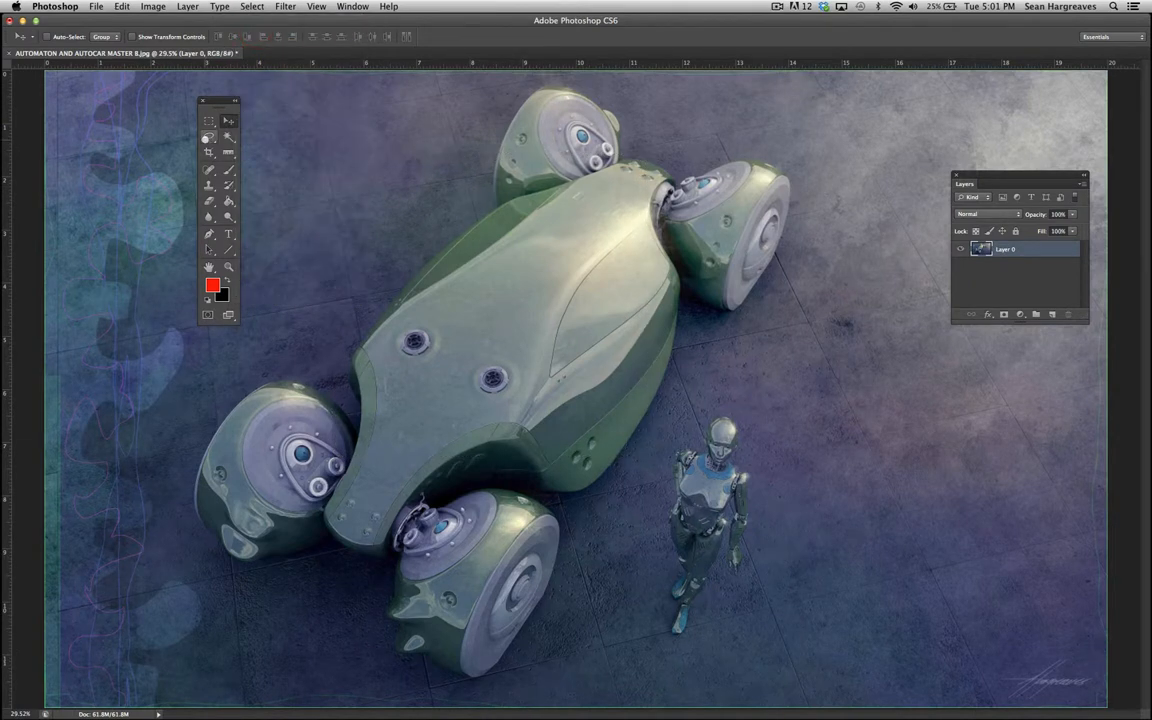
- Cycle Lasso and Marquee tools, then magnify the vehicle front and robot with Zoom
{"action": "left_click", "coordinate": [208, 136]}
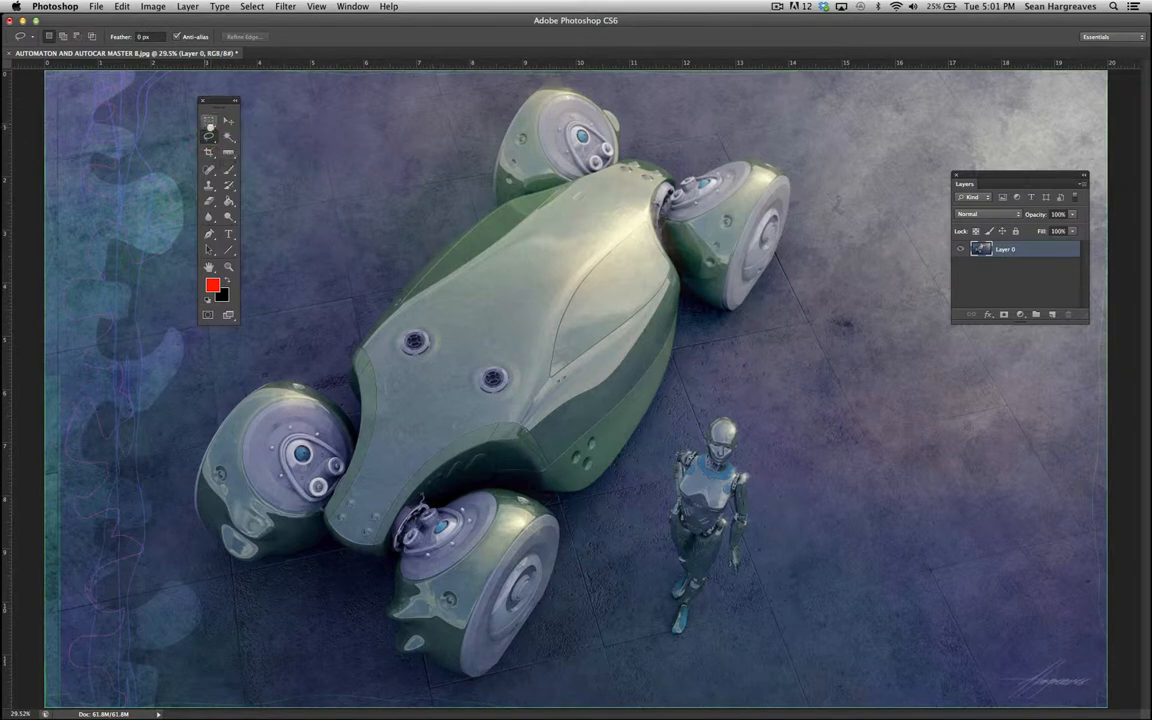
{"action": "left_click", "coordinate": [208, 120]}
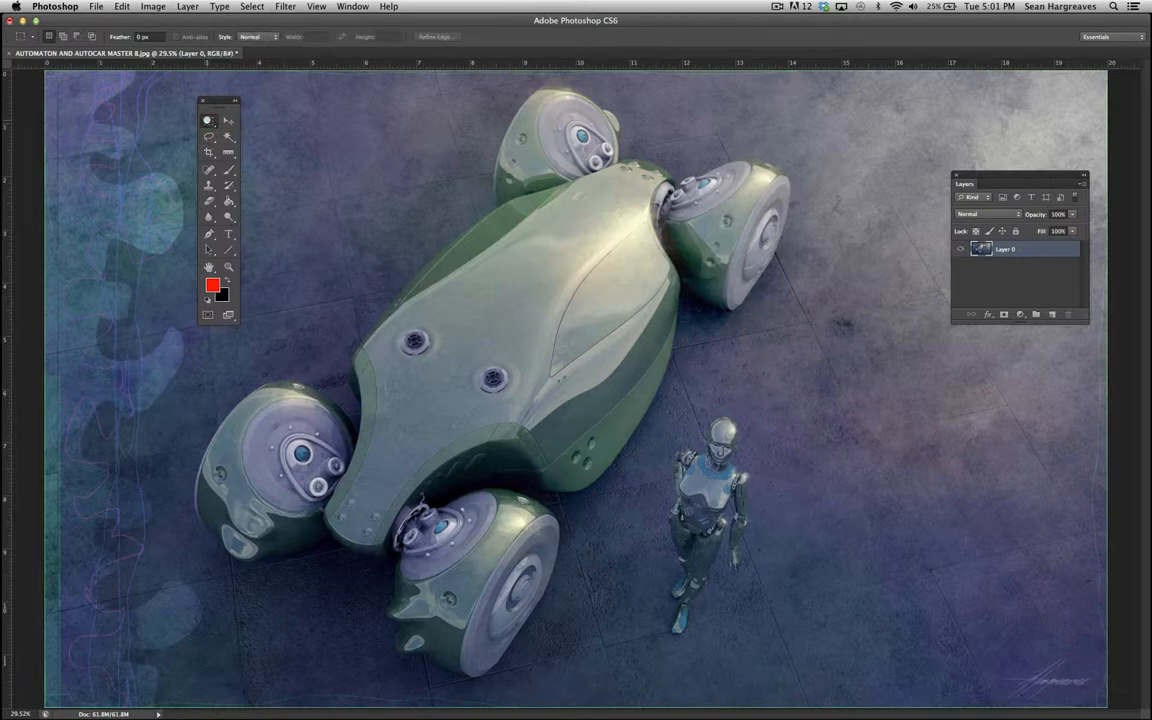
{"action": "left_click", "coordinate": [208, 120]}
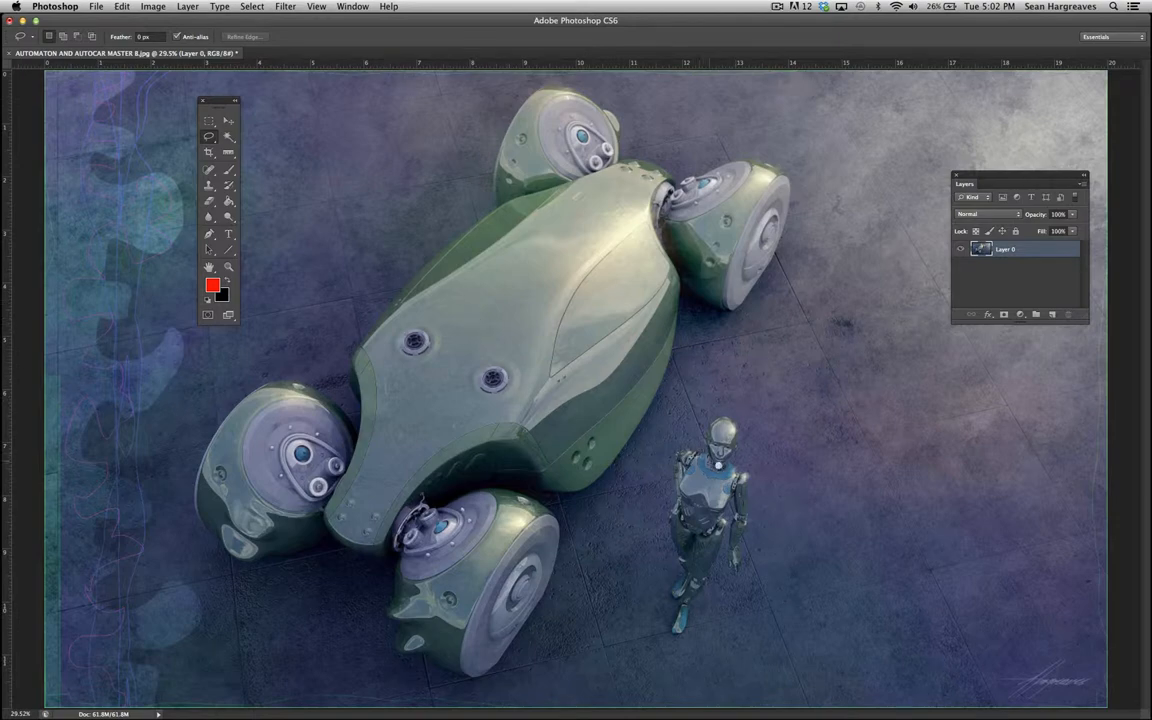
{"action": "left_click", "coordinate": [228, 266]}
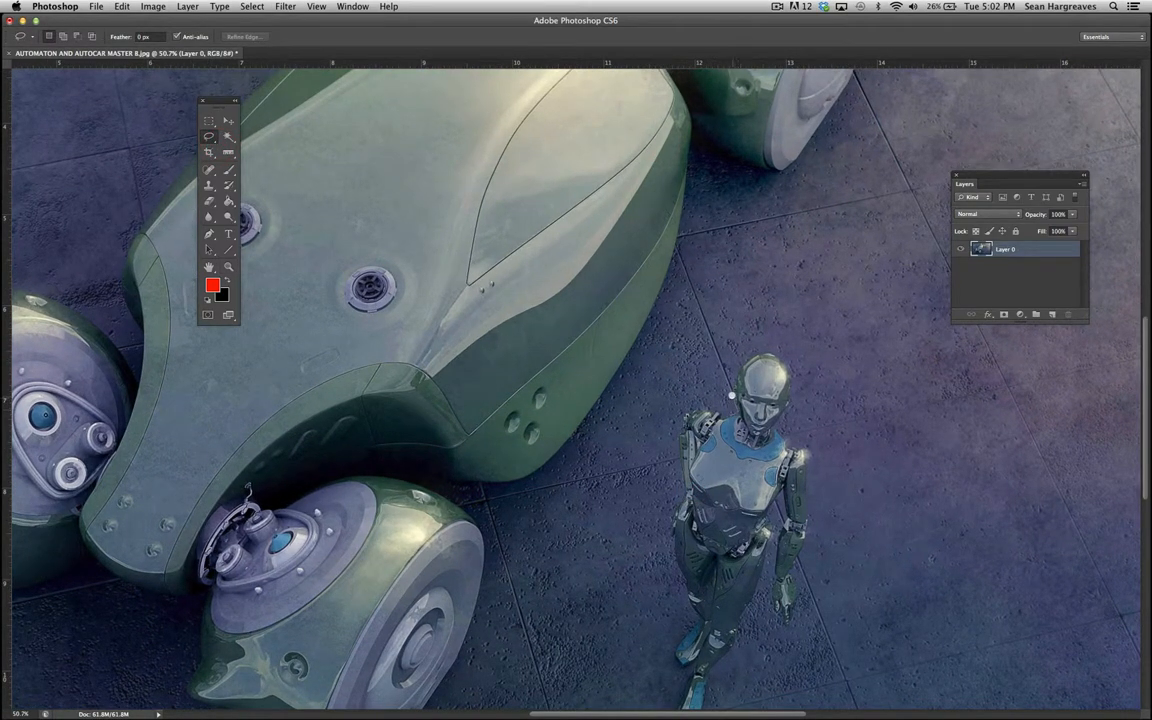
{"action": "mouse_move", "coordinate": [792, 370]}
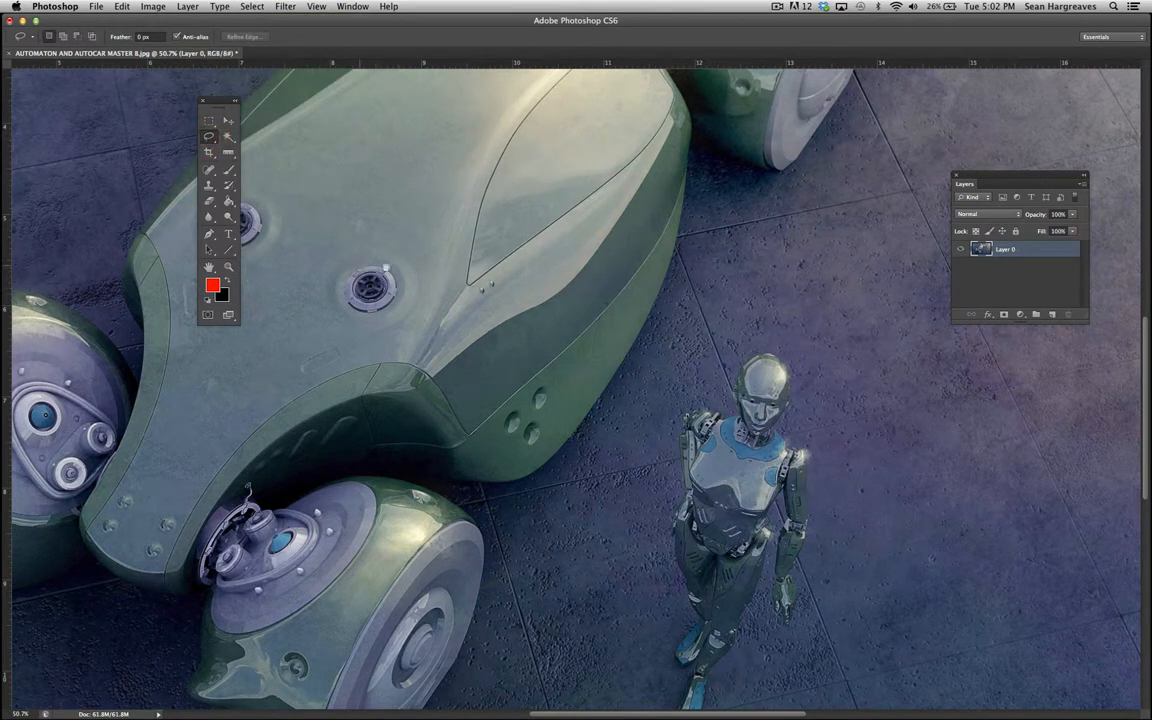
{"action": "left_click", "coordinate": [208, 120]}
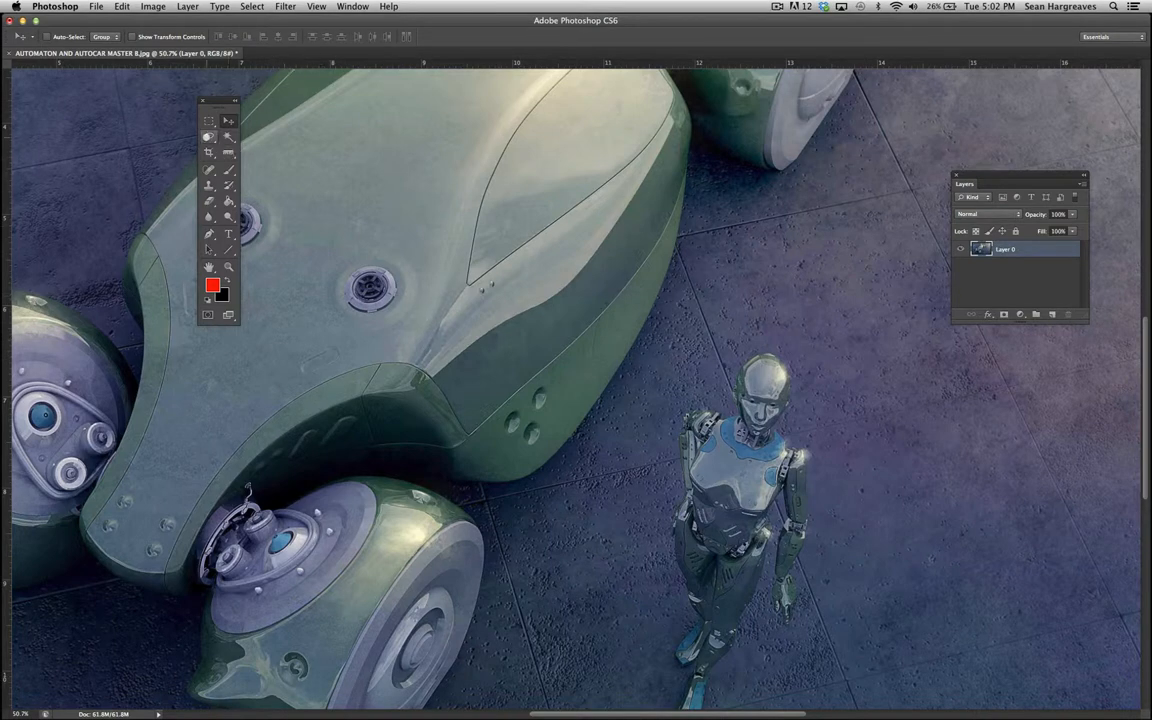
- Zoom back out to fit the whole illustration on screen
{"action": "left_click", "coordinate": [208, 136]}
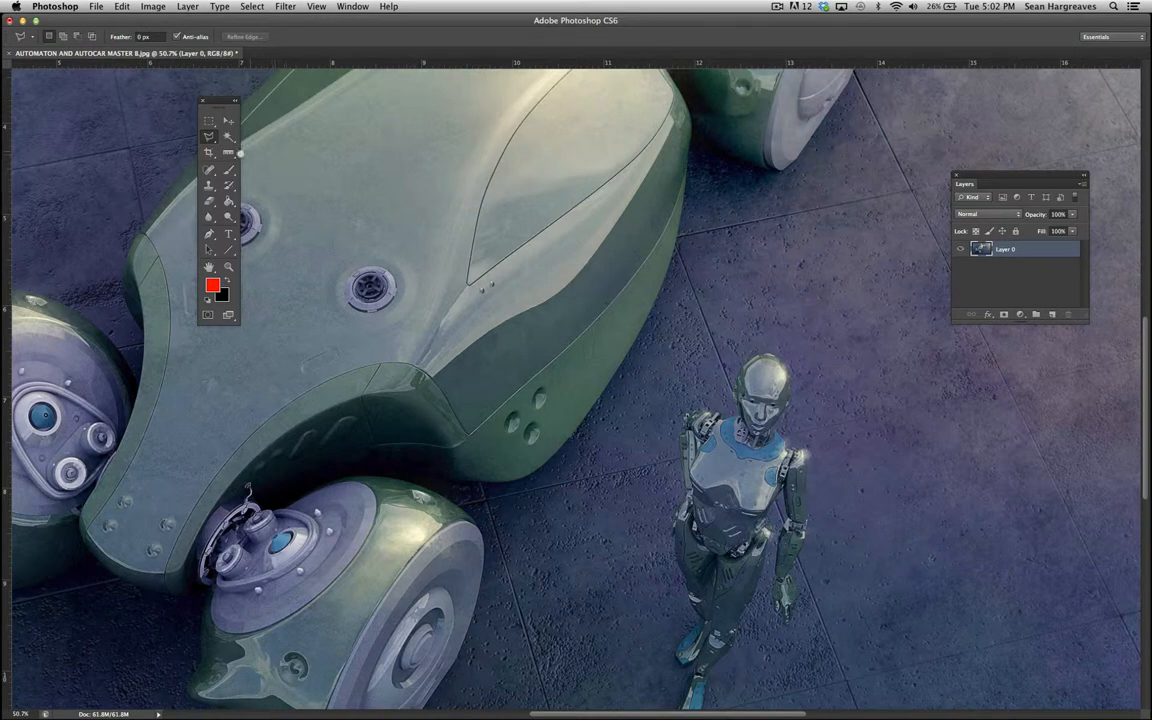
{"action": "mouse_move", "coordinate": [388, 176]}
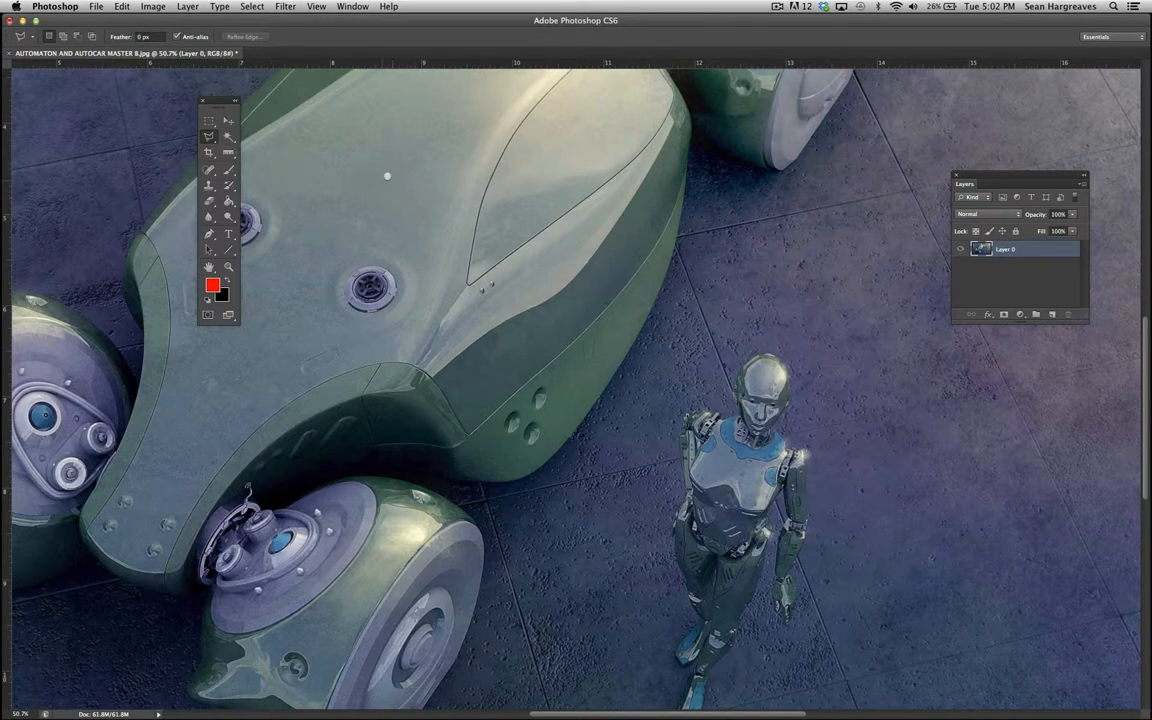
{"action": "mouse_move", "coordinate": [384, 170]}
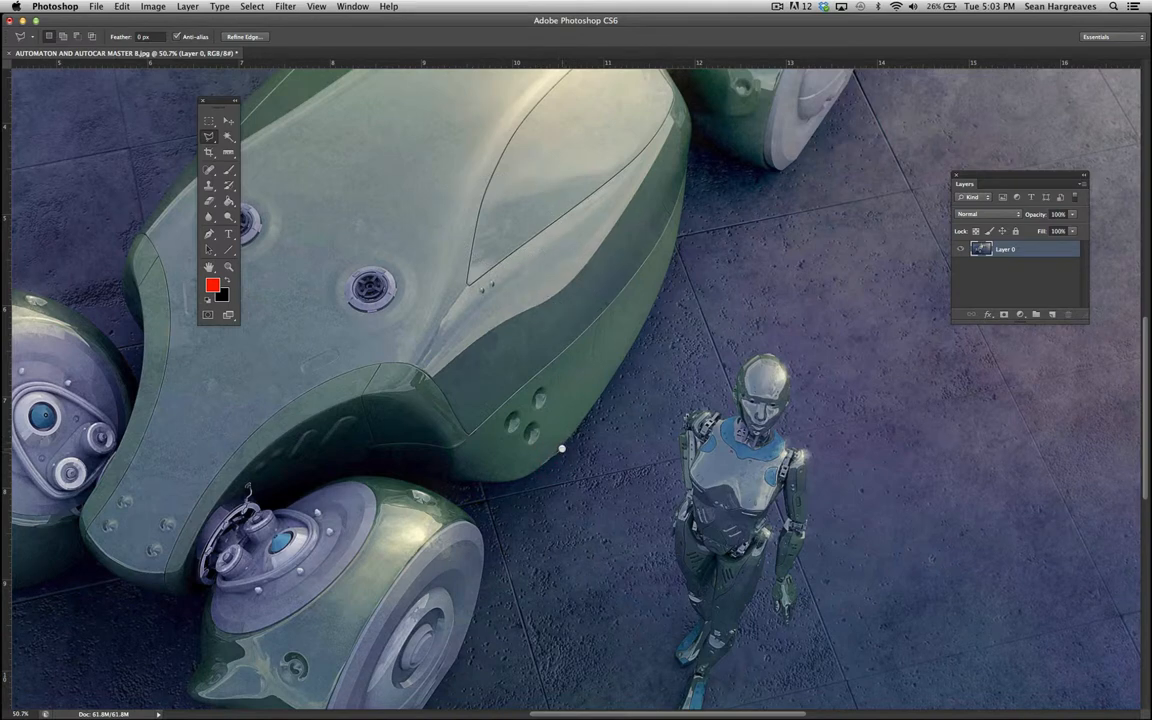
{"action": "mouse_move", "coordinate": [600, 392]}
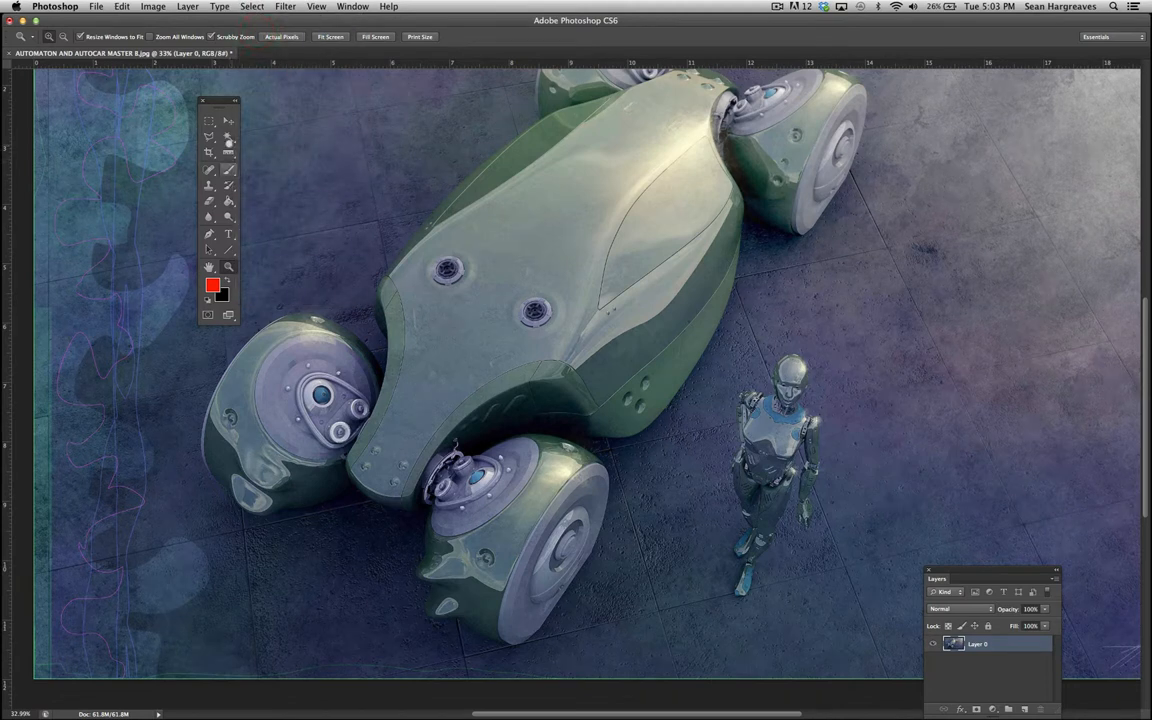
- Try Magic Wand selections and clear each one with Select > Deselect
{"action": "left_click", "coordinate": [228, 138]}
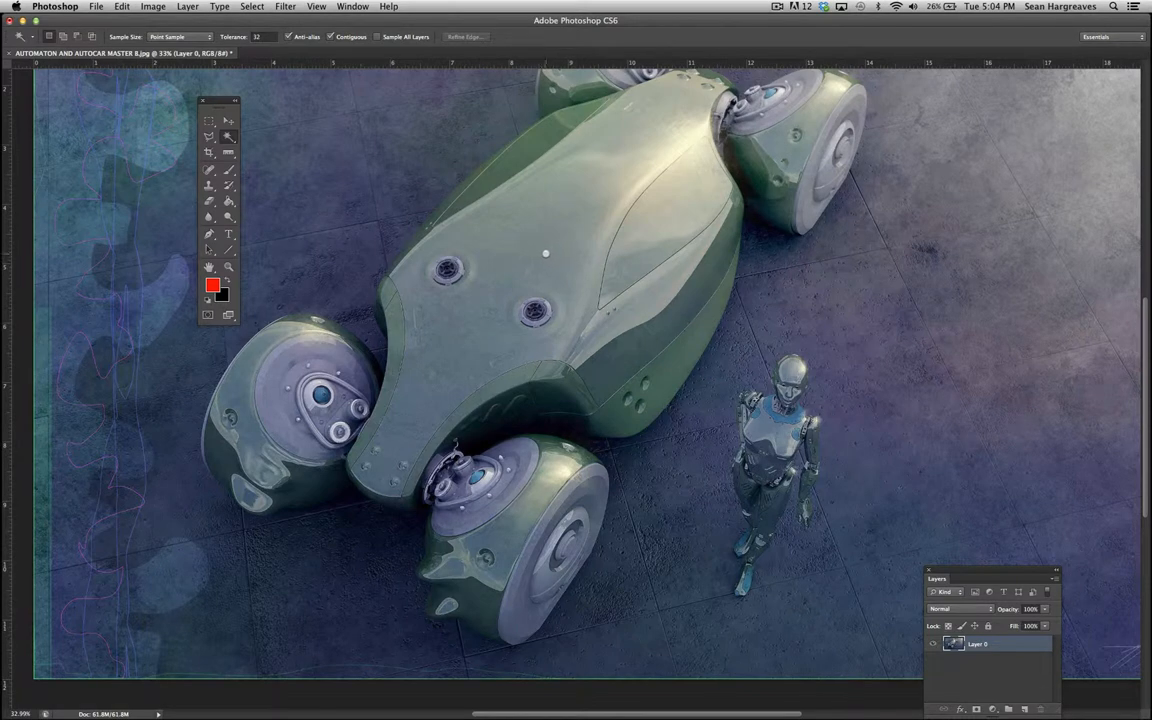
{"action": "mouse_move", "coordinate": [356, 108]}
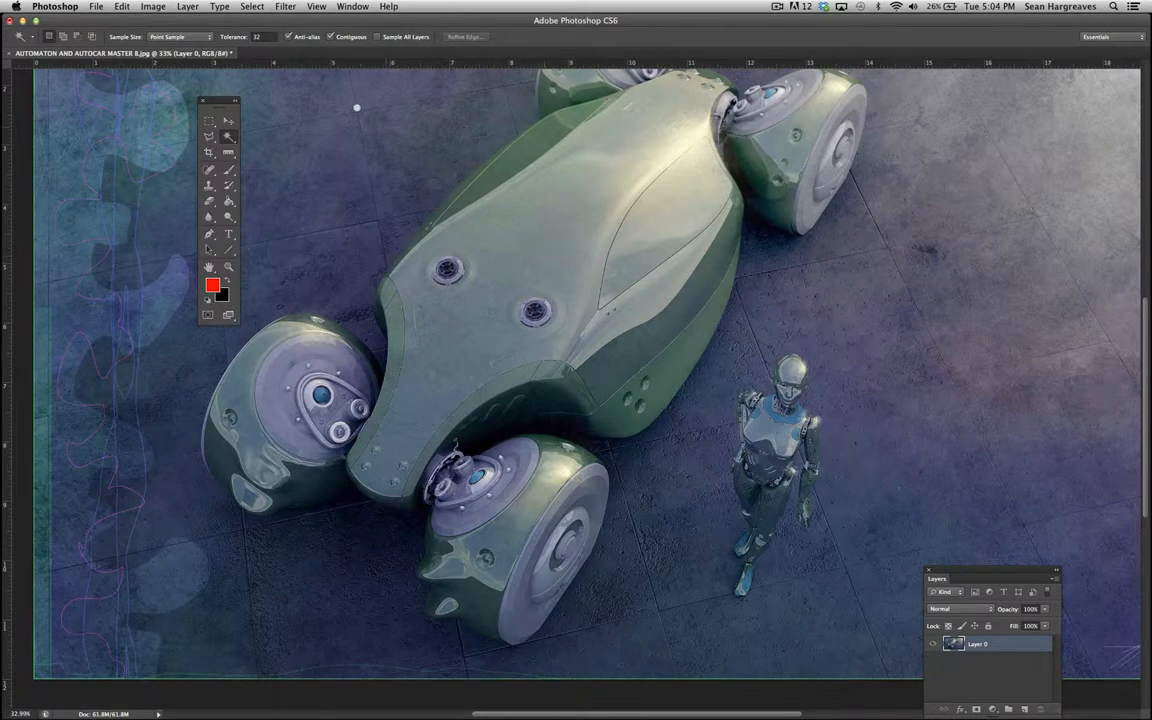
{"action": "mouse_move", "coordinate": [616, 204]}
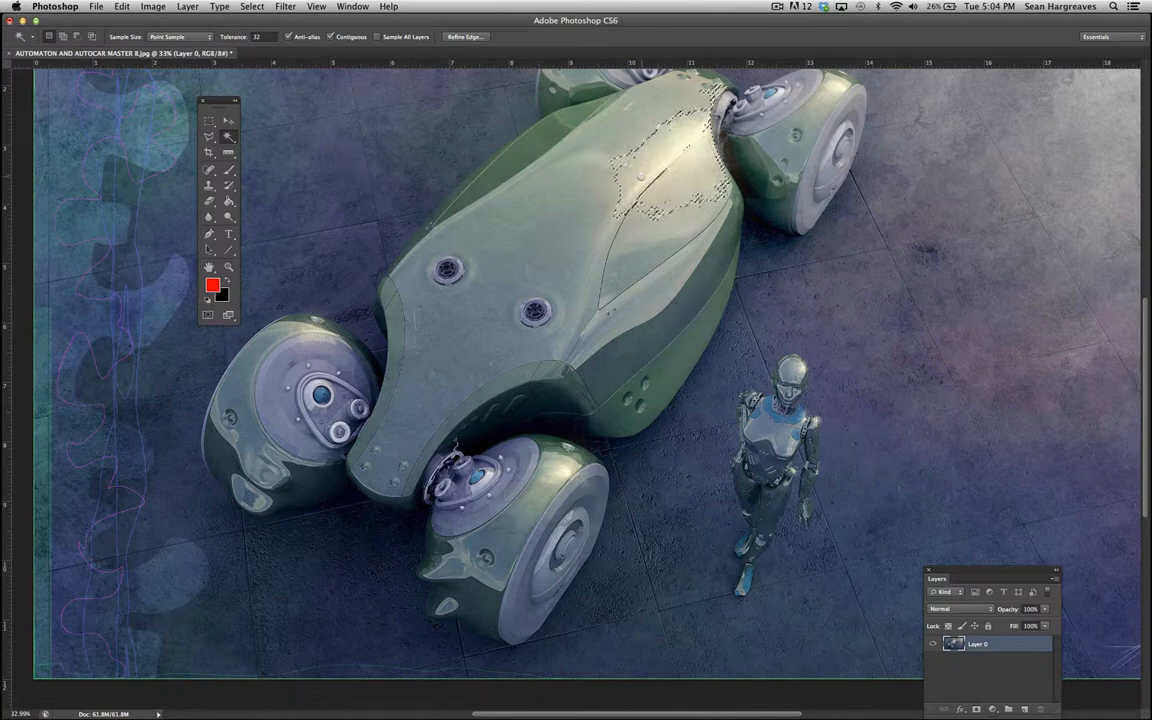
{"action": "left_click", "coordinate": [252, 8]}
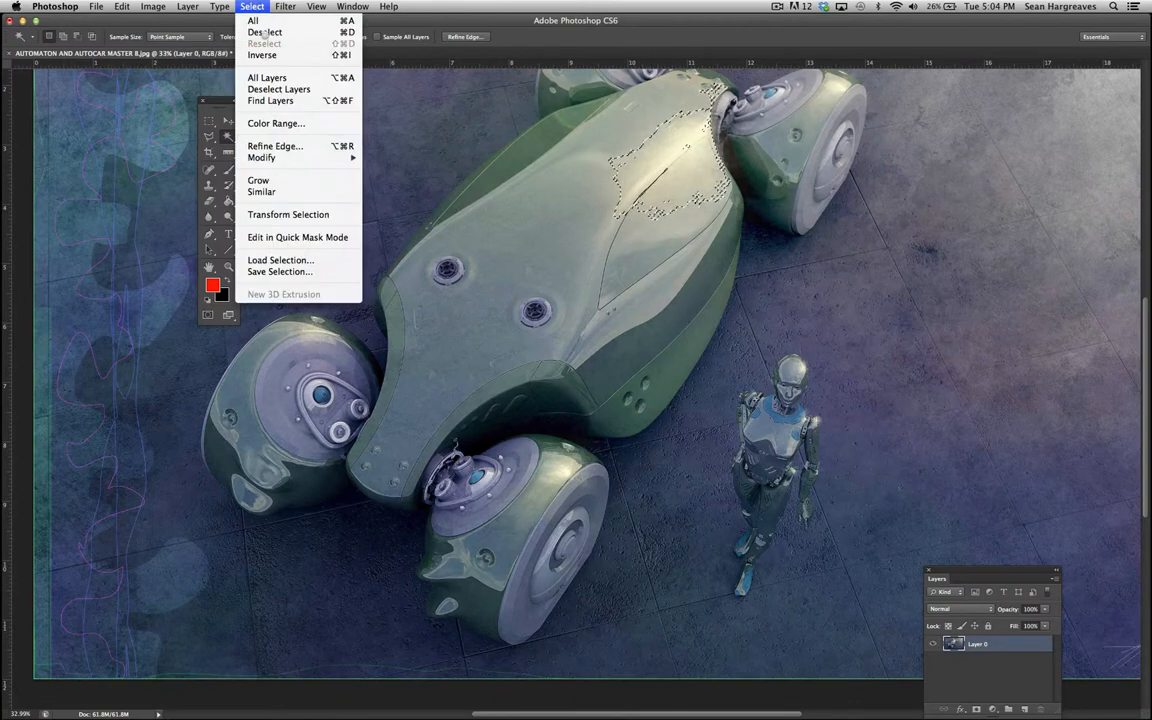
{"action": "left_click", "coordinate": [264, 32]}
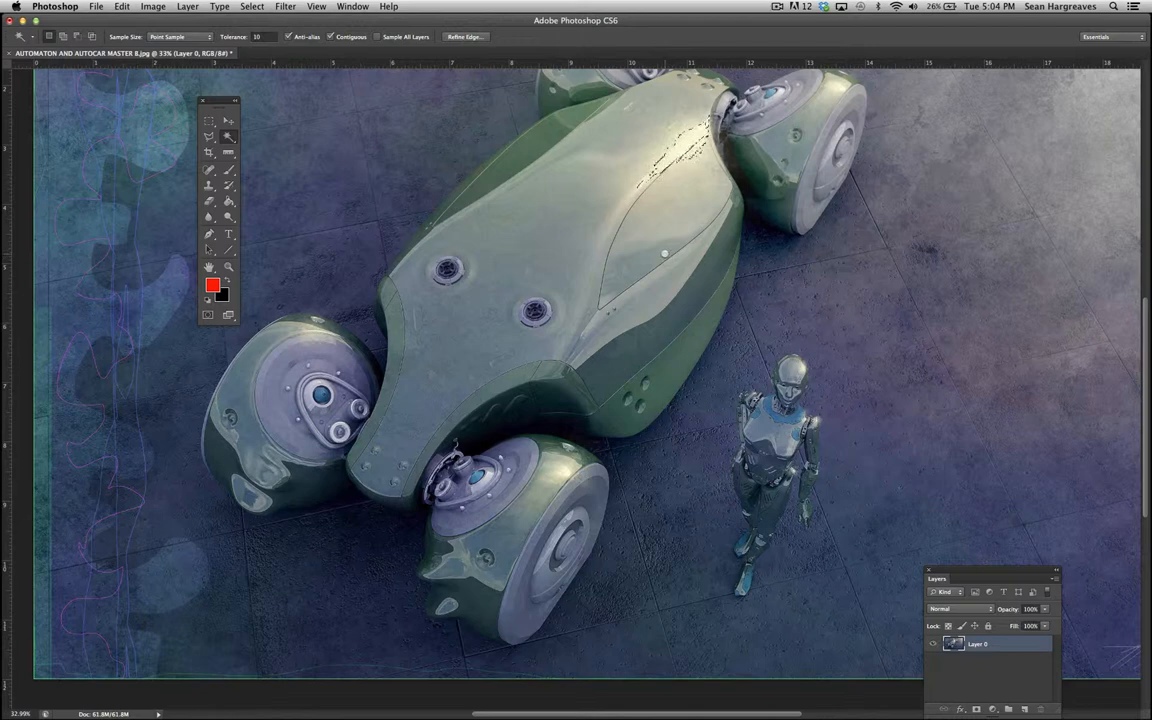
{"action": "left_click", "coordinate": [252, 6]}
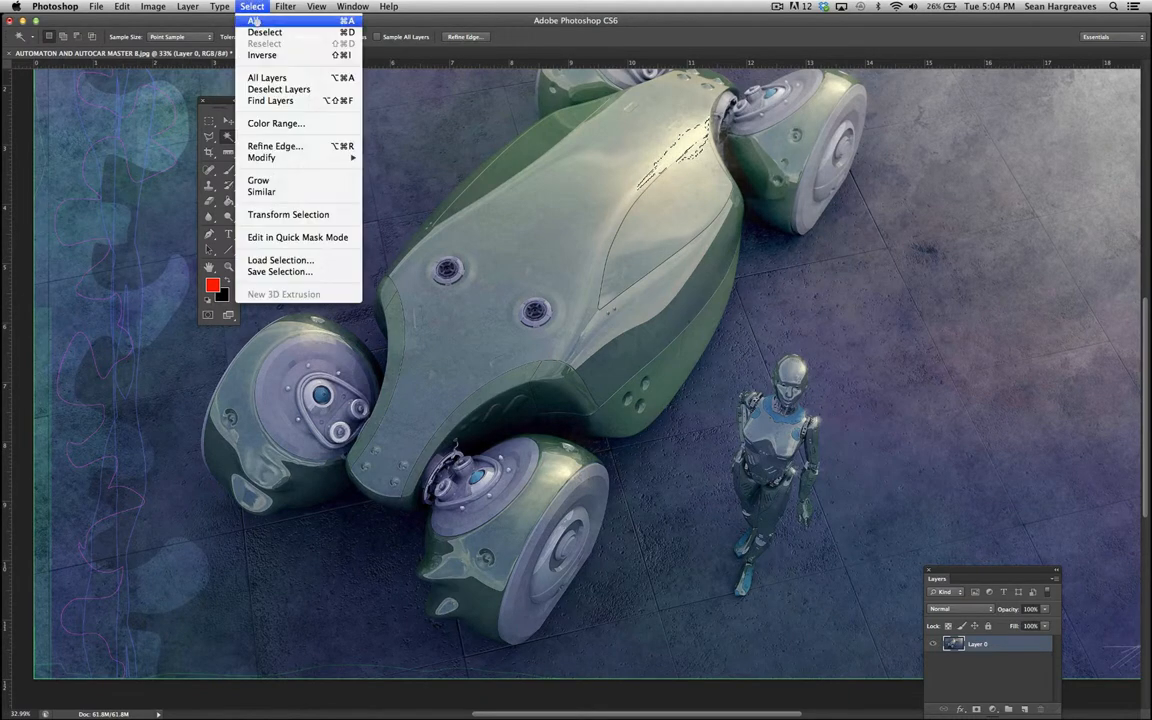
{"action": "left_click", "coordinate": [264, 32]}
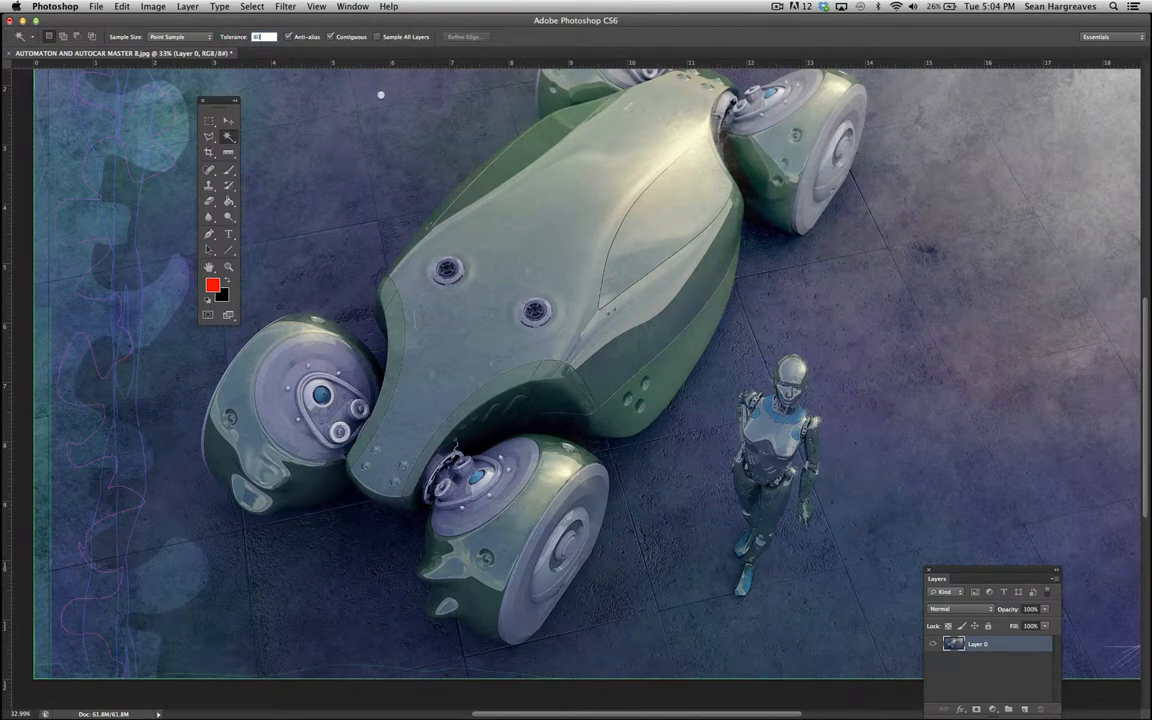
- Wand-select the left floor region, undo it, and erase a small patch on the vehicle top
{"action": "left_click", "coordinate": [706, 302]}
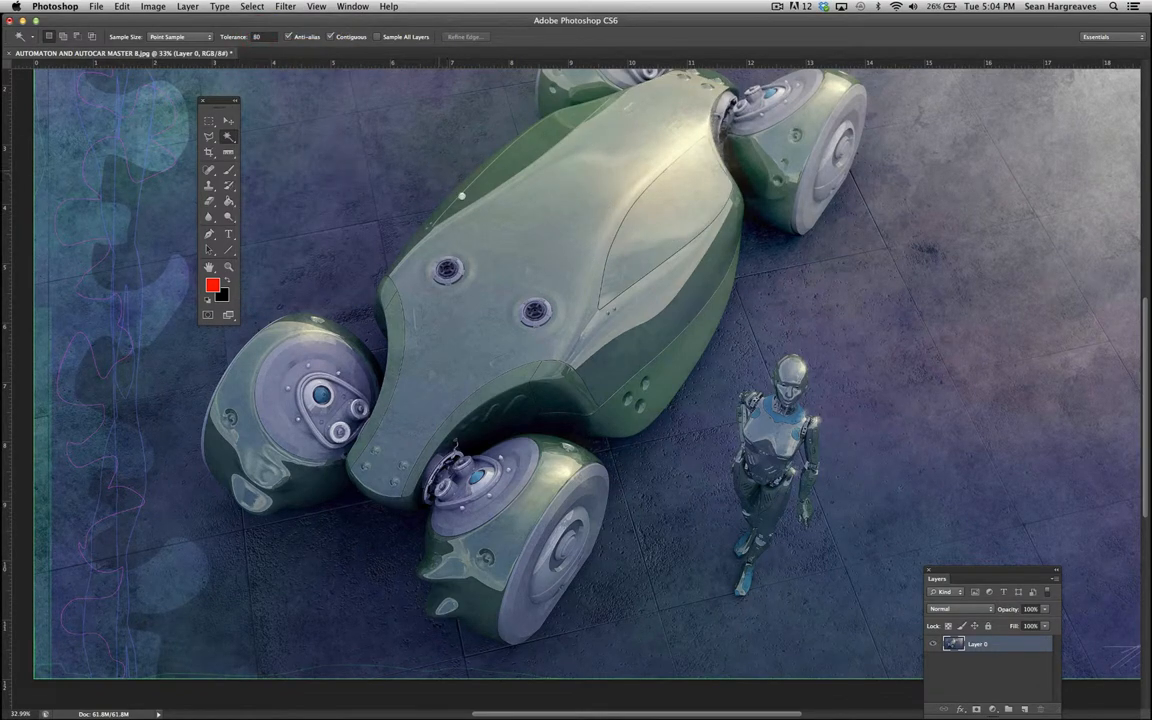
{"action": "left_click", "coordinate": [462, 196]}
{"action": "type", "text": "32"}
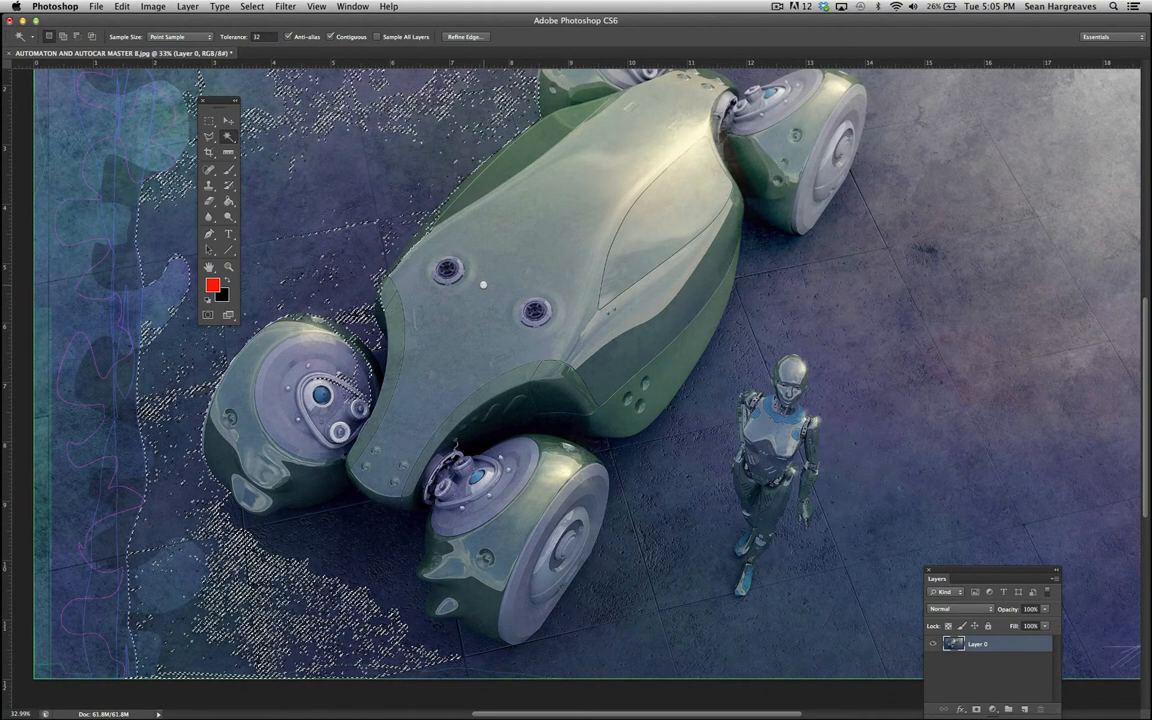
{"action": "left_click", "coordinate": [120, 6]}
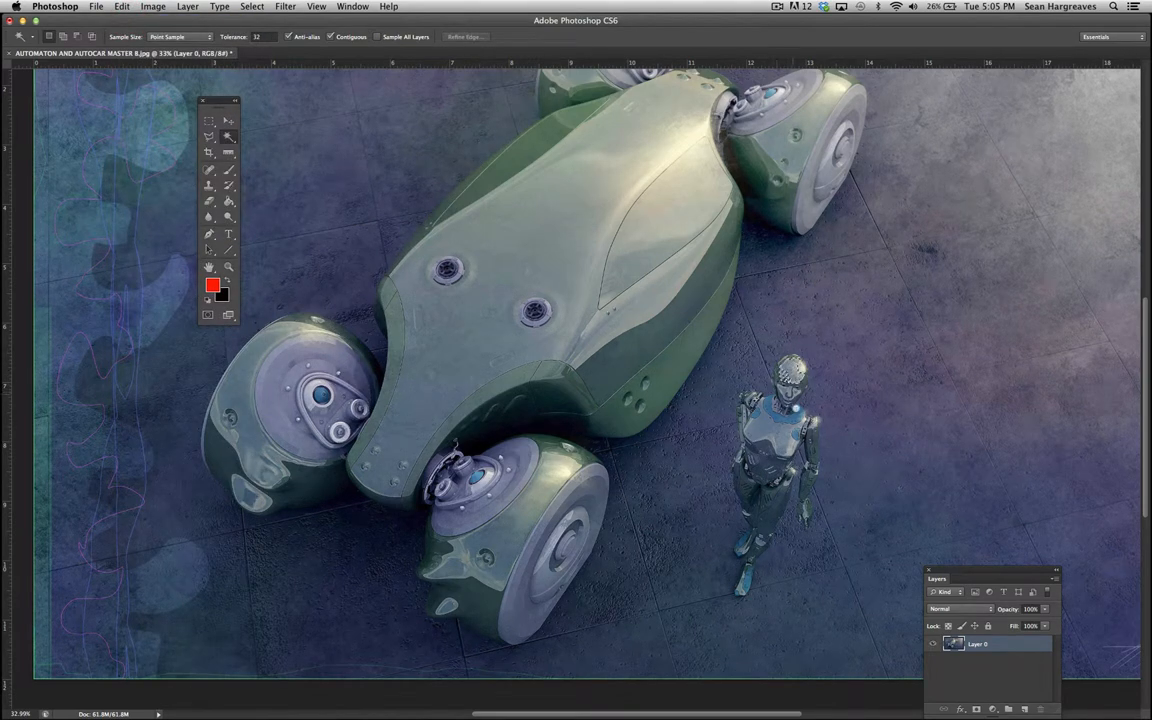
{"action": "left_click", "coordinate": [122, 6]}
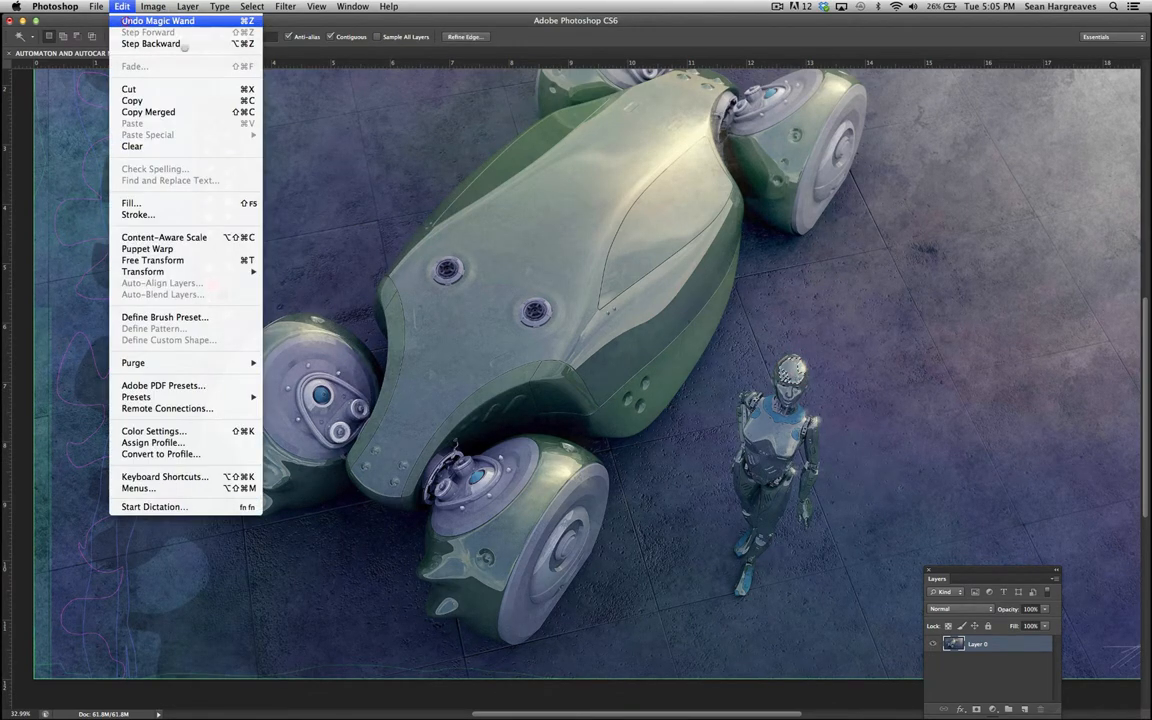
{"action": "left_click", "coordinate": [436, 188]}
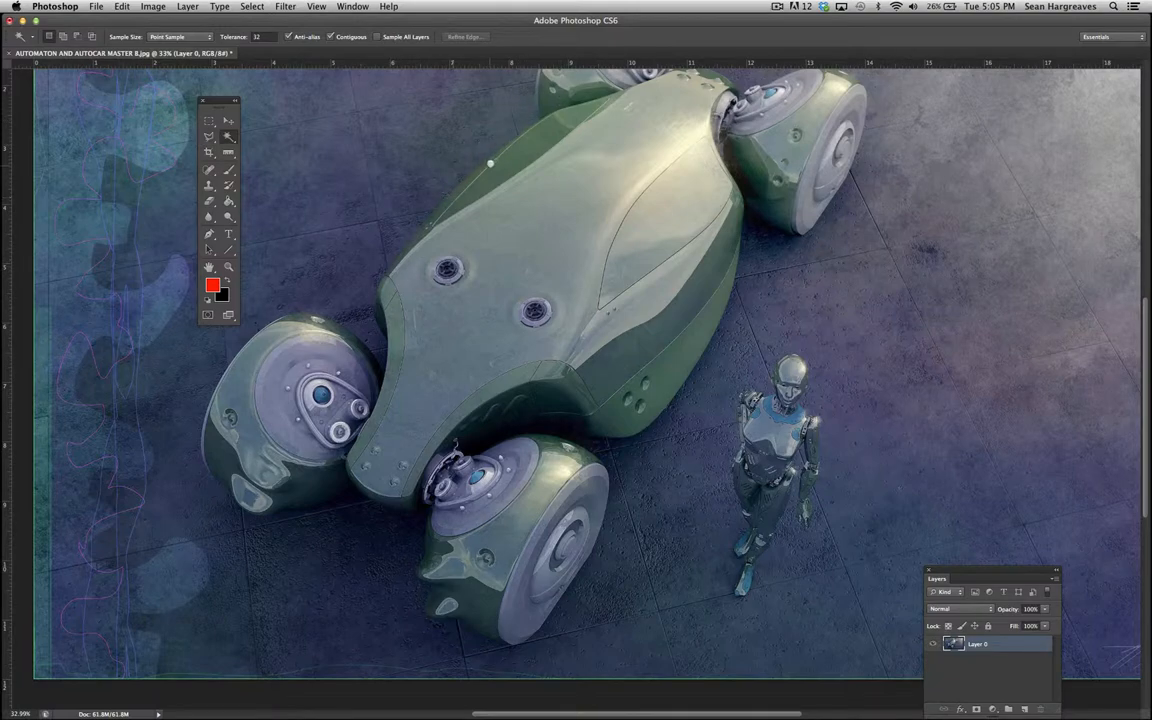
{"action": "left_click", "coordinate": [122, 6]}
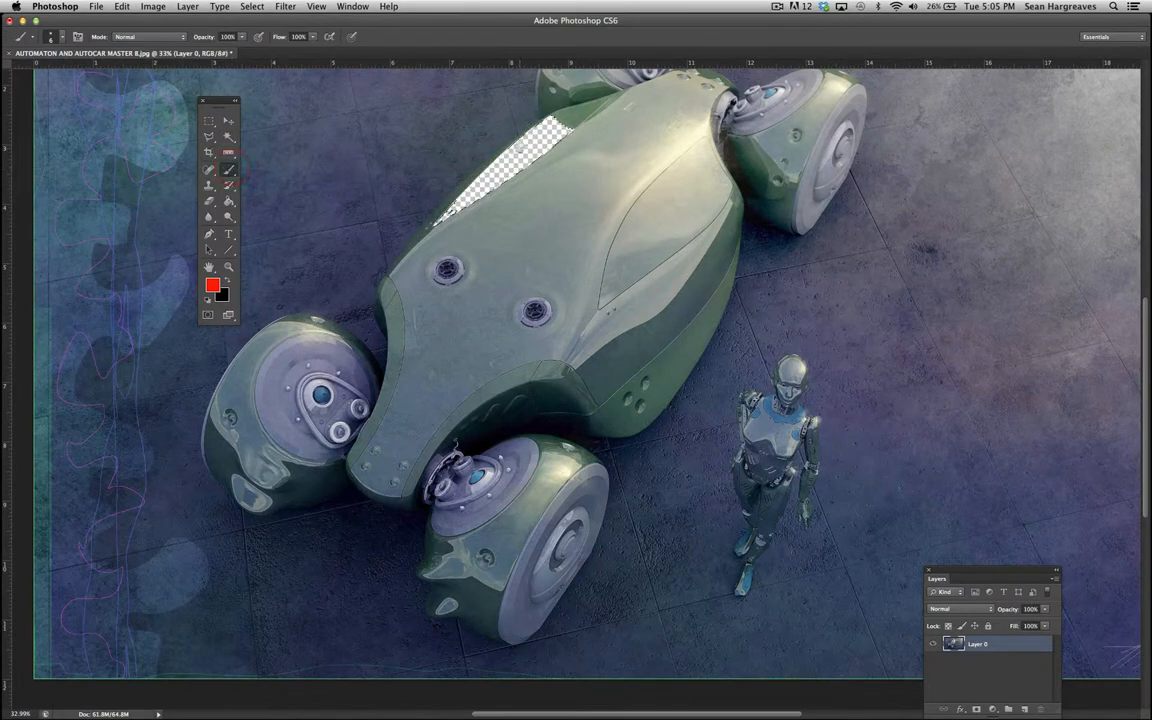
- Erase more of the vehicle's upper body, then undo to restore it intact
{"action": "left_click_drag", "start_coordinate": [540, 136], "coordinate": [524, 170]}
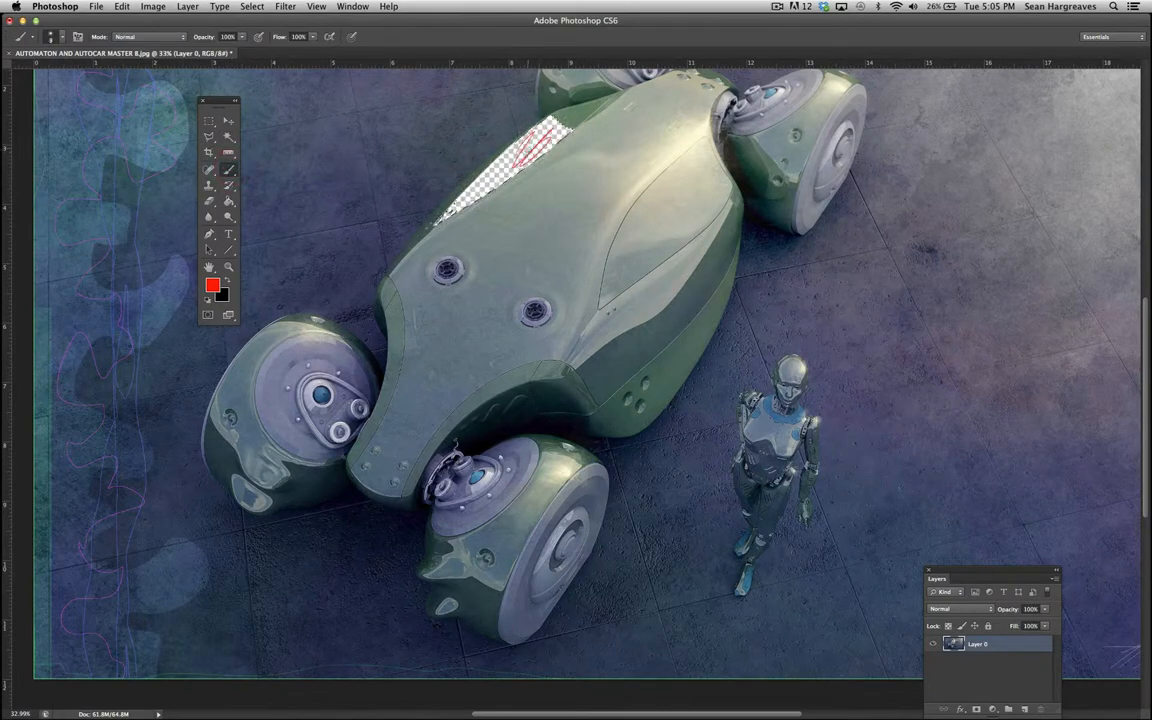
{"action": "left_click_drag", "start_coordinate": [444, 222], "coordinate": [556, 130]}
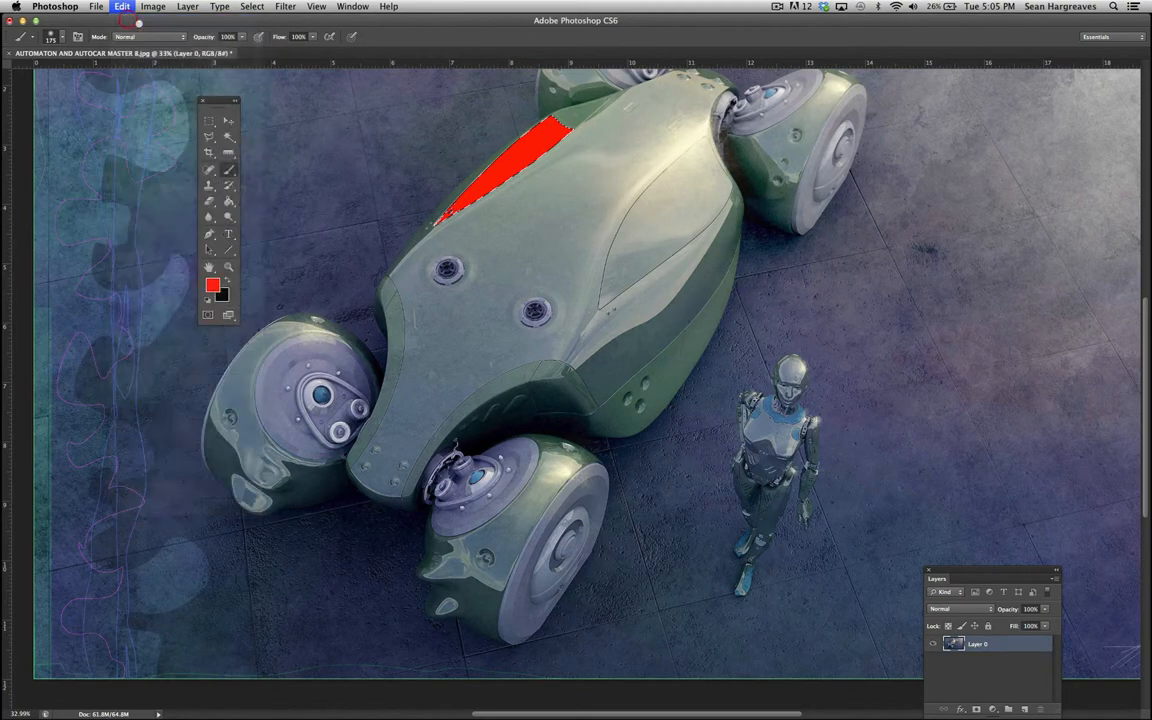
{"action": "left_click", "coordinate": [122, 6]}
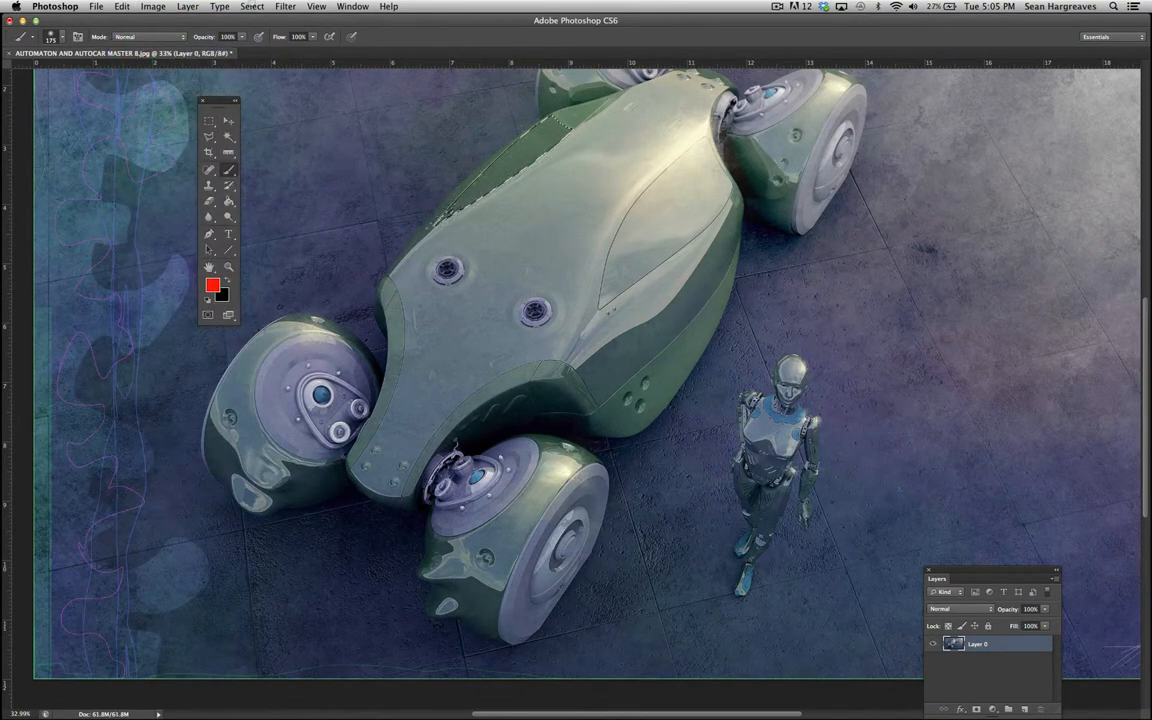
- Deselect, browse the Filter menu, and fit the whole illustration in the window
{"action": "left_click", "coordinate": [252, 8]}
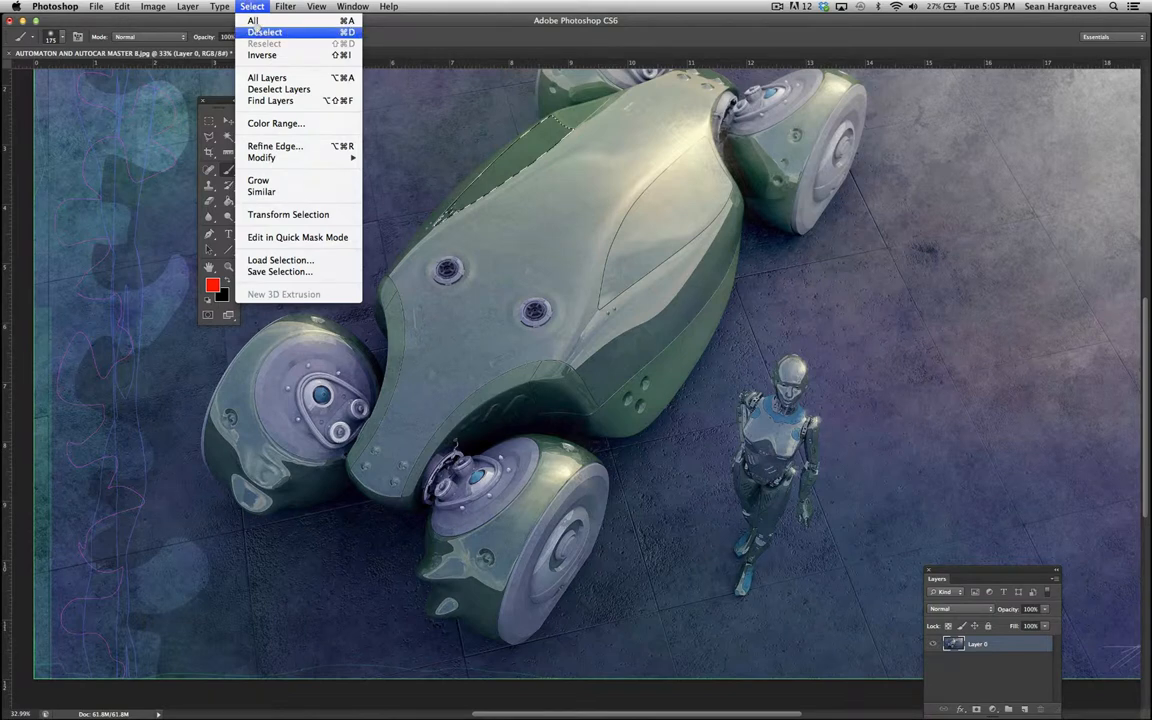
{"action": "mouse_move", "coordinate": [252, 20]}
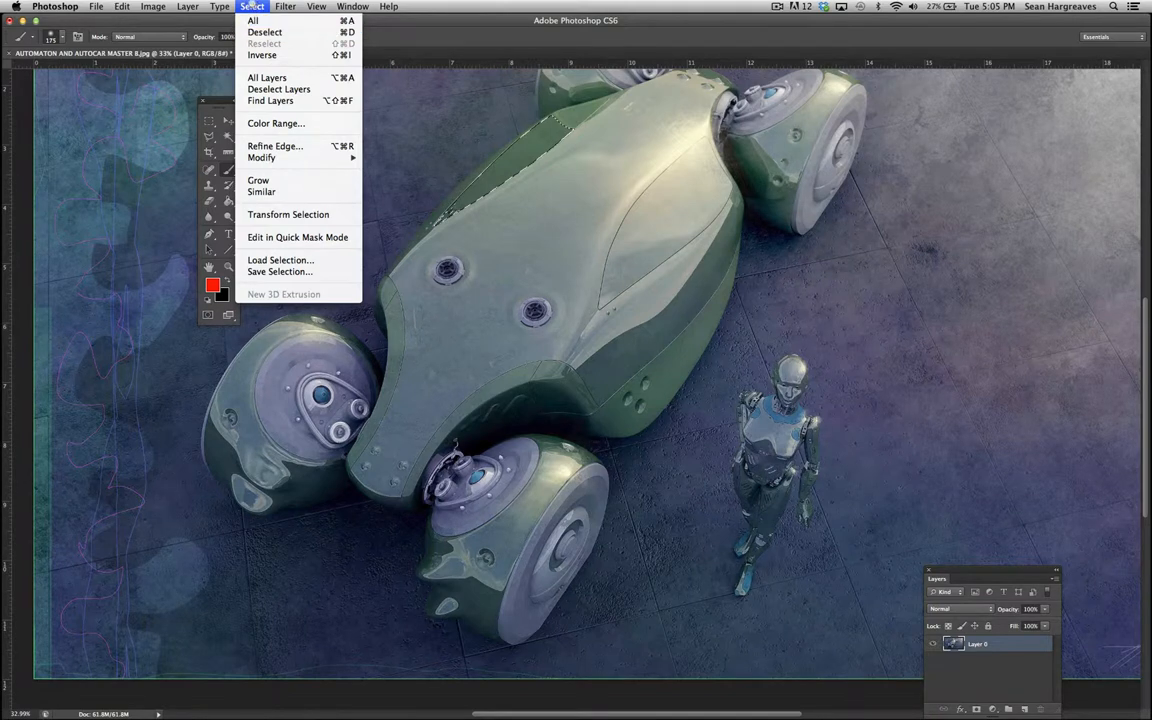
{"action": "mouse_move", "coordinate": [252, 20]}
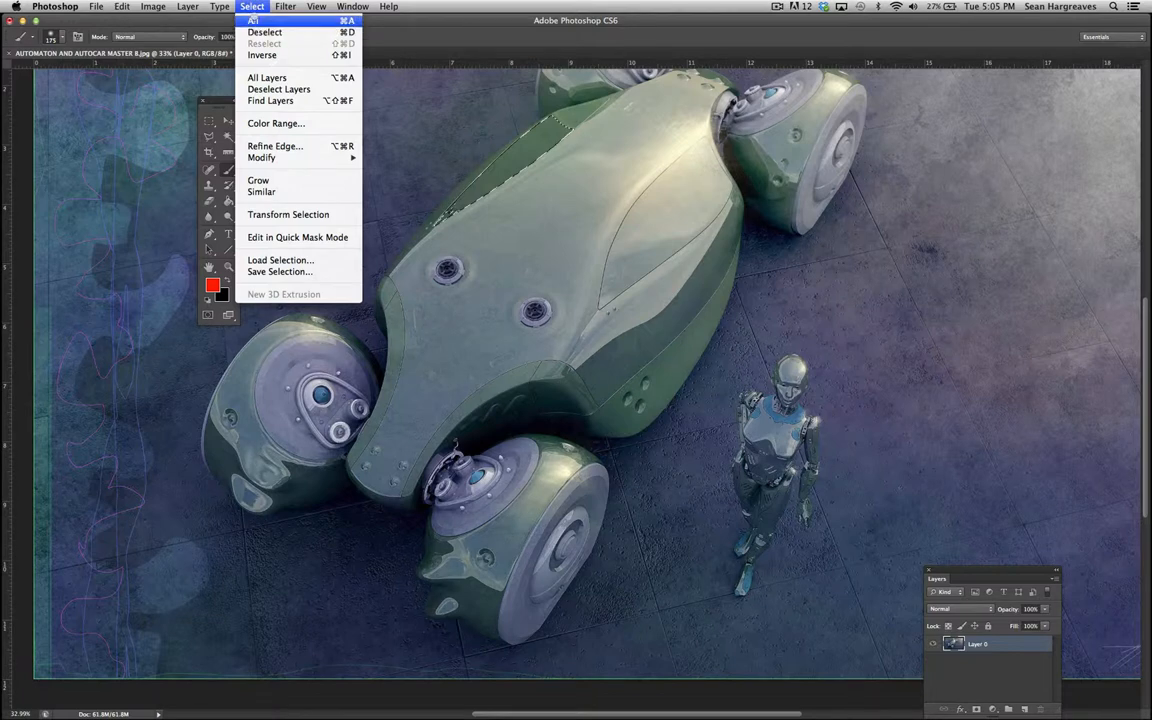
{"action": "mouse_move", "coordinate": [252, 20]}
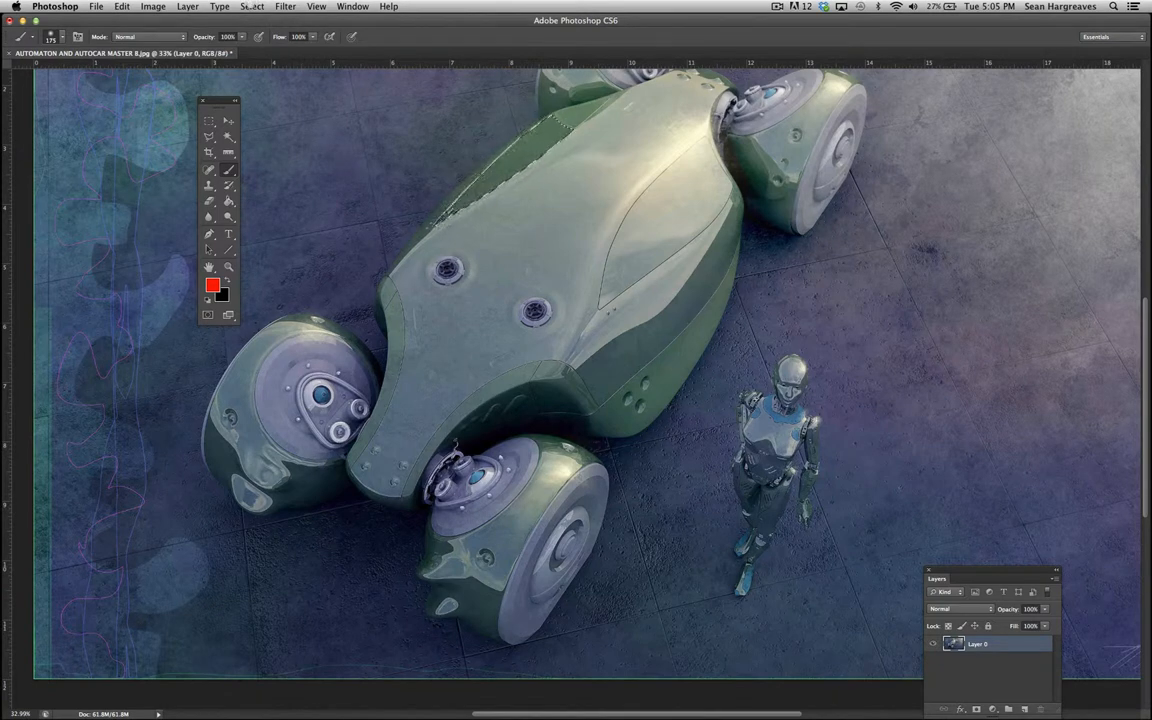
{"action": "left_click", "coordinate": [252, 8]}
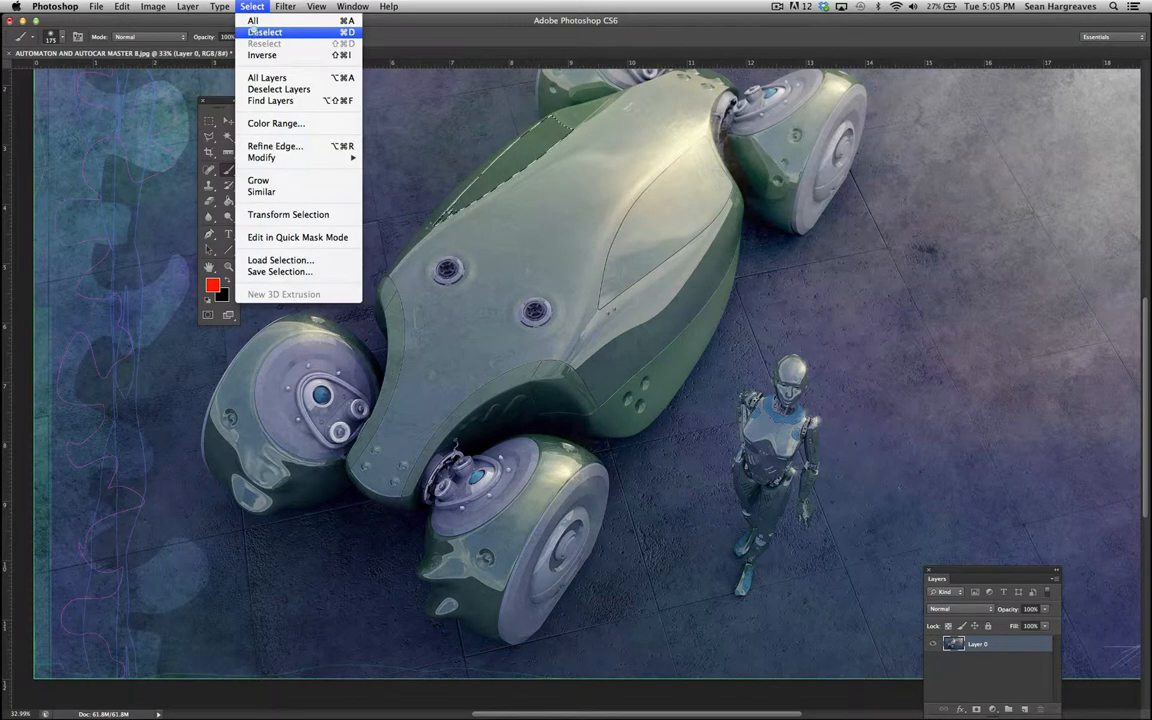
{"action": "left_click", "coordinate": [264, 32]}
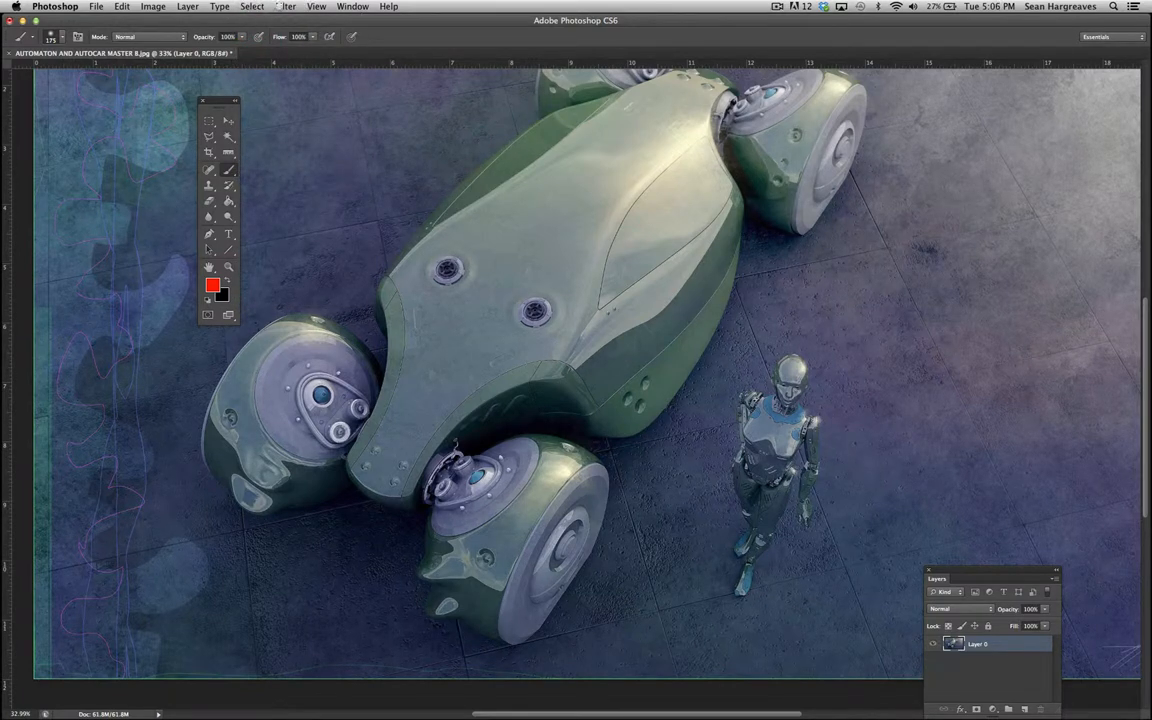
{"action": "left_click", "coordinate": [286, 8]}
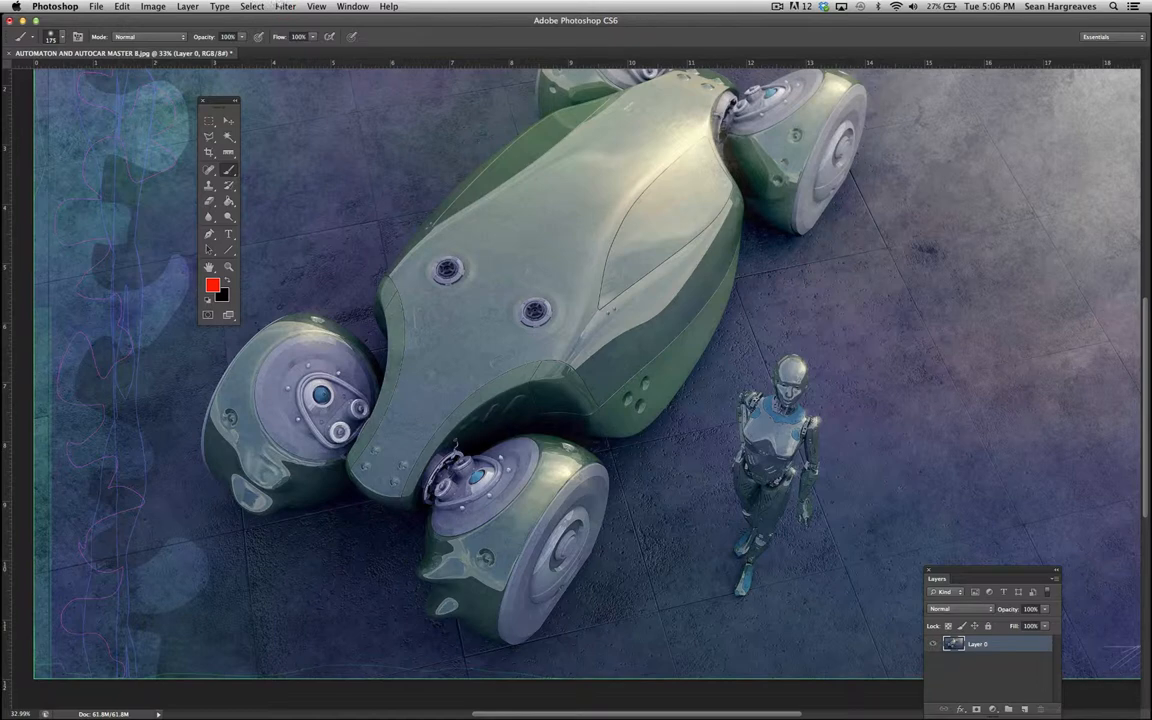
{"action": "left_click", "coordinate": [286, 6]}
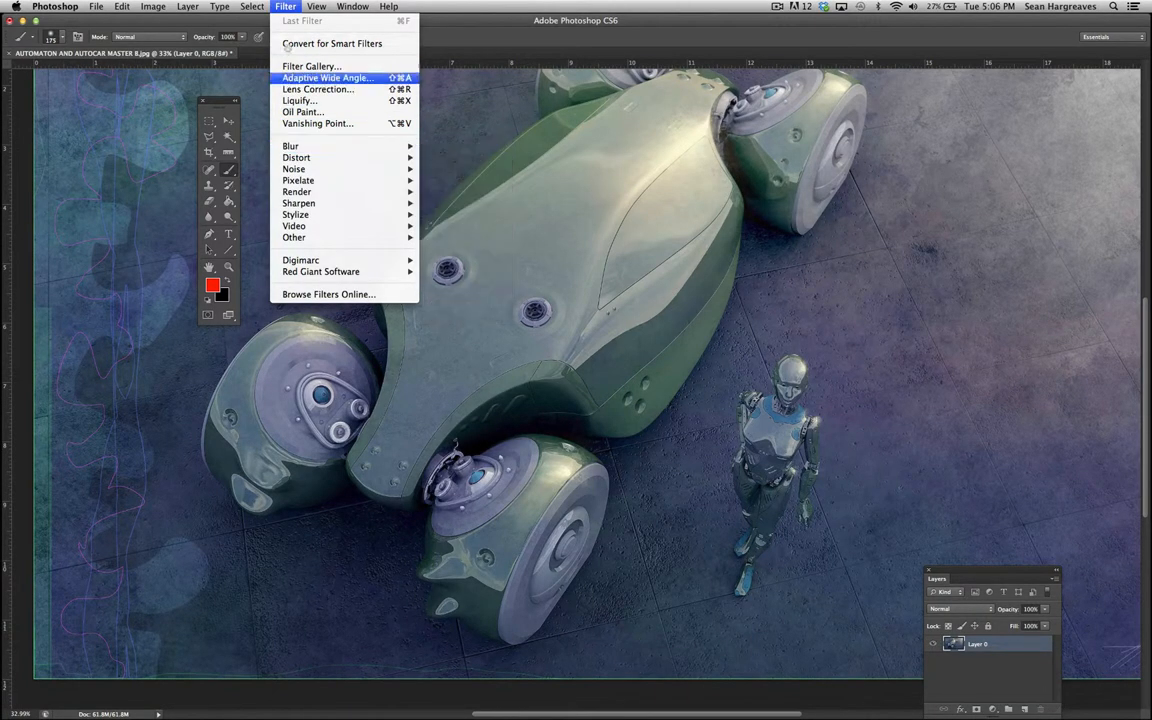
{"action": "mouse_move", "coordinate": [296, 192]}
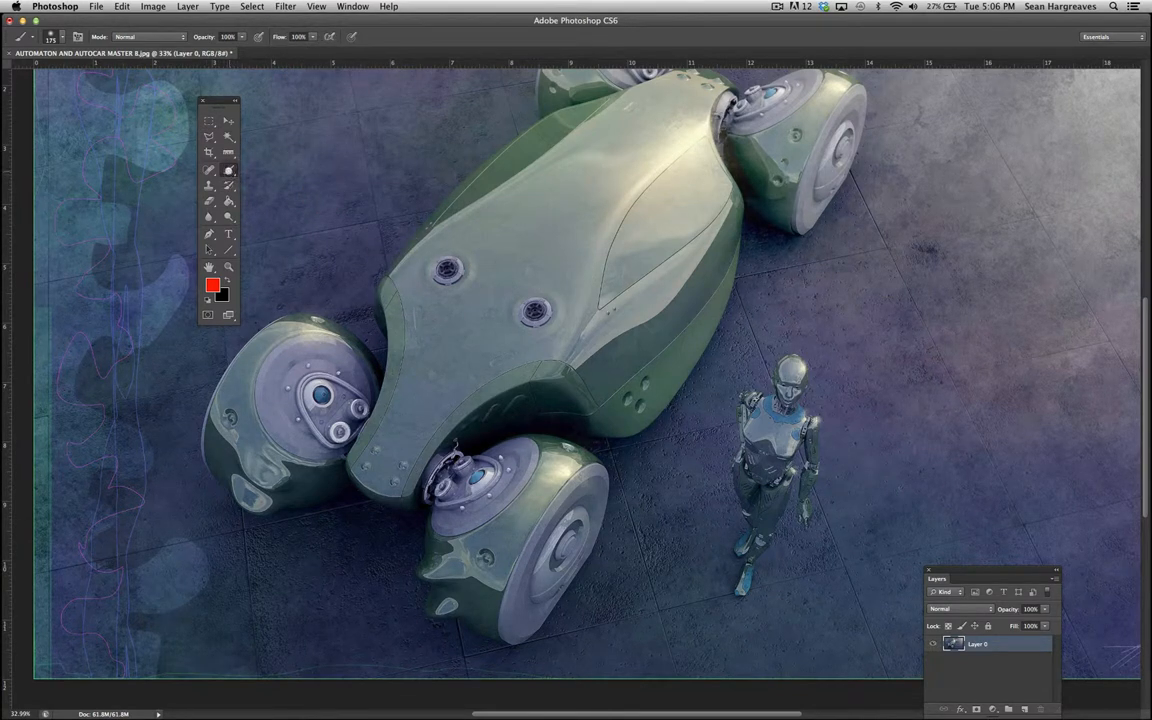
{"action": "left_click", "coordinate": [208, 136]}
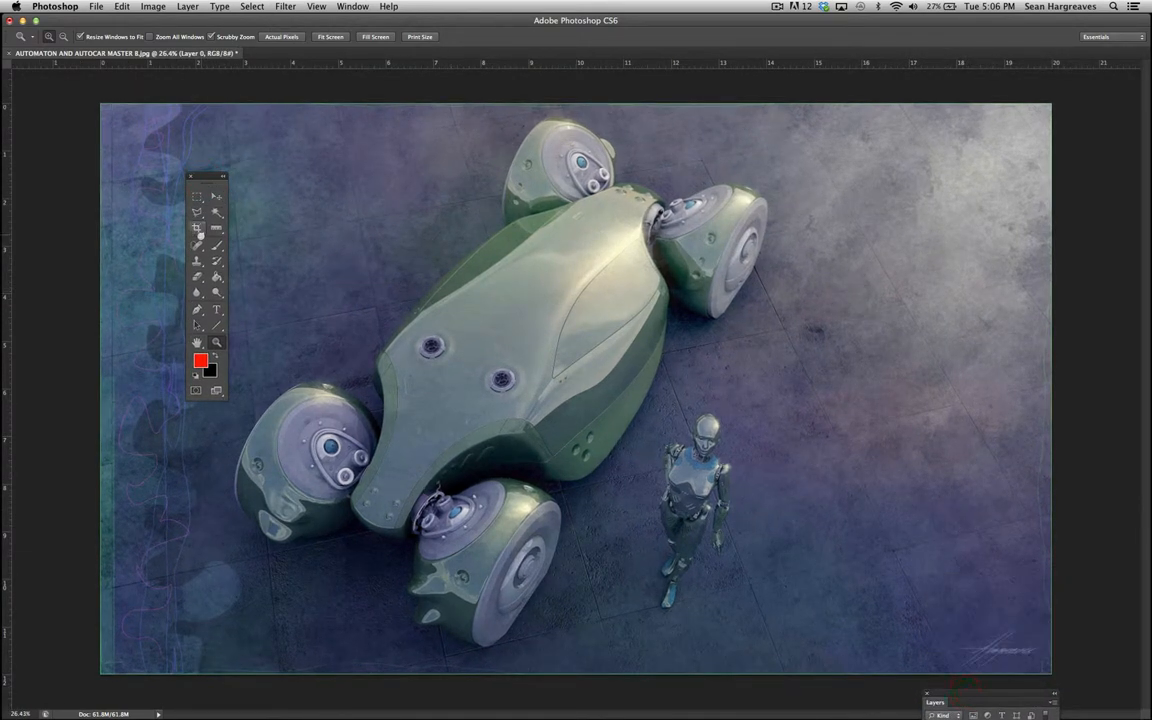
- Crop to a near-square frame by pulling both side handles inward, then revert it via Edit
{"action": "left_click", "coordinate": [196, 228]}
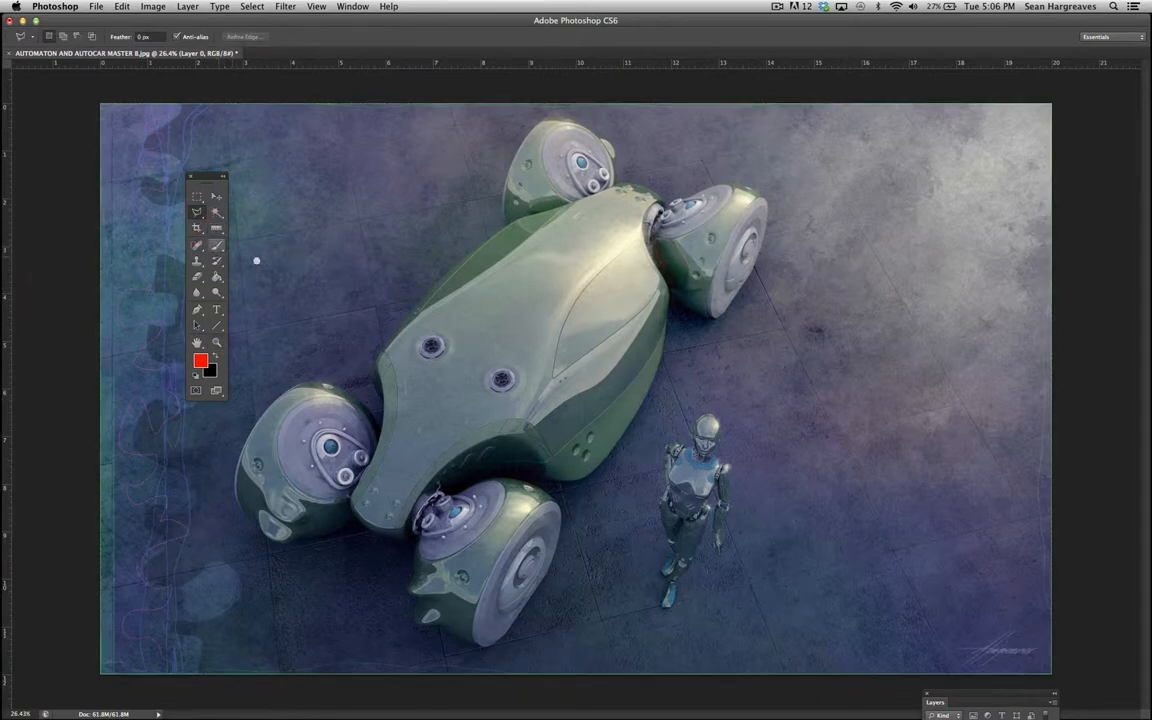
{"action": "left_click", "coordinate": [196, 228]}
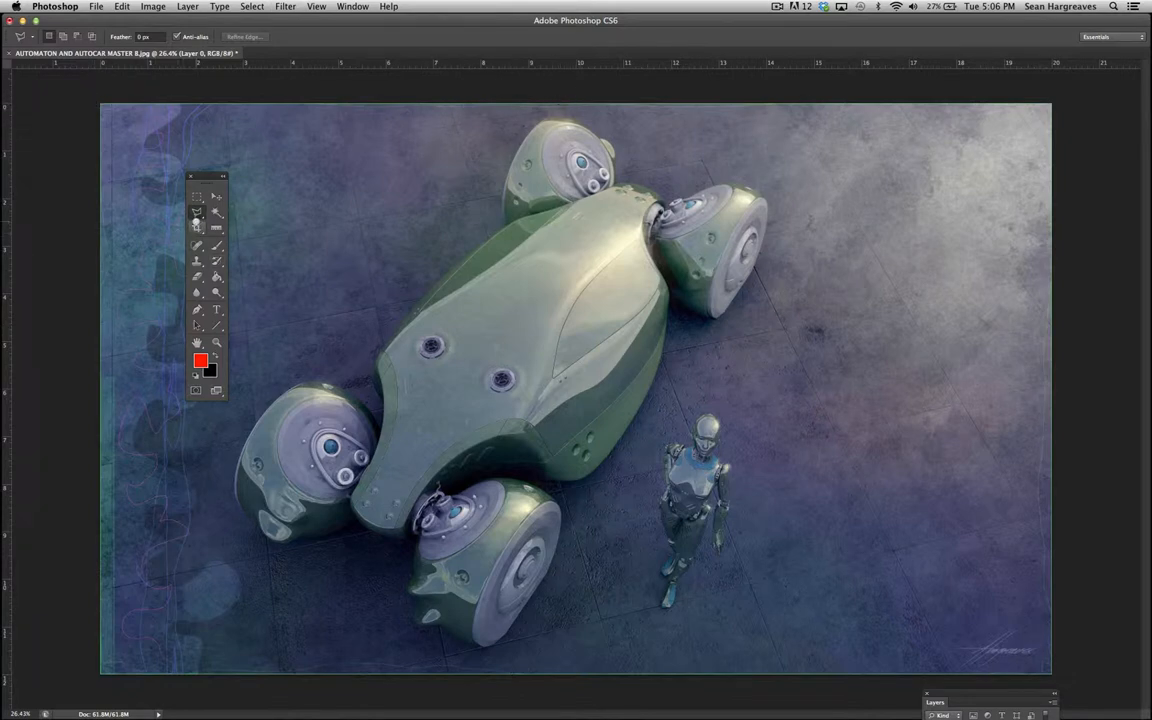
{"action": "left_click", "coordinate": [196, 216]}
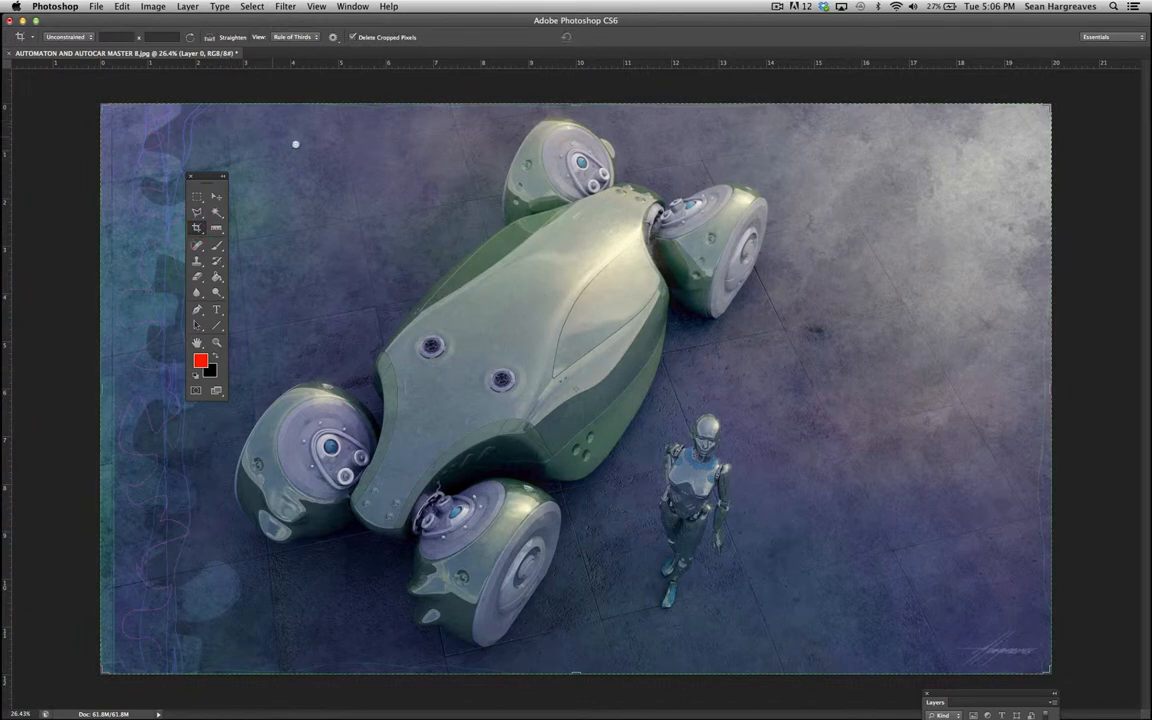
{"action": "mouse_move", "coordinate": [692, 358]}
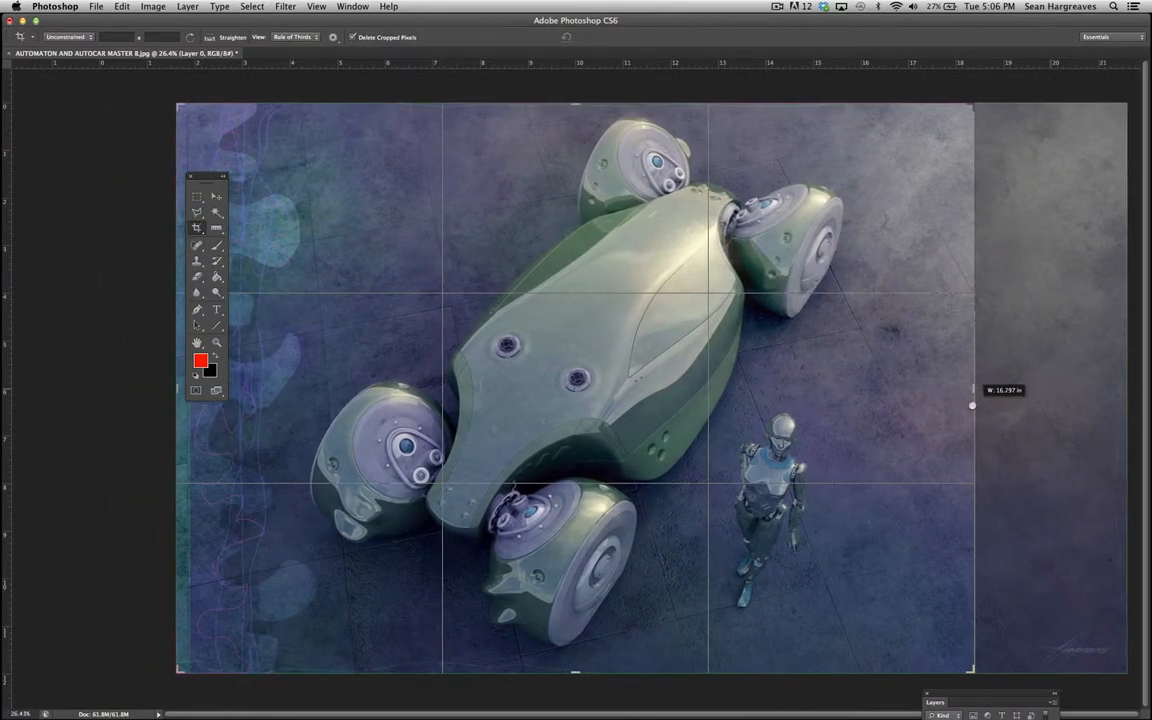
{"action": "left_click_drag", "start_coordinate": [972, 404], "coordinate": [968, 404]}
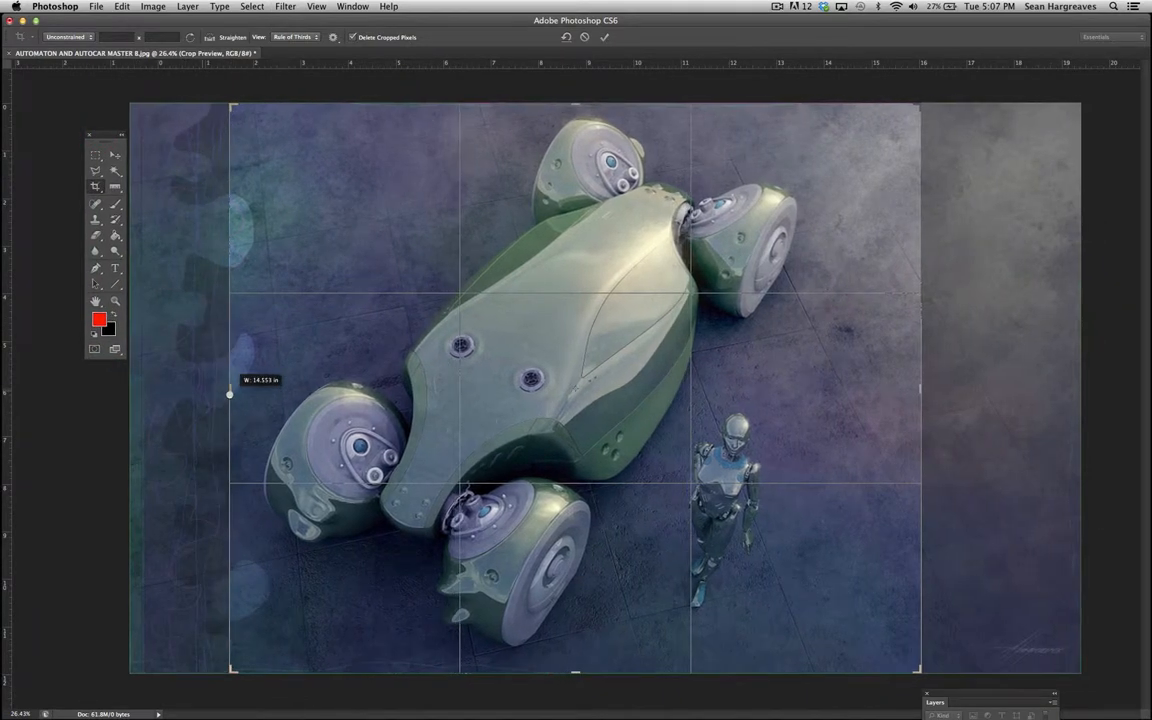
{"action": "left_click_drag", "start_coordinate": [230, 392], "coordinate": [900, 384]}
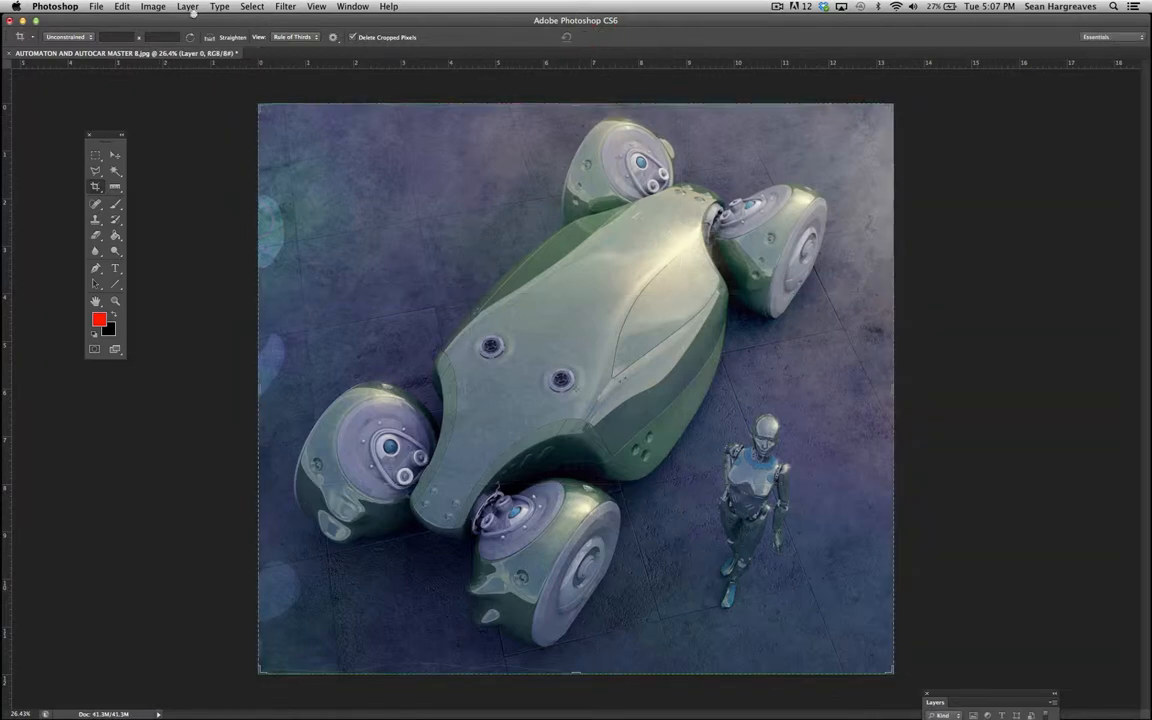
{"action": "left_click", "coordinate": [122, 8]}
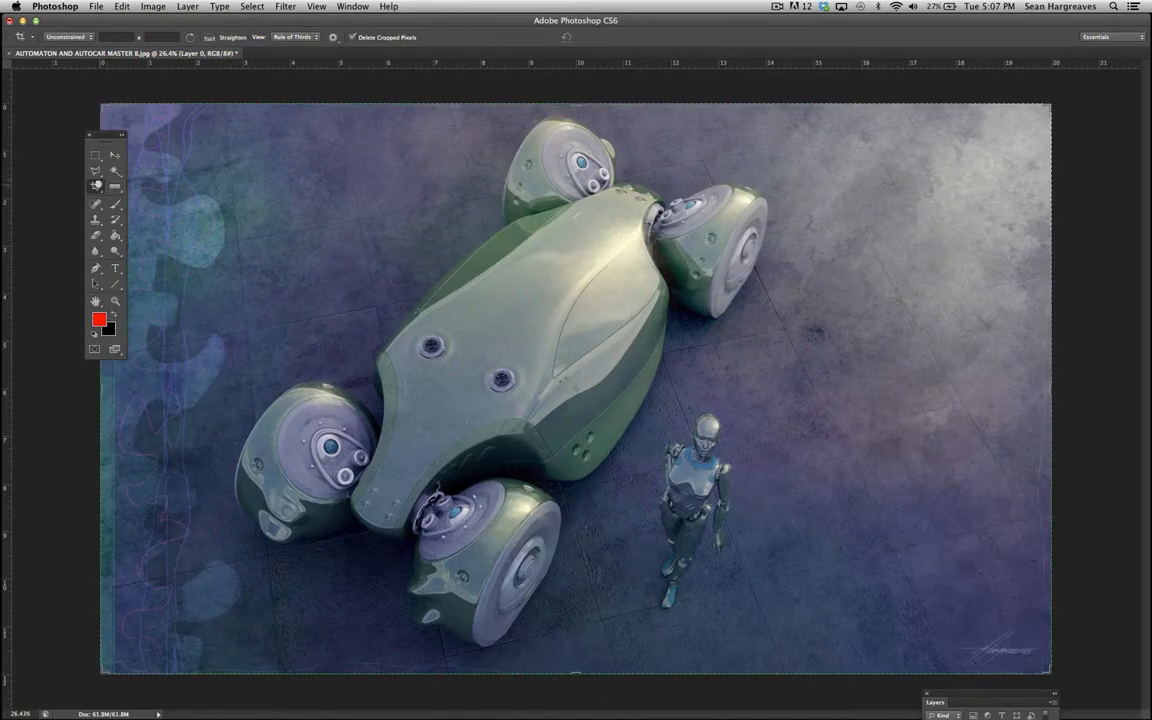
- View the Crop tool flyout, then switch to the Eyedropper for colour sampling
{"action": "left_click", "coordinate": [96, 184]}
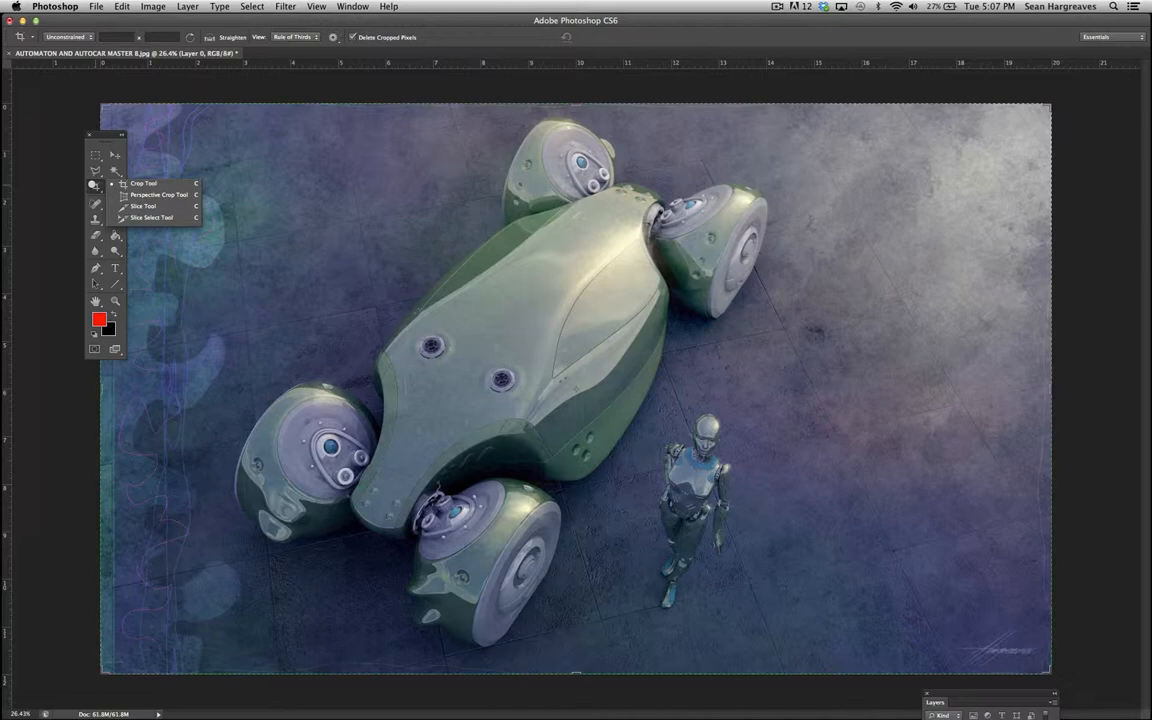
{"action": "left_click", "coordinate": [94, 186]}
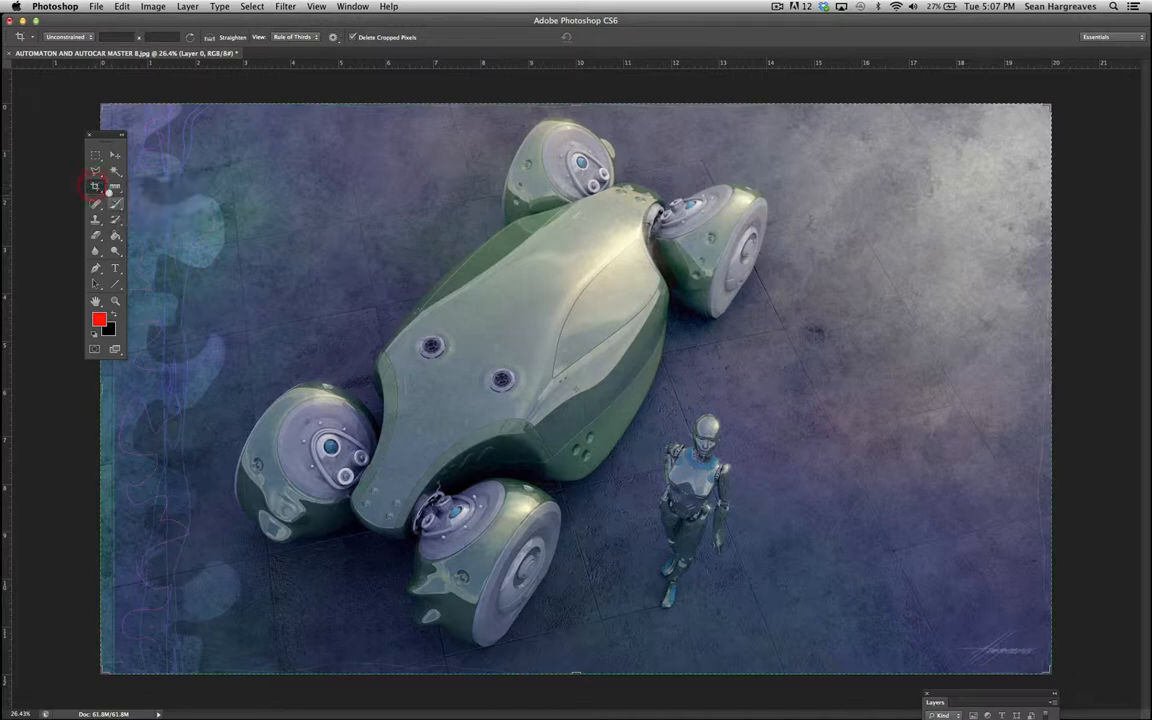
{"action": "left_click", "coordinate": [96, 186]}
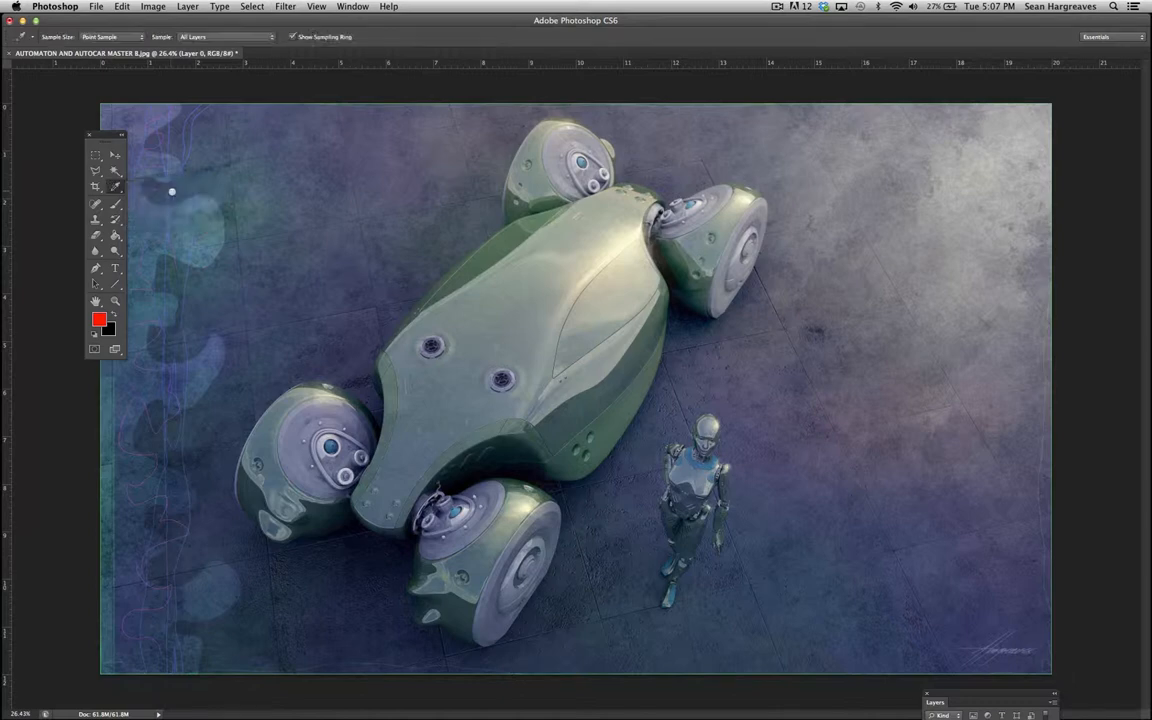
{"action": "mouse_move", "coordinate": [500, 332]}
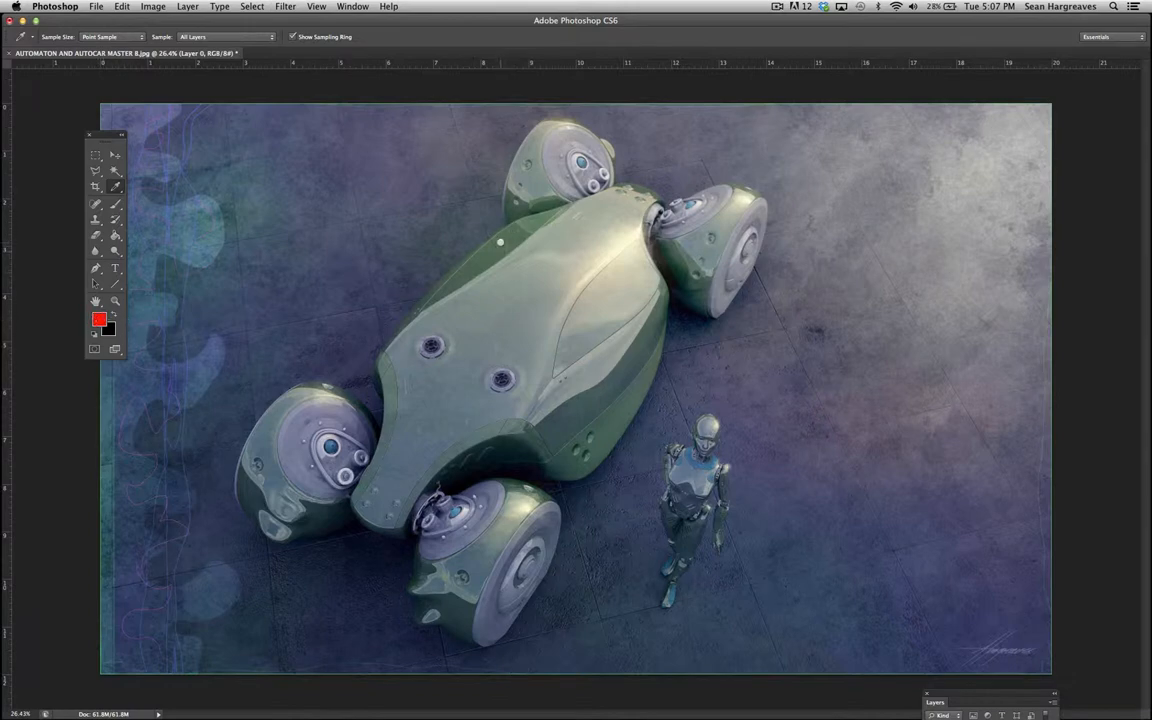
- Sample the vehicle body's muted green as foreground colour and confirm it in the Color Picker
{"action": "left_click", "coordinate": [506, 238]}
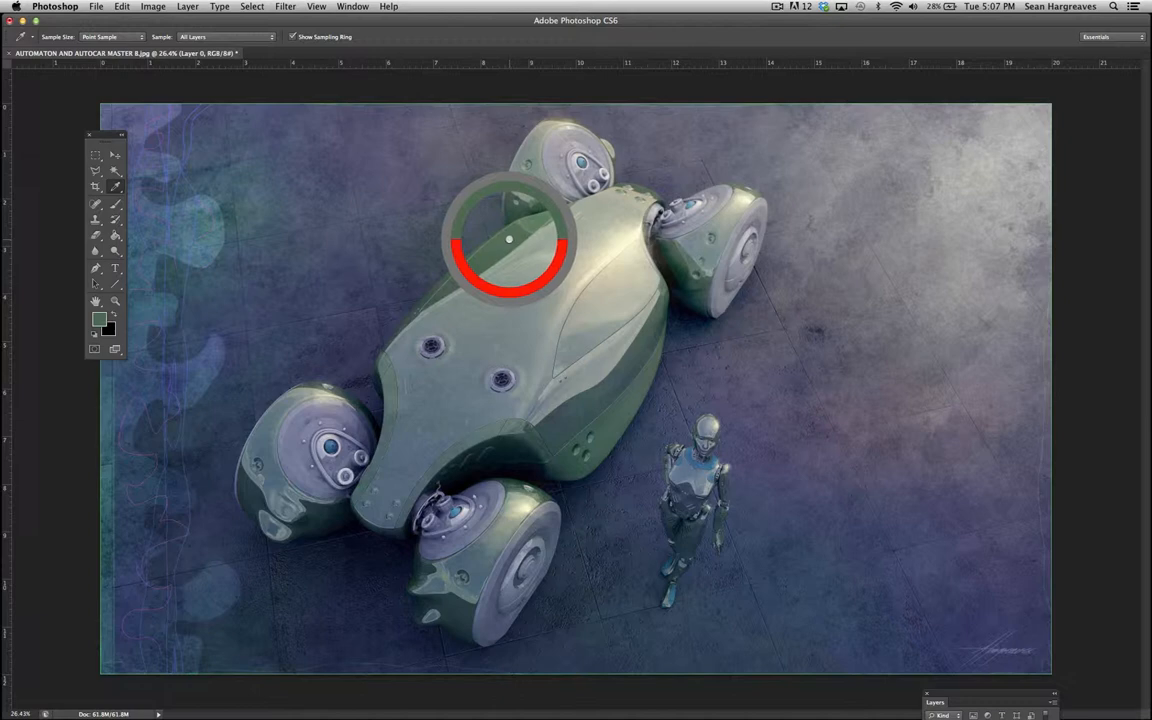
{"action": "left_click_drag", "start_coordinate": [508, 240], "coordinate": [520, 258]}
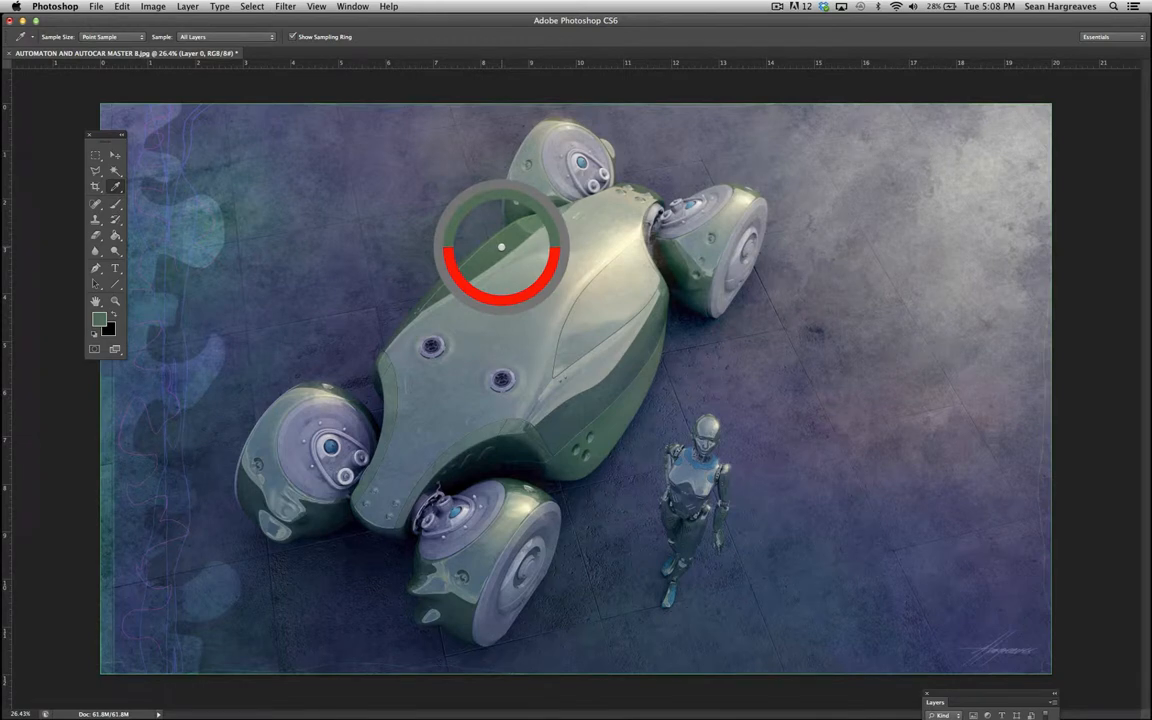
{"action": "left_click", "coordinate": [500, 248]}
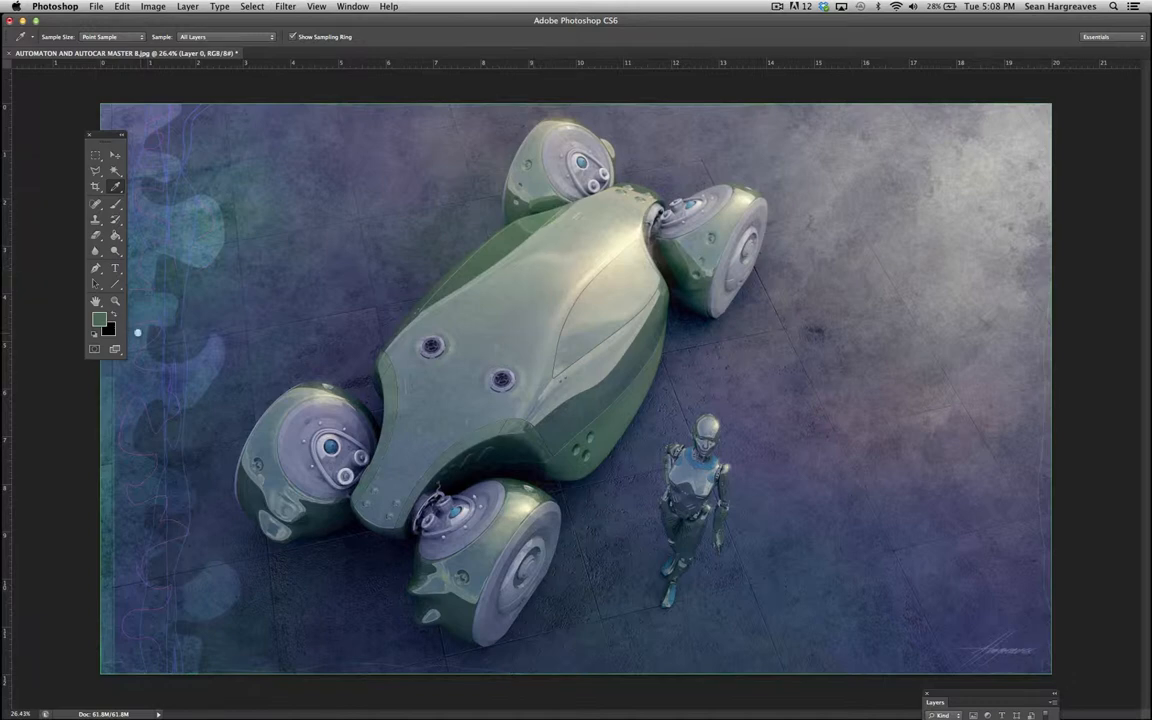
{"action": "left_click", "coordinate": [100, 320]}
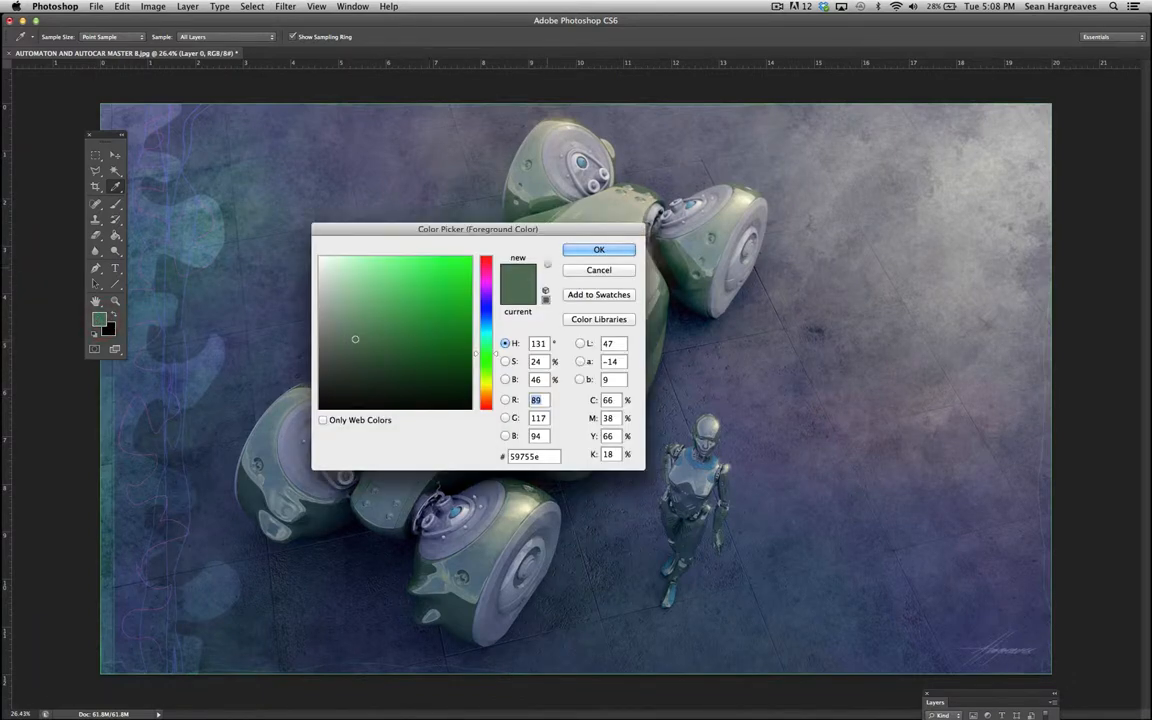
{"action": "left_click", "coordinate": [600, 248]}
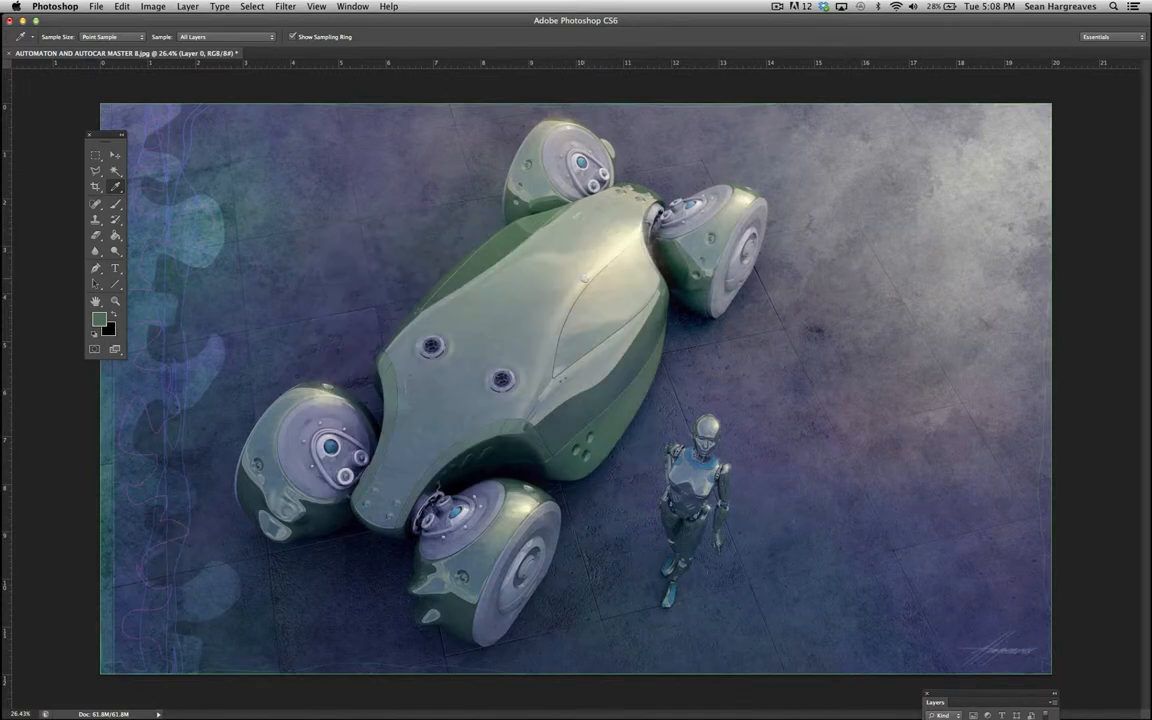
{"action": "left_click", "coordinate": [584, 278]}
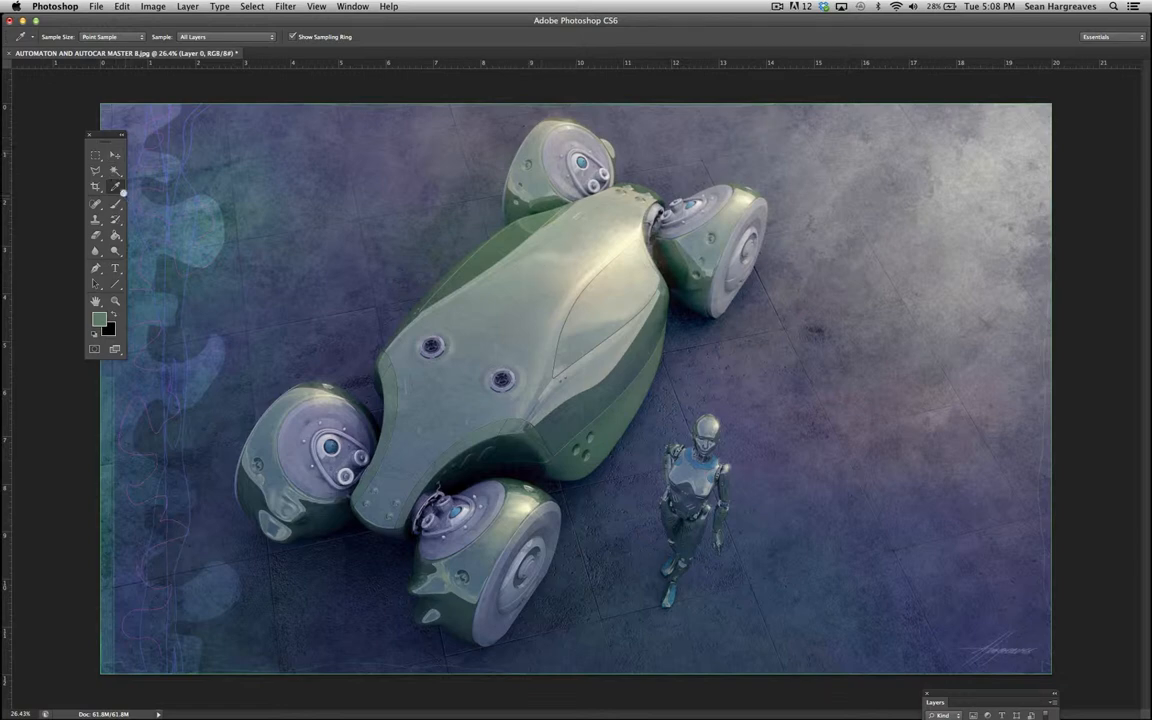
{"action": "left_click", "coordinate": [116, 188]}
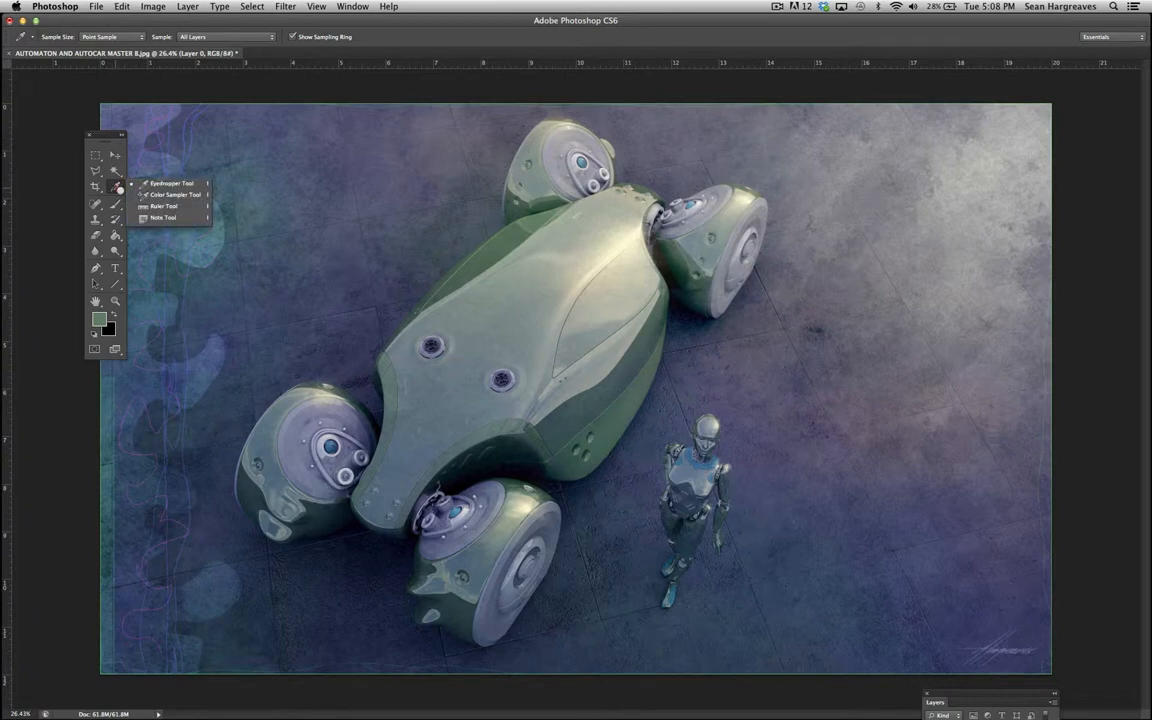
- Switch through the Spot Healing and Healing Brush tools and heal over the round ports on the vehicle body
{"action": "left_click", "coordinate": [96, 204]}
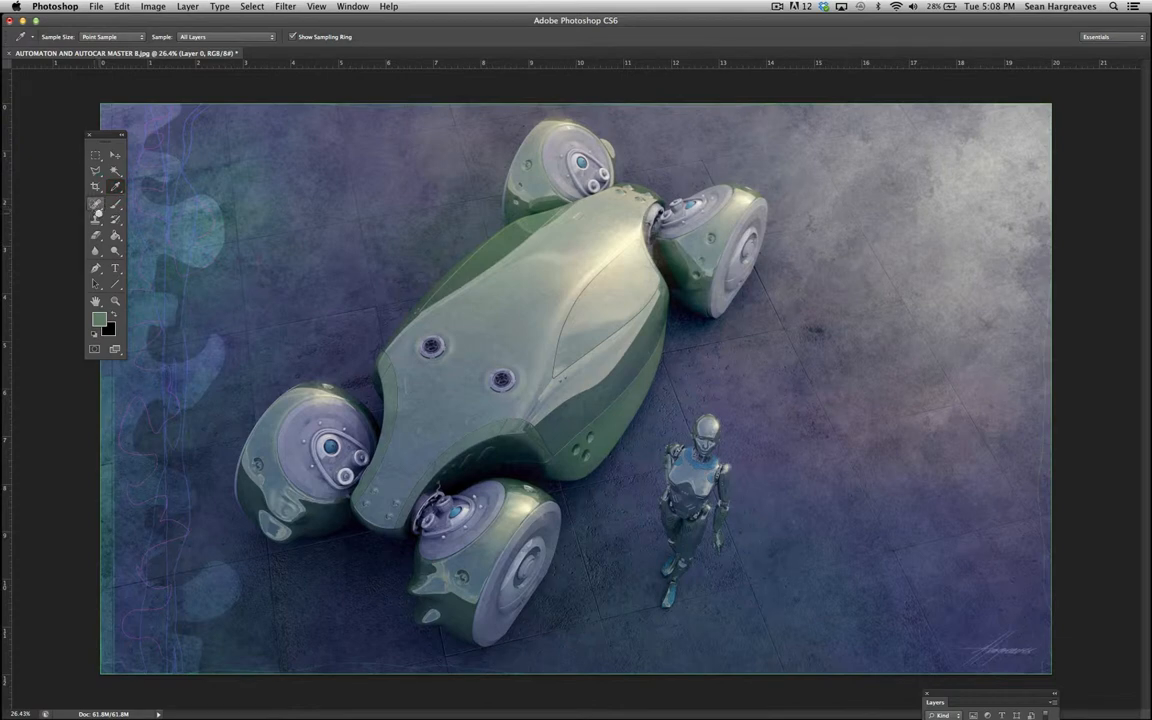
{"action": "left_click", "coordinate": [96, 204]}
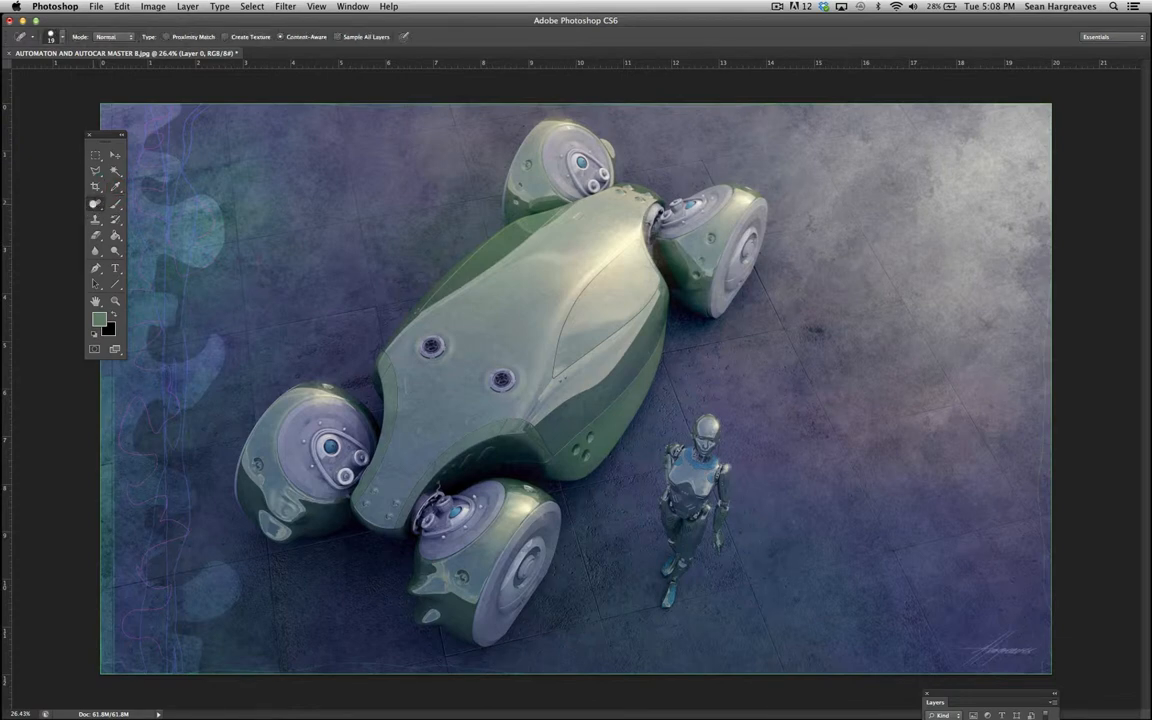
{"action": "left_click", "coordinate": [96, 204]}
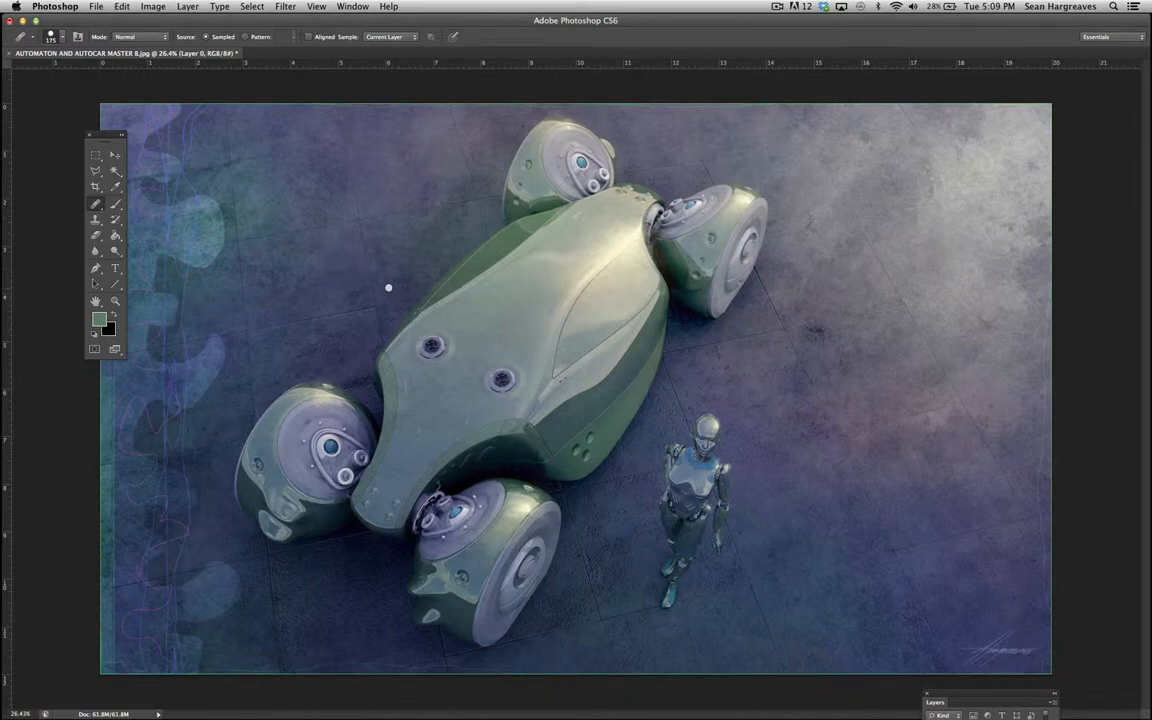
{"action": "mouse_move", "coordinate": [468, 330]}
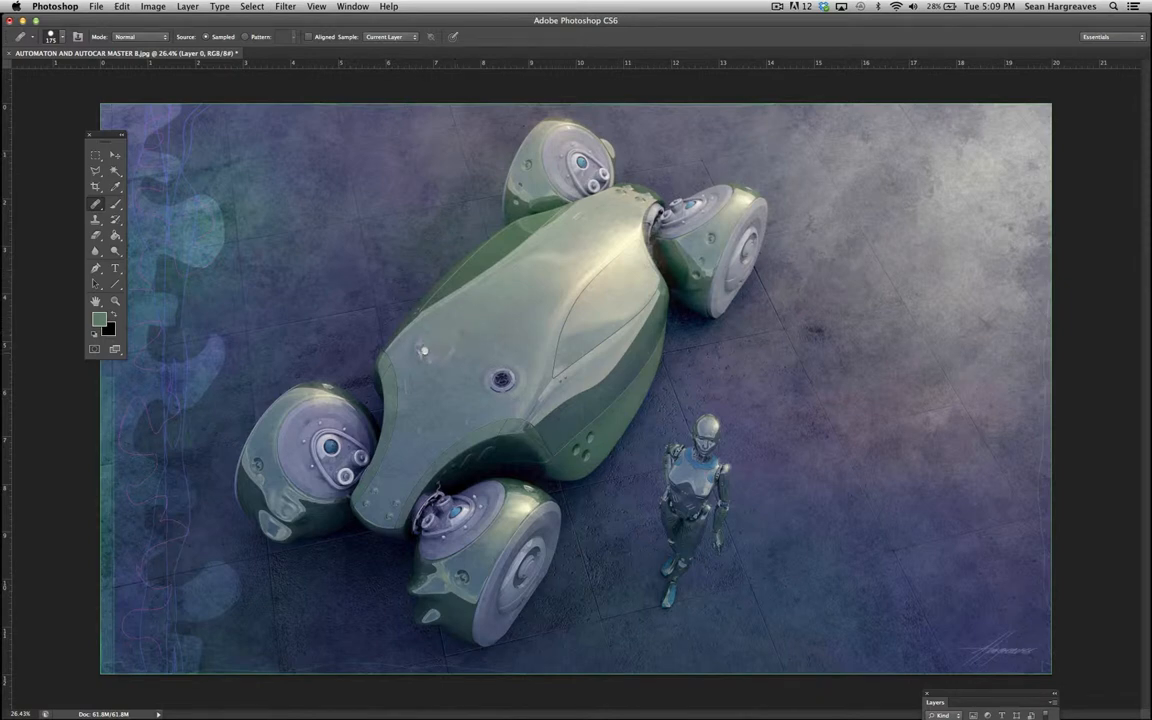
{"action": "left_click", "coordinate": [474, 396]}
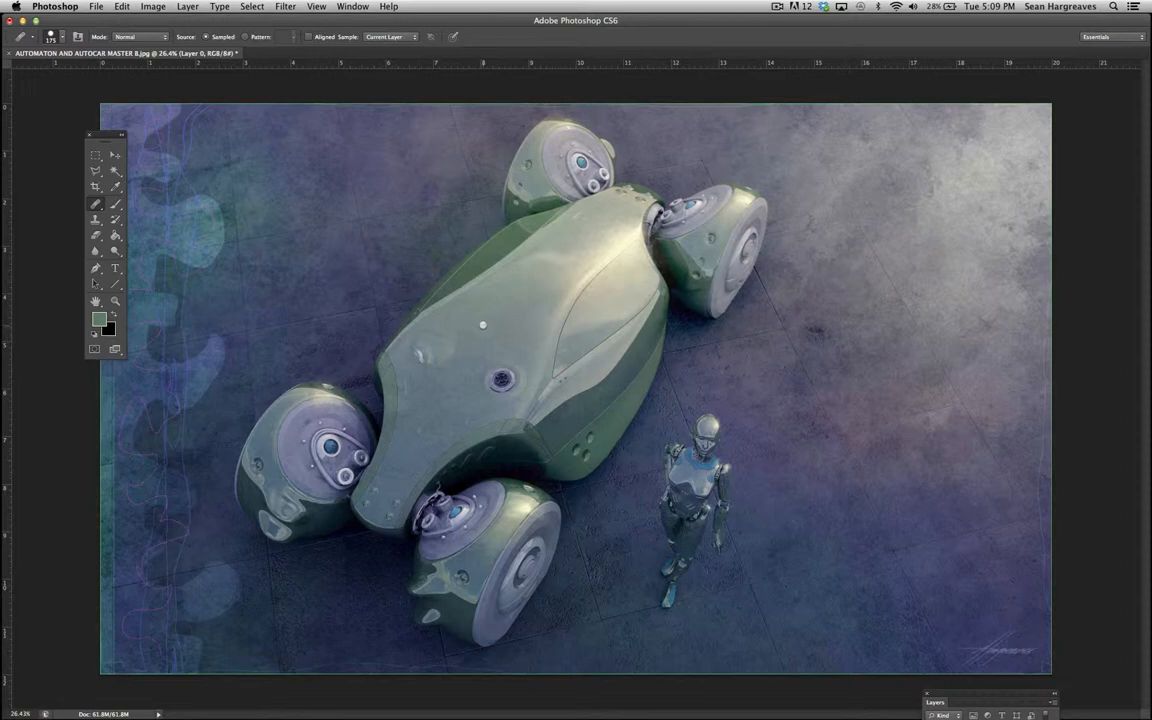
{"action": "mouse_move", "coordinate": [480, 328]}
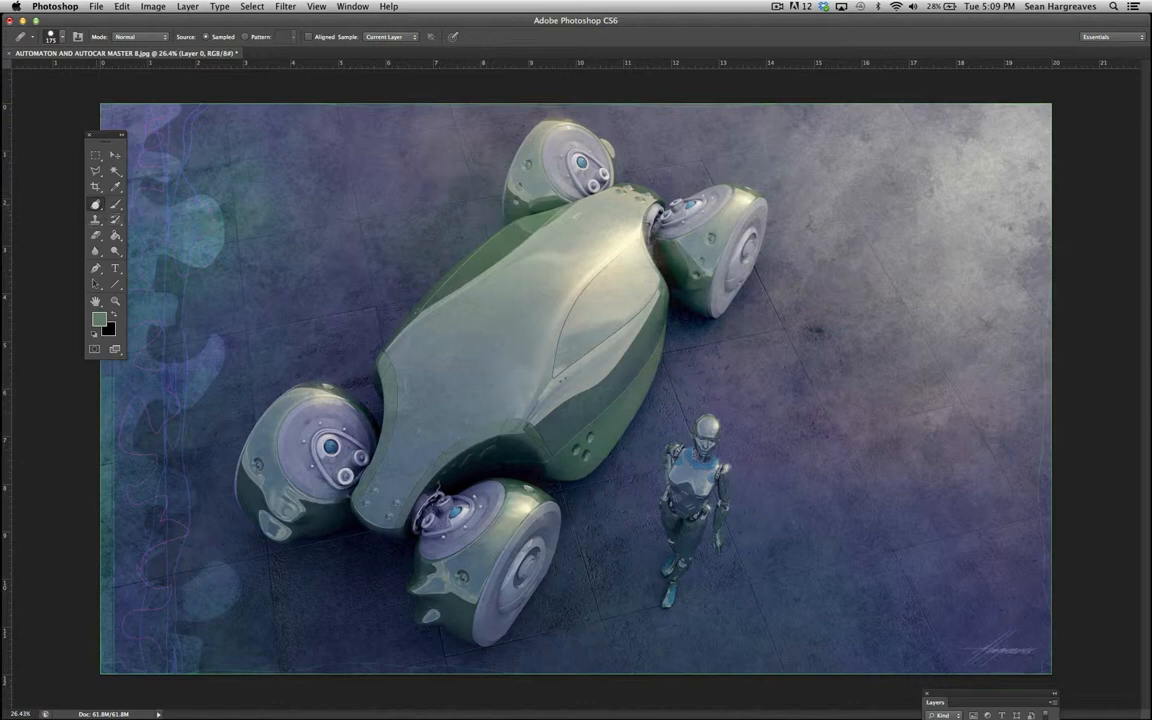
{"action": "left_click", "coordinate": [96, 204]}
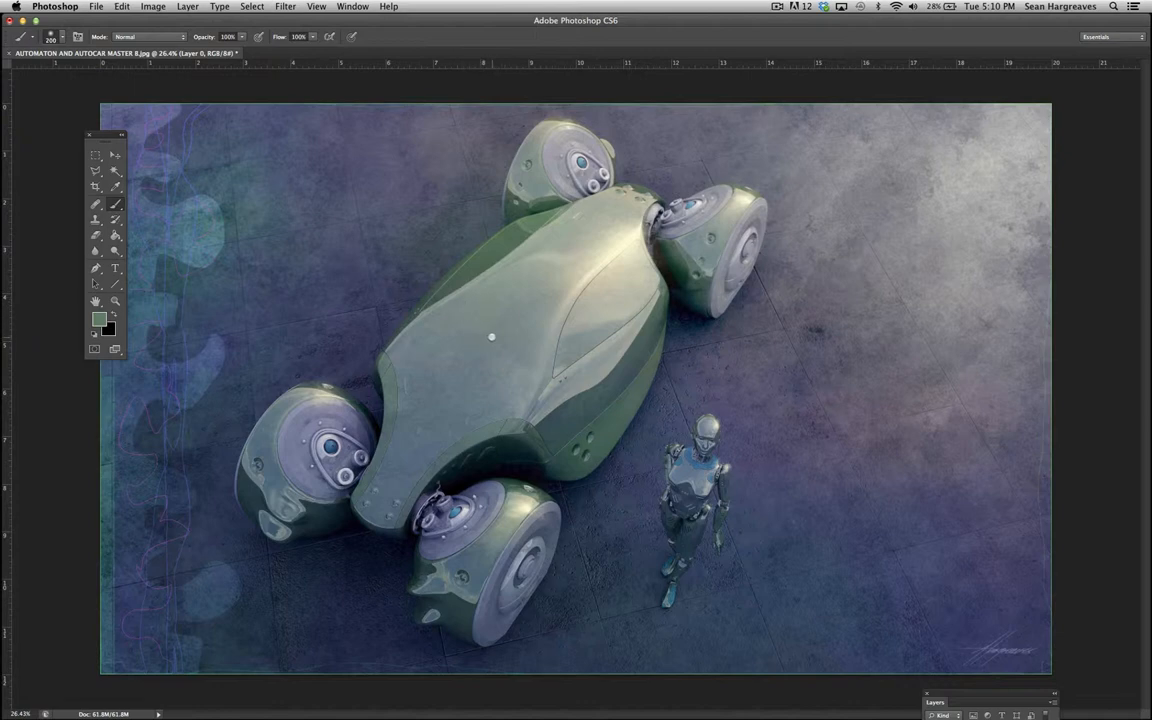
{"action": "mouse_move", "coordinate": [486, 332]}
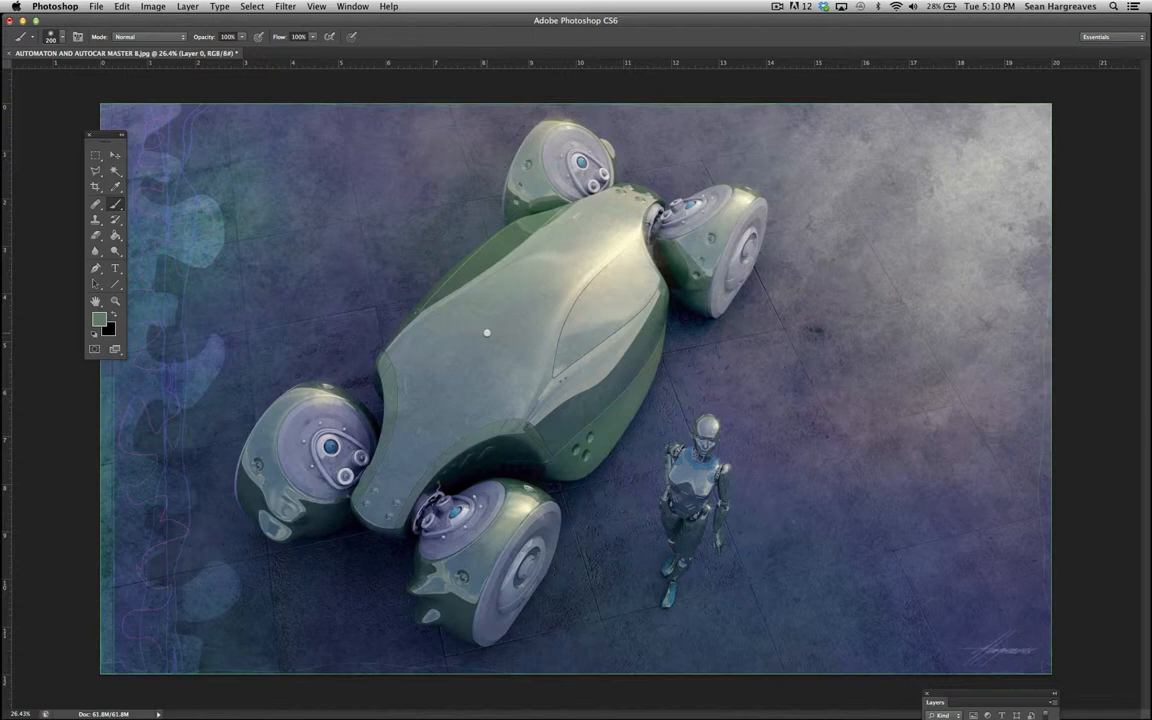
{"action": "mouse_move", "coordinate": [476, 332]}
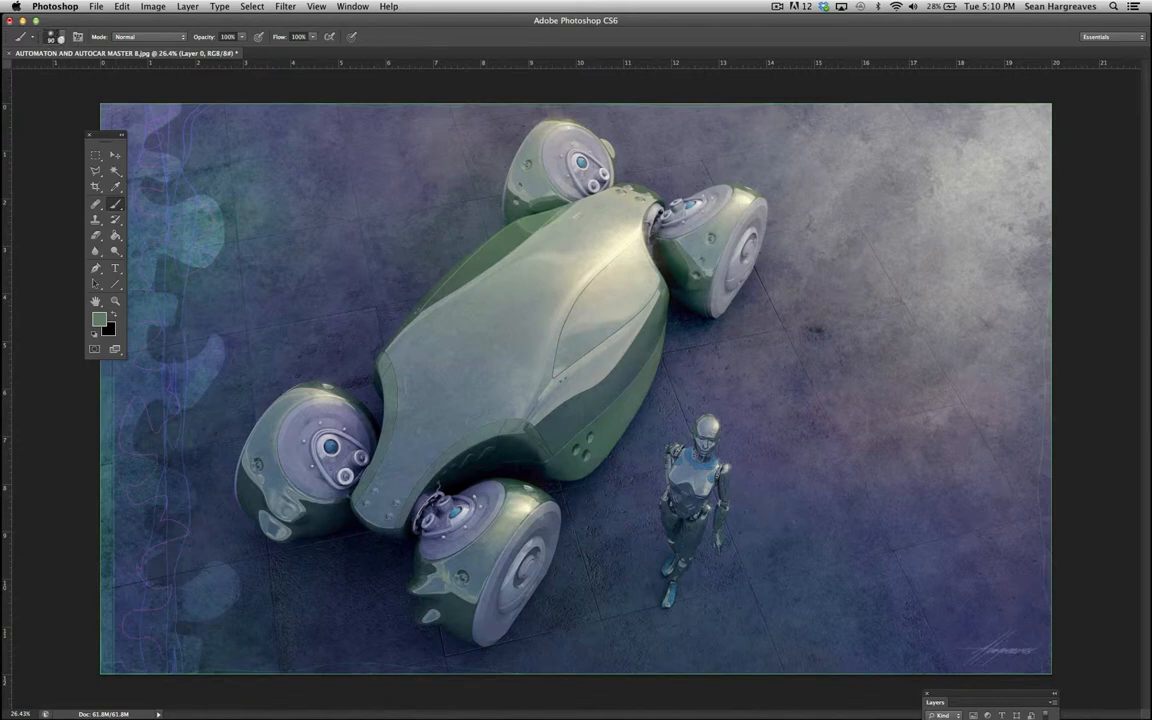
- Paint trial green strokes over the vehicle body with a brush preset, undo them, and bring up the Brush panel
{"action": "left_click", "coordinate": [50, 36]}
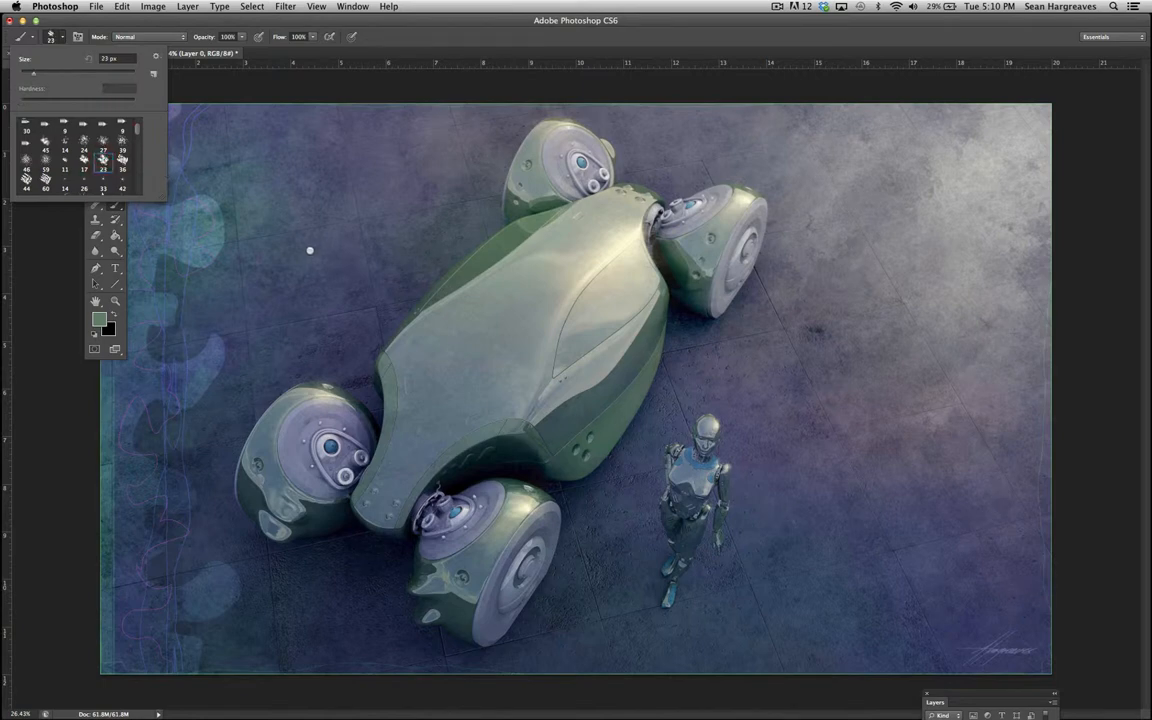
{"action": "mouse_move", "coordinate": [430, 216]}
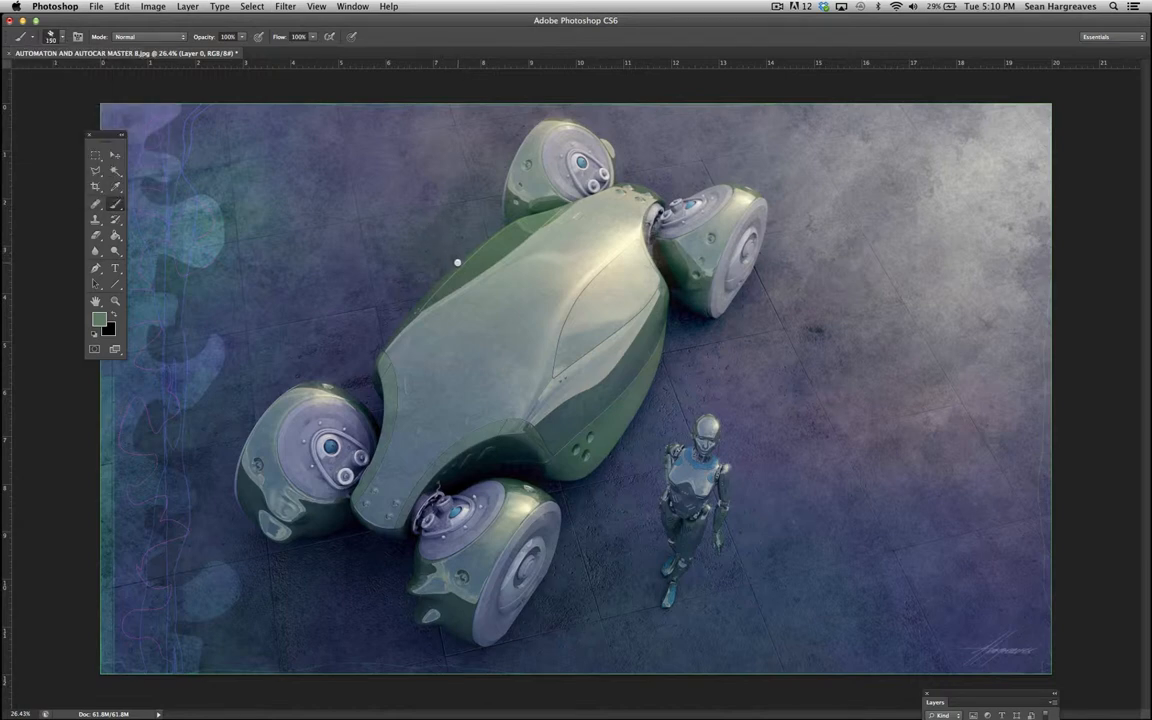
{"action": "left_click_drag", "start_coordinate": [450, 250], "coordinate": [480, 360]}
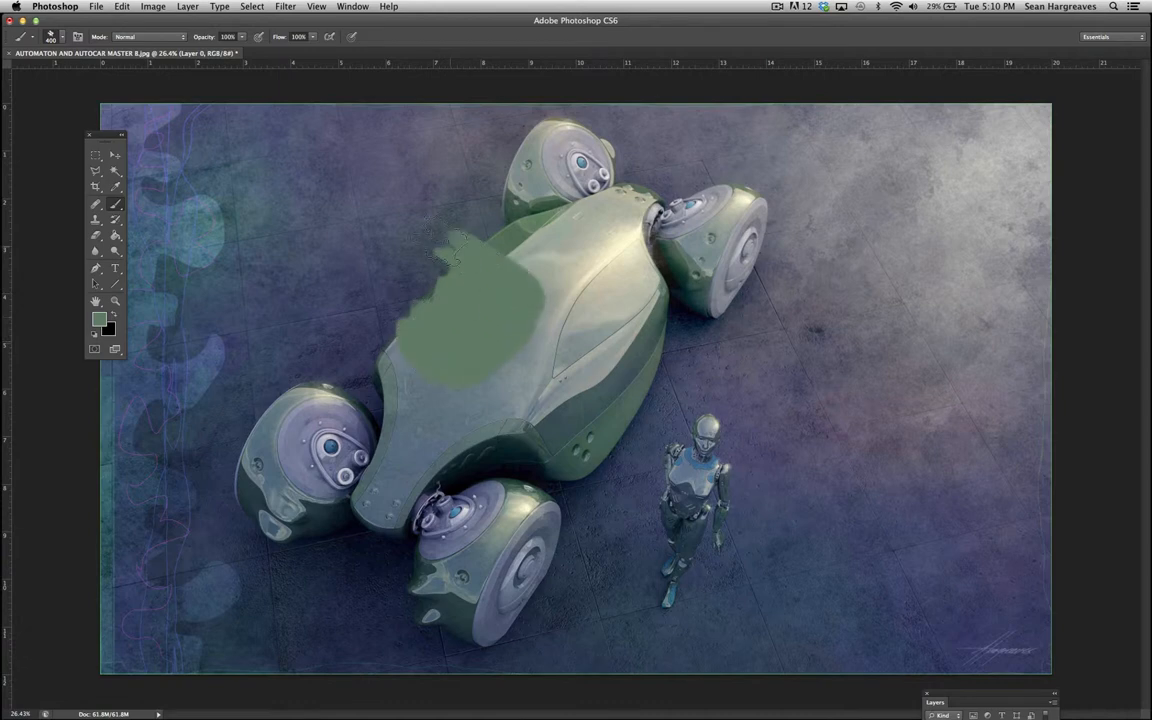
{"action": "left_click_drag", "start_coordinate": [450, 330], "coordinate": [400, 240]}
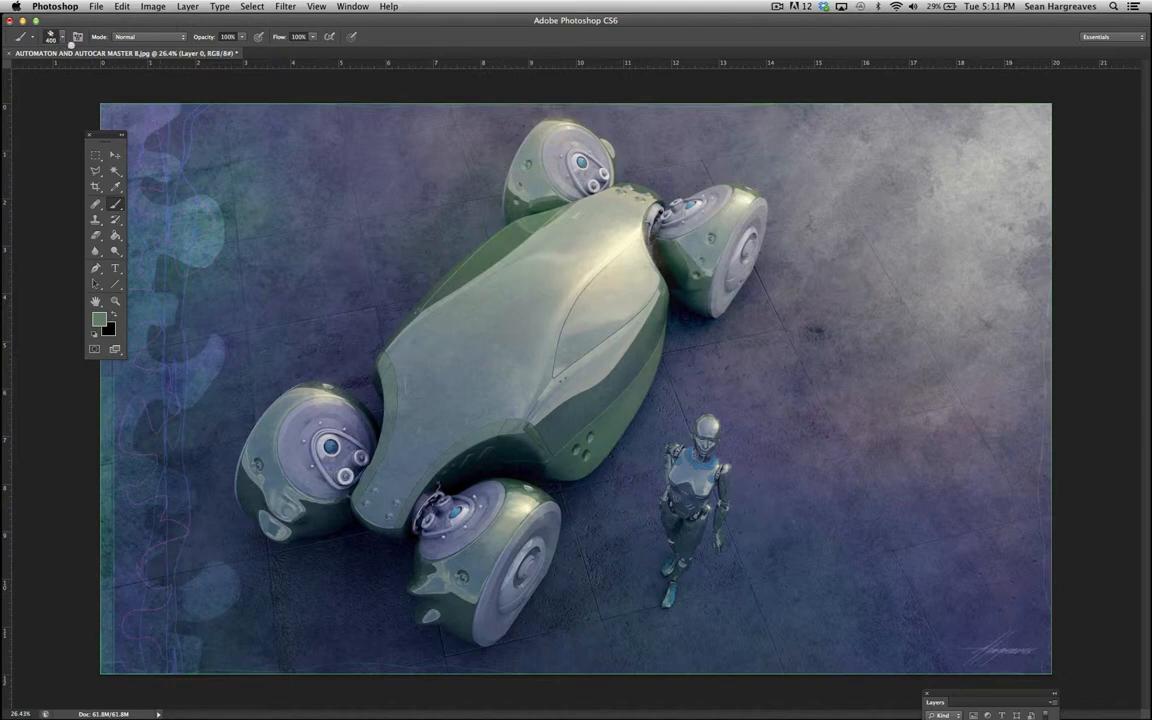
{"action": "left_click", "coordinate": [52, 36]}
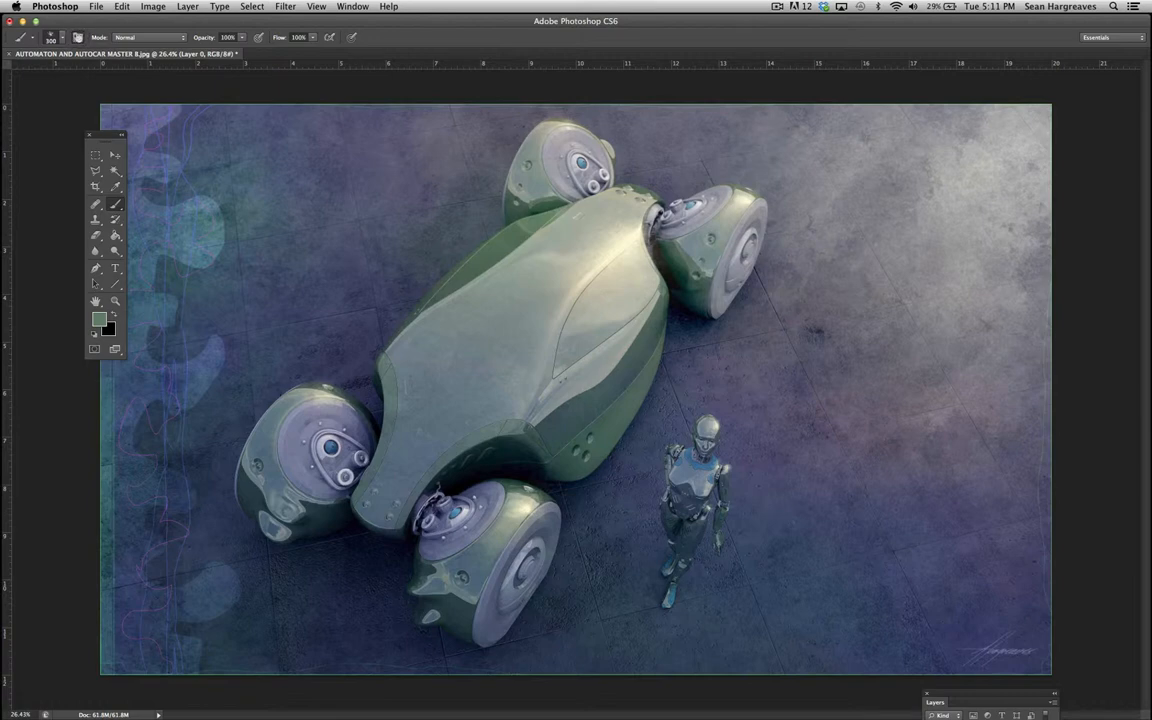
{"action": "left_click", "coordinate": [80, 36]}
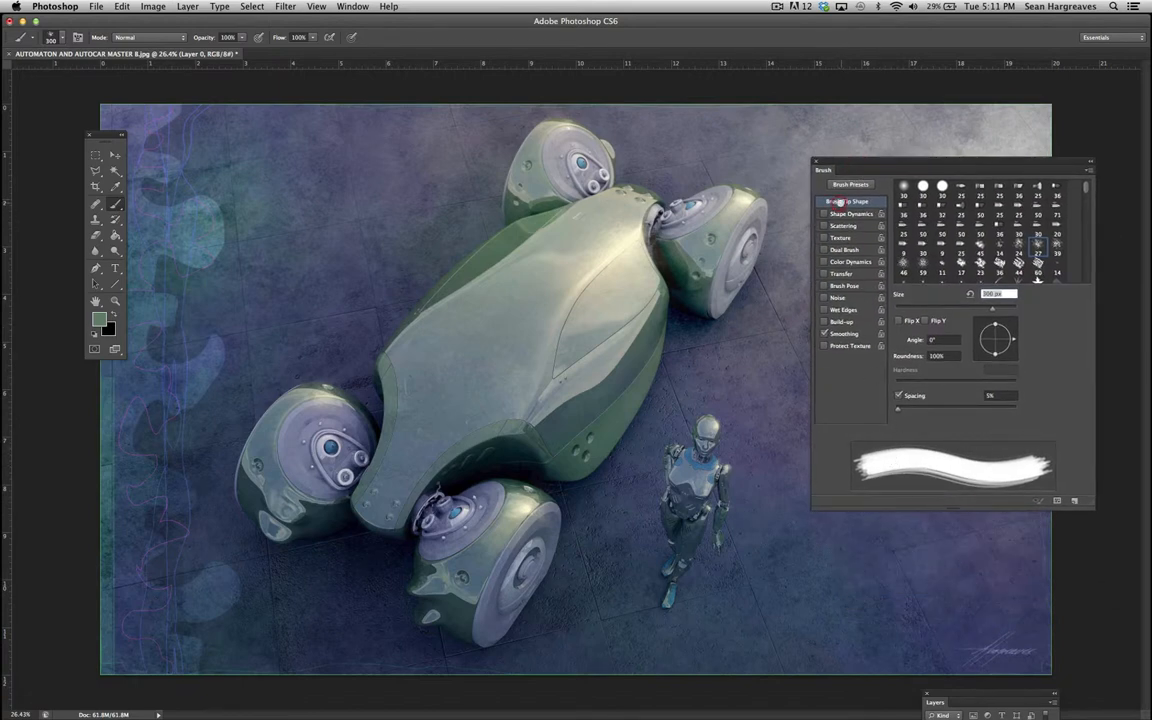
- Enable Shape Dynamics and experiment with the Size Jitter and related sliders
{"action": "left_click", "coordinate": [850, 212]}
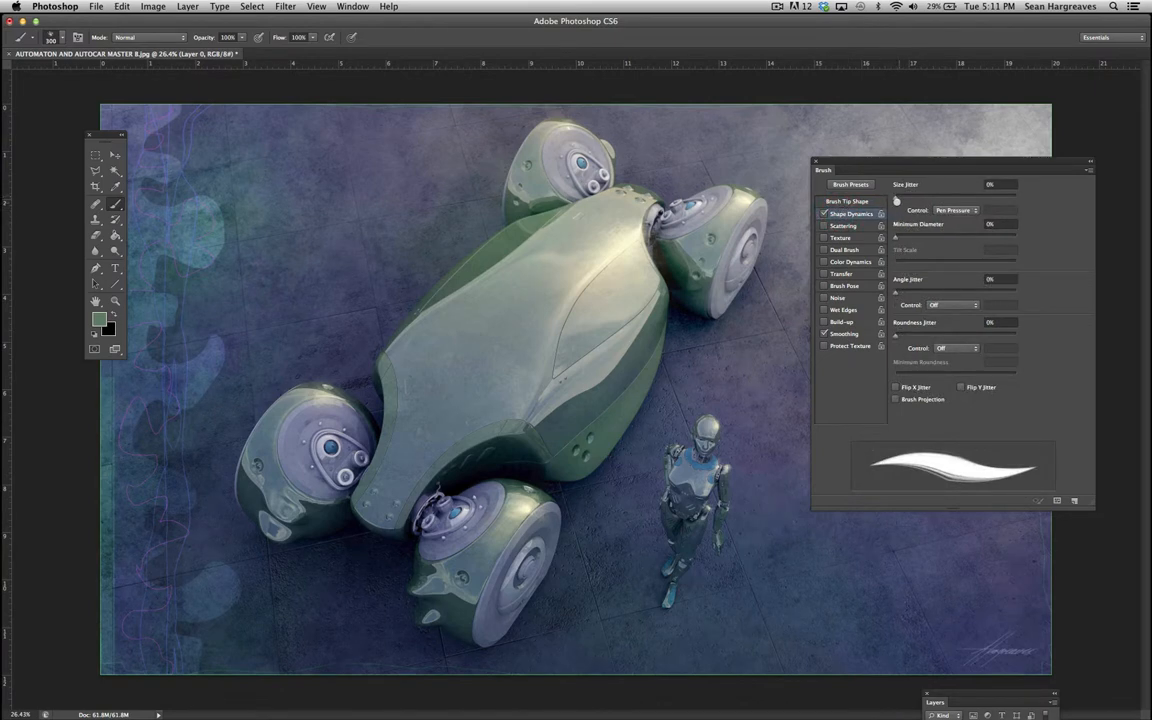
{"action": "left_click_drag", "start_coordinate": [896, 194], "coordinate": [984, 194]}
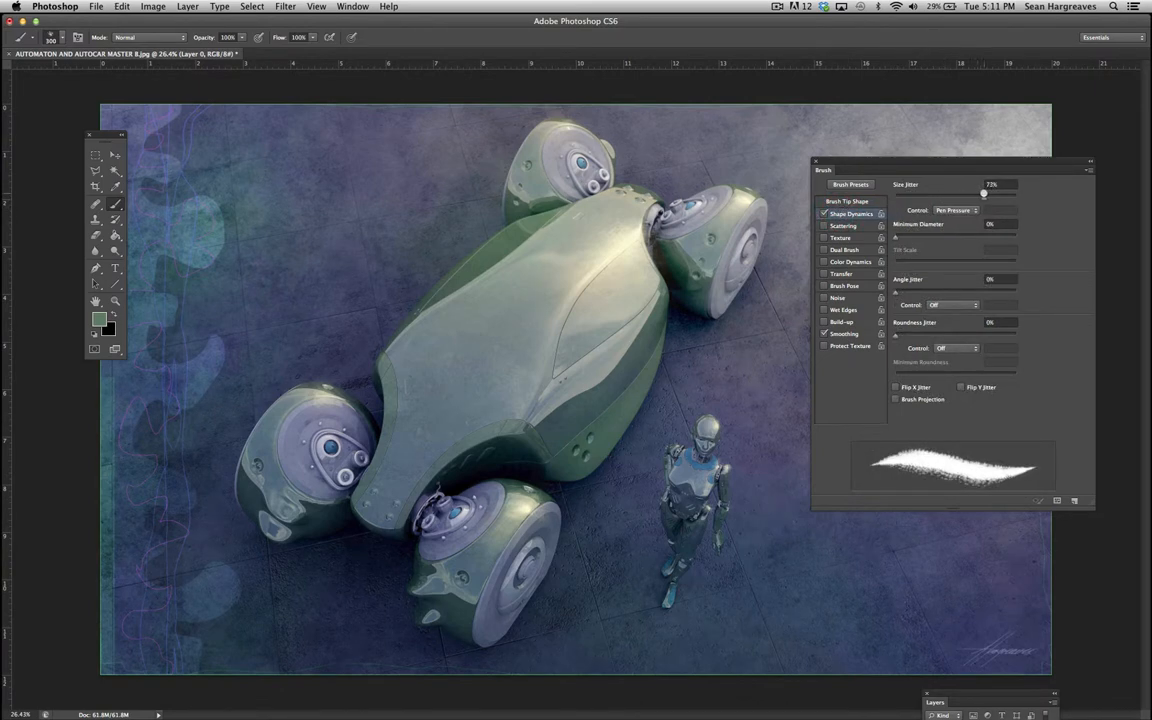
{"action": "left_click_drag", "start_coordinate": [984, 198], "coordinate": [900, 198]}
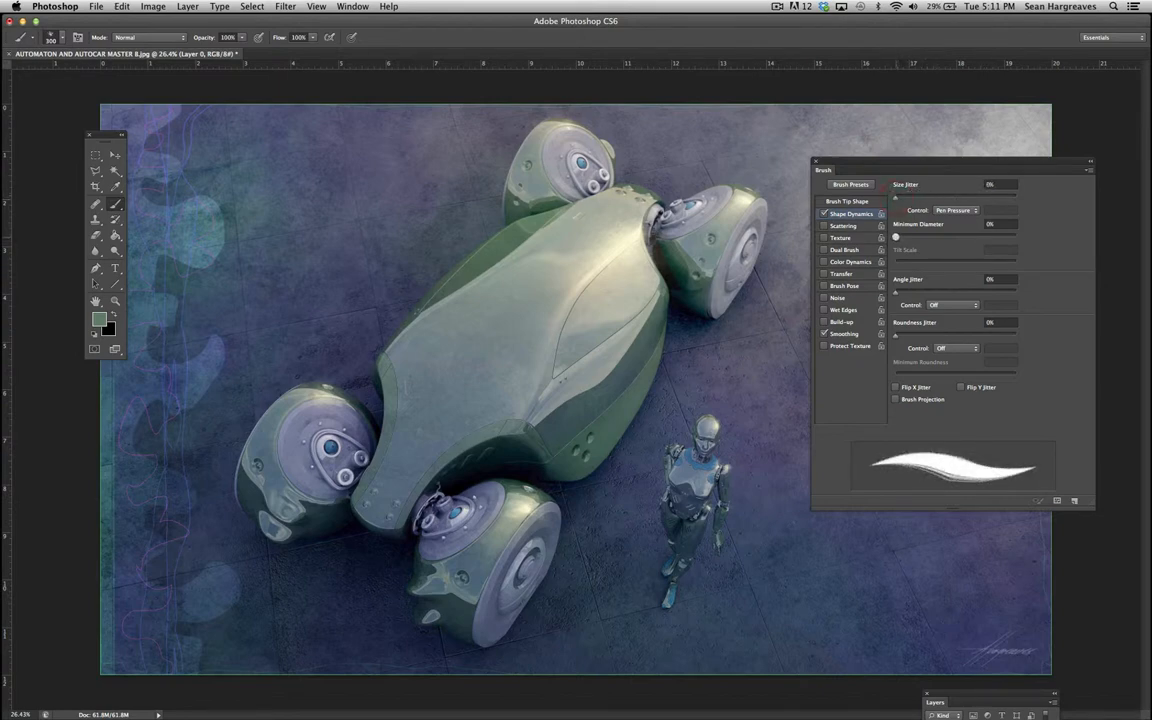
{"action": "left_click_drag", "start_coordinate": [896, 236], "coordinate": [998, 236]}
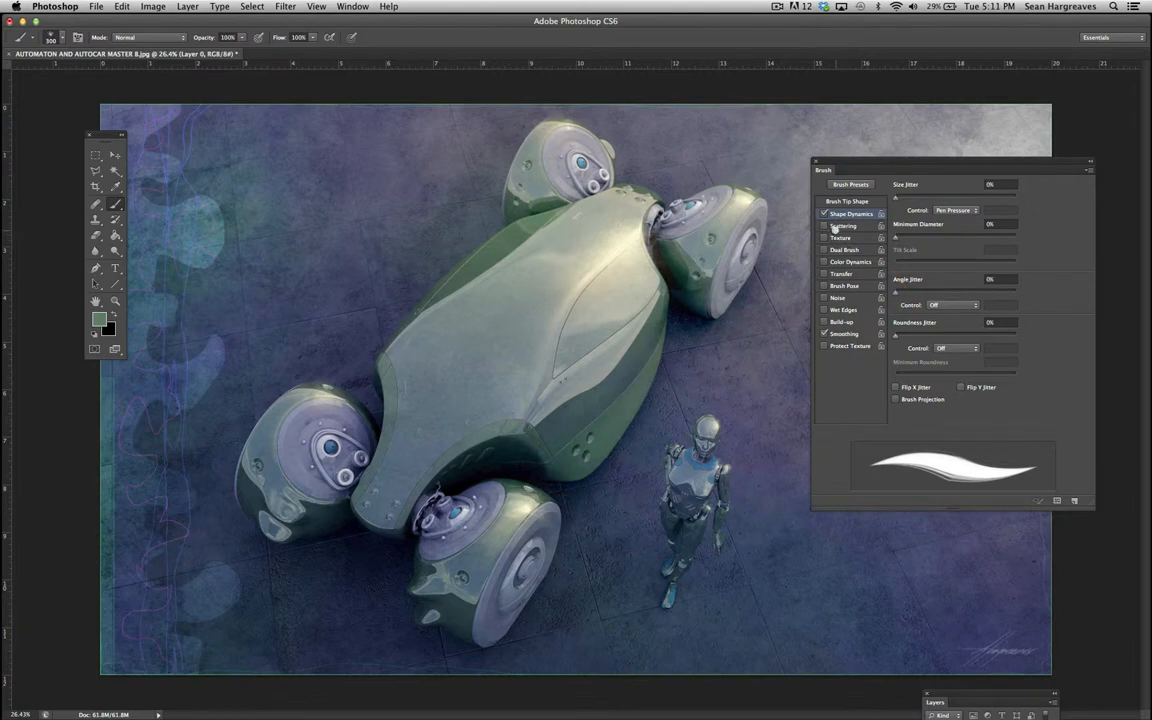
- Settle on a size jitter that makes stroke width vary, then close the Brush panel
{"action": "left_click", "coordinate": [824, 226]}
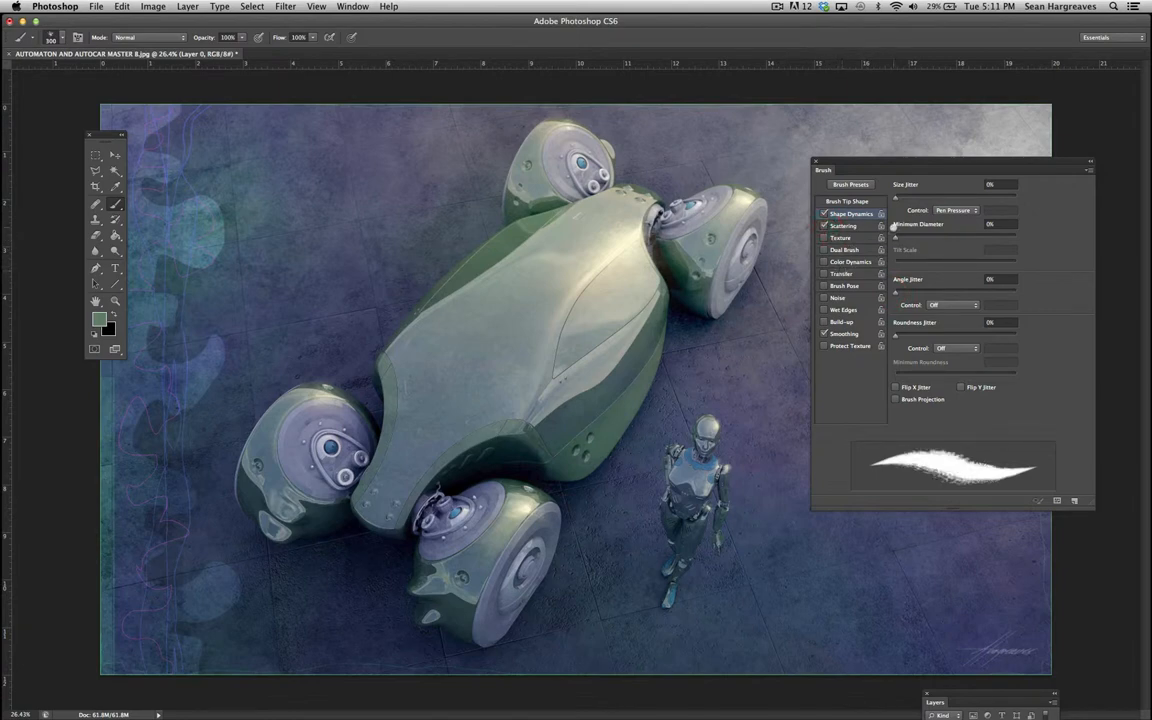
{"action": "left_click_drag", "start_coordinate": [896, 198], "coordinate": [976, 198]}
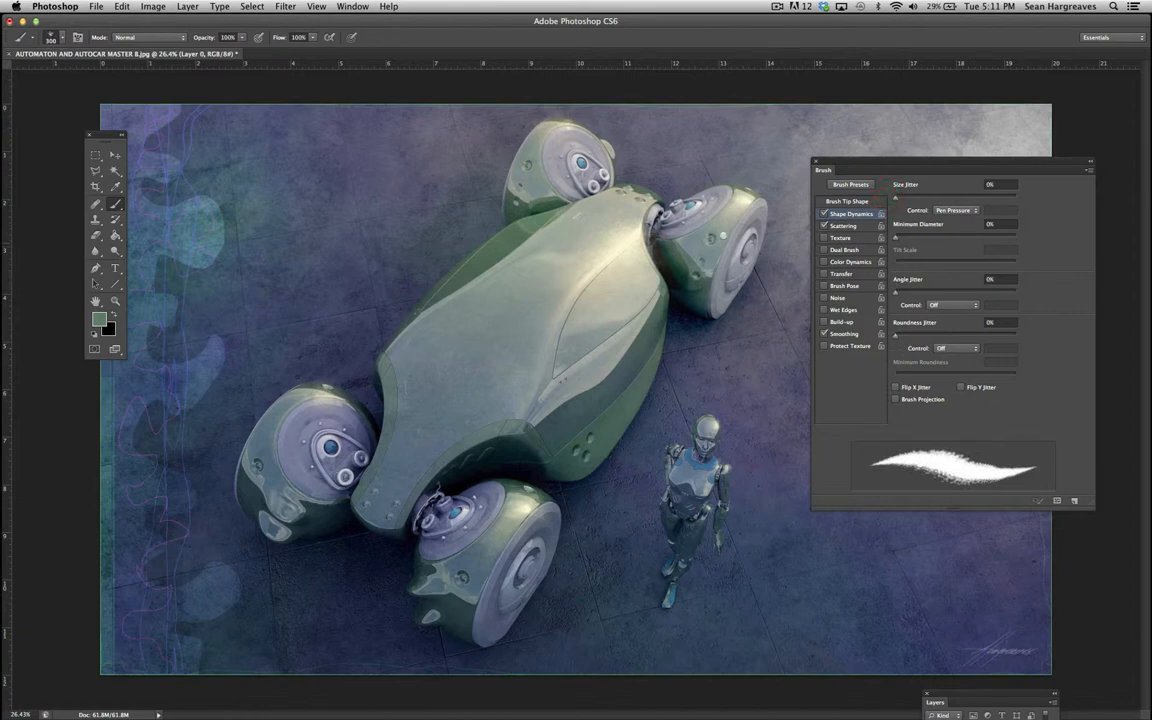
{"action": "left_click_drag", "start_coordinate": [504, 230], "coordinate": [624, 400]}
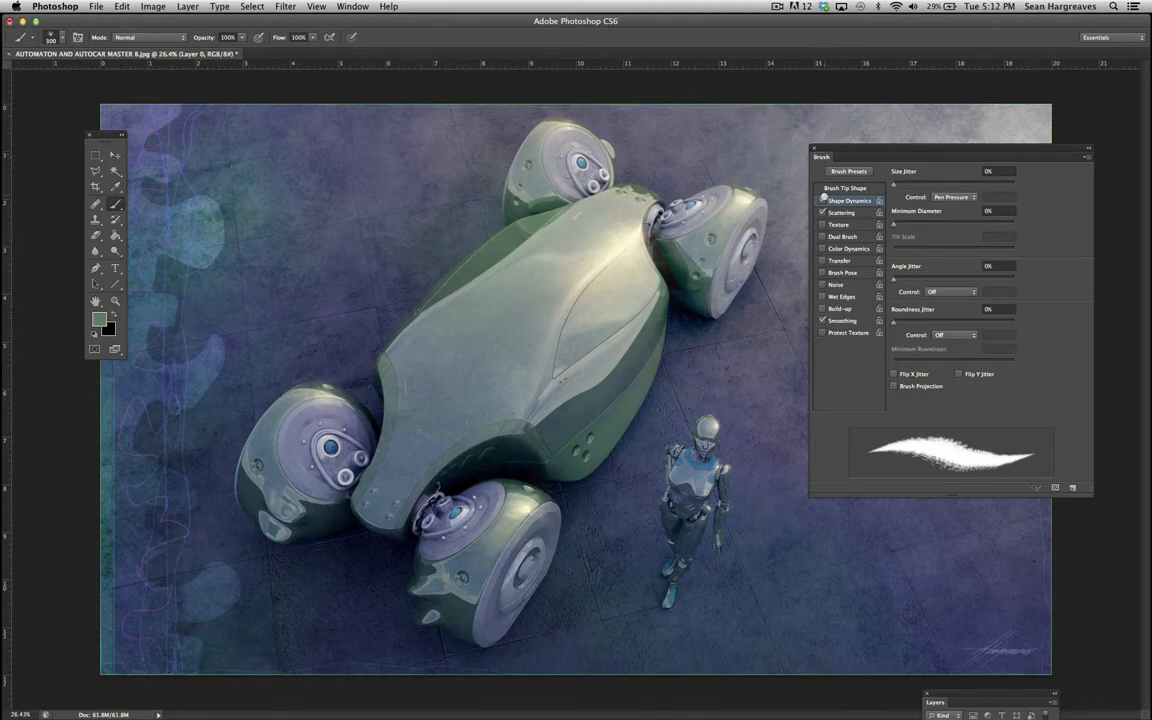
{"action": "left_click", "coordinate": [824, 200]}
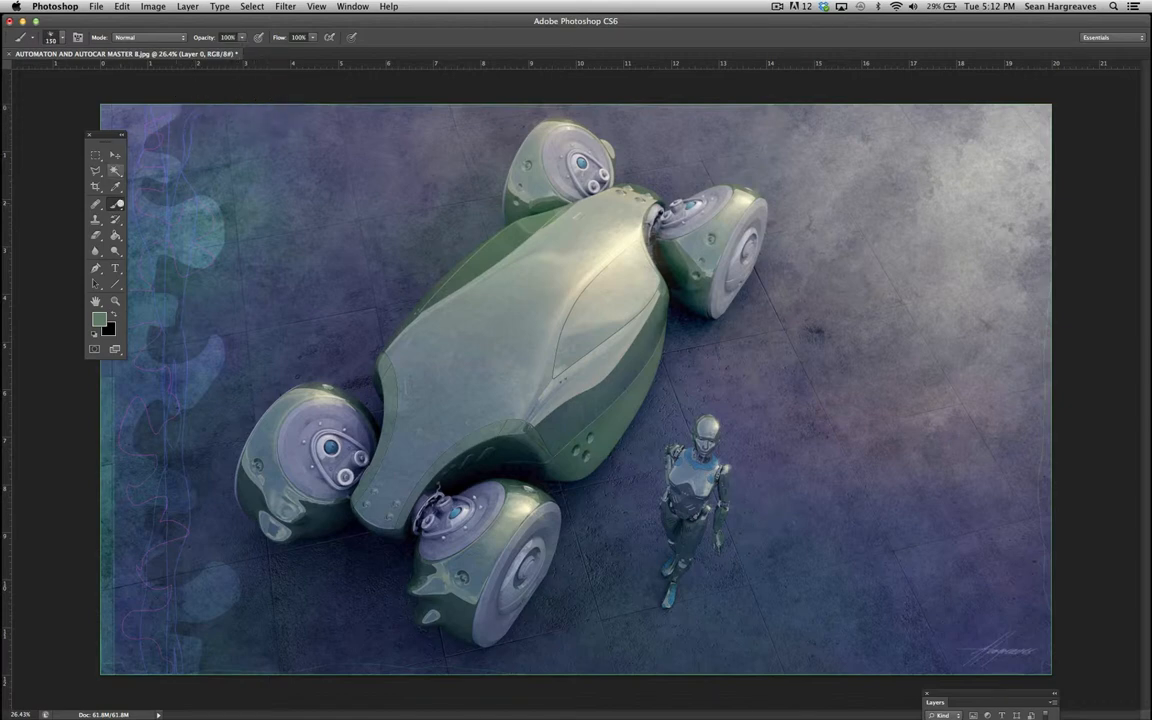
- Pick a soft round brush size, paint green test strokes on the vehicle, undo them, and show the Layers panel
{"action": "left_click", "coordinate": [62, 36]}
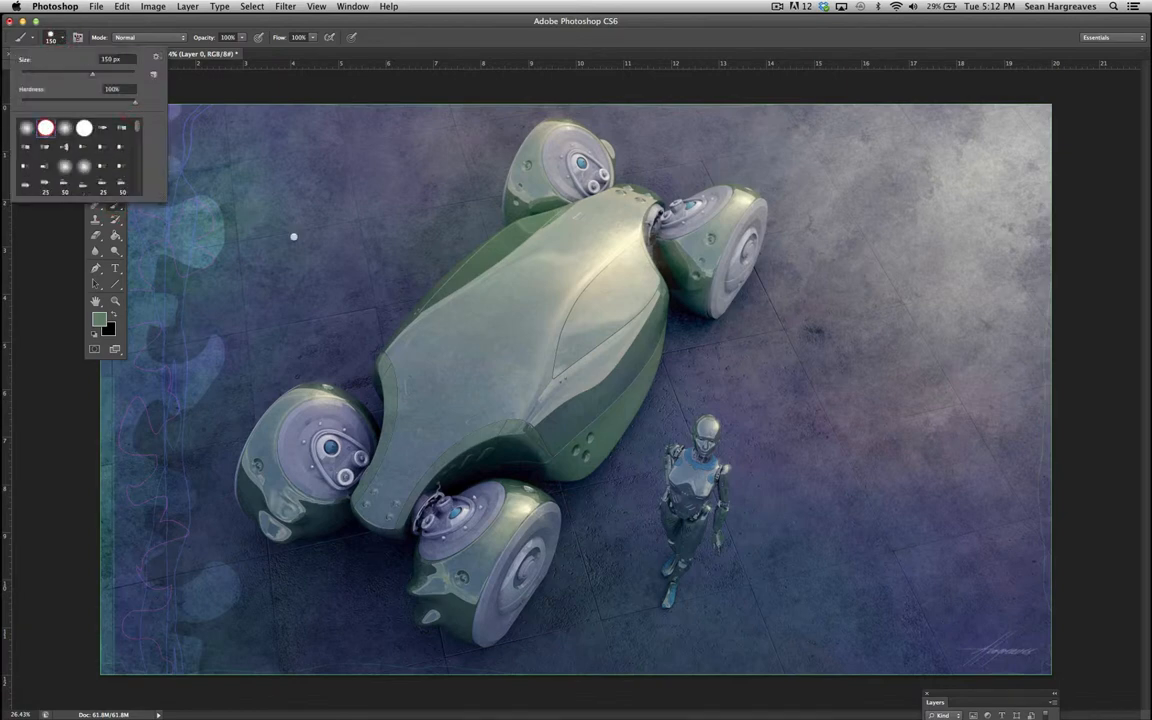
{"action": "mouse_move", "coordinate": [276, 232]}
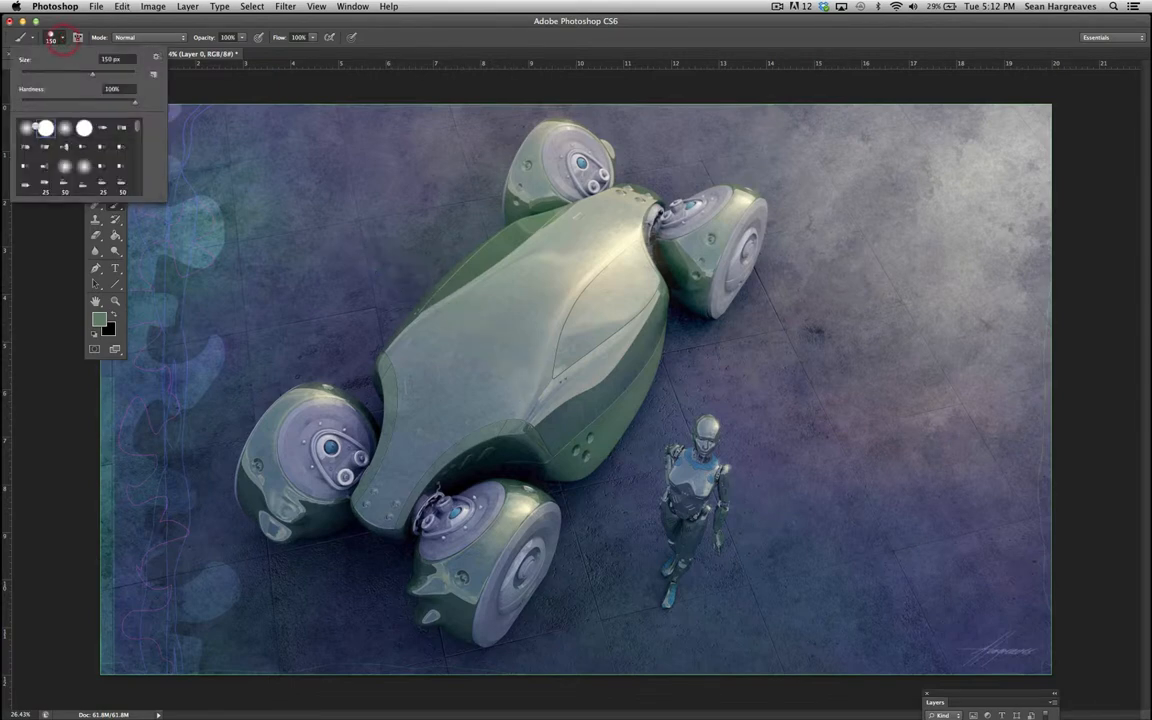
{"action": "left_click_drag", "start_coordinate": [356, 236], "coordinate": [524, 364]}
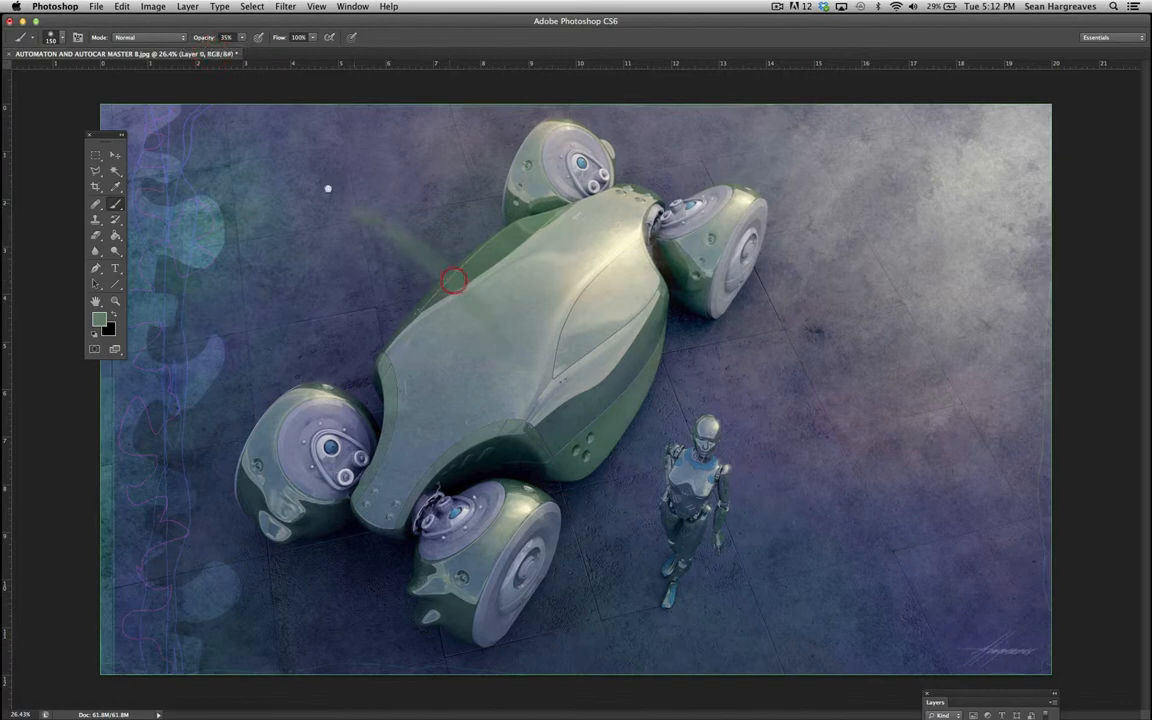
{"action": "left_click", "coordinate": [62, 36]}
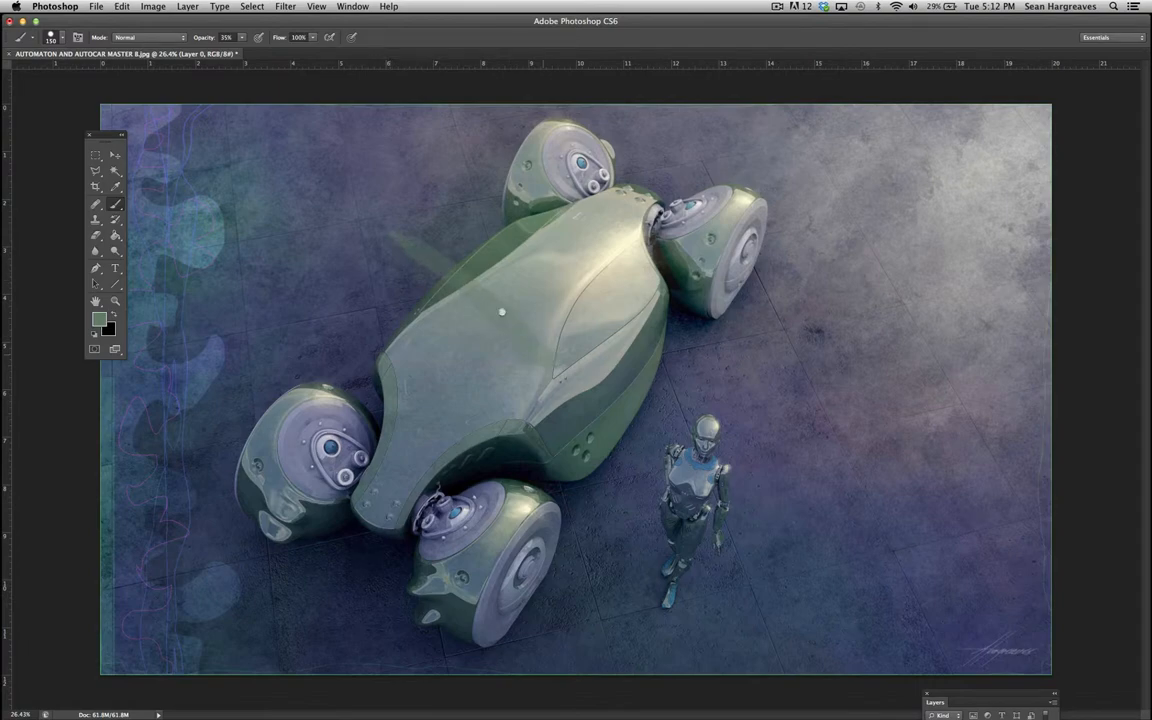
{"action": "left_click_drag", "start_coordinate": [380, 210], "coordinate": [508, 300]}
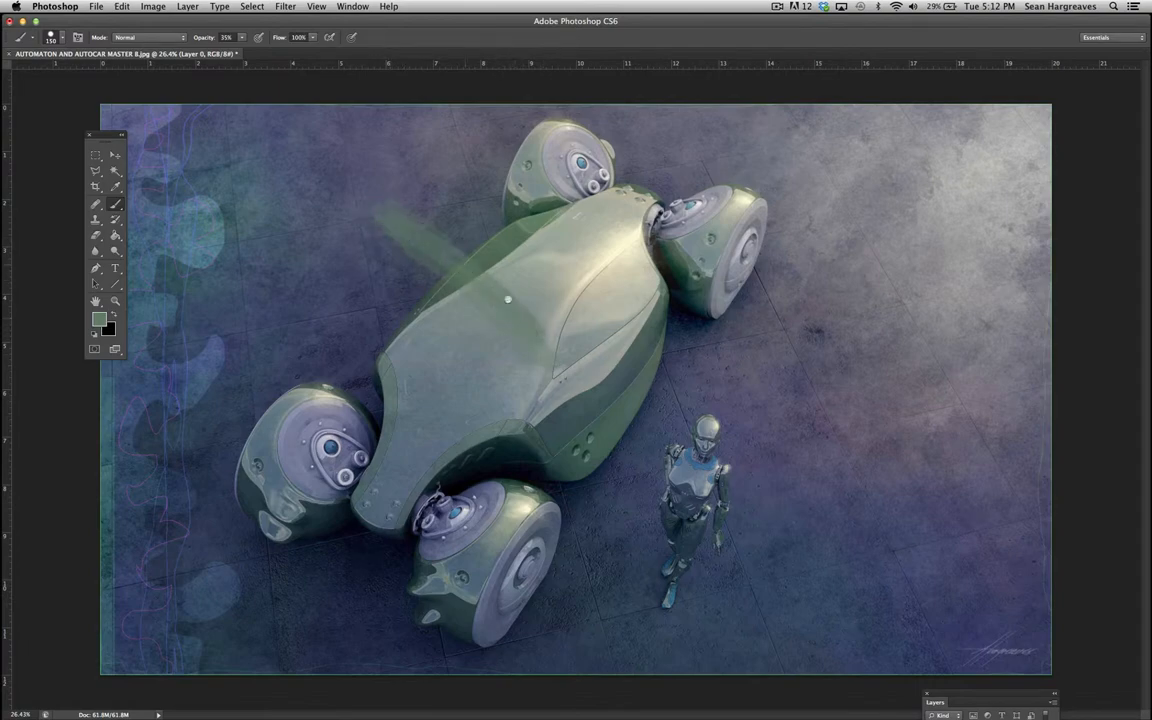
{"action": "left_click", "coordinate": [120, 6]}
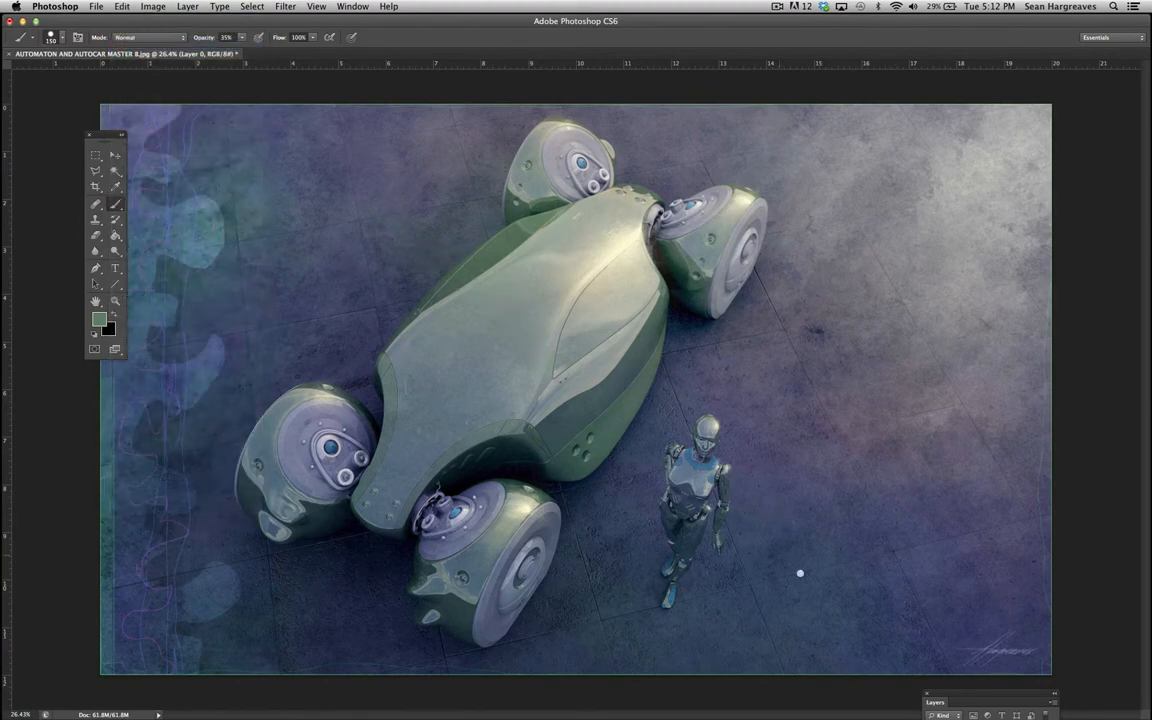
{"action": "left_click", "coordinate": [934, 714]}
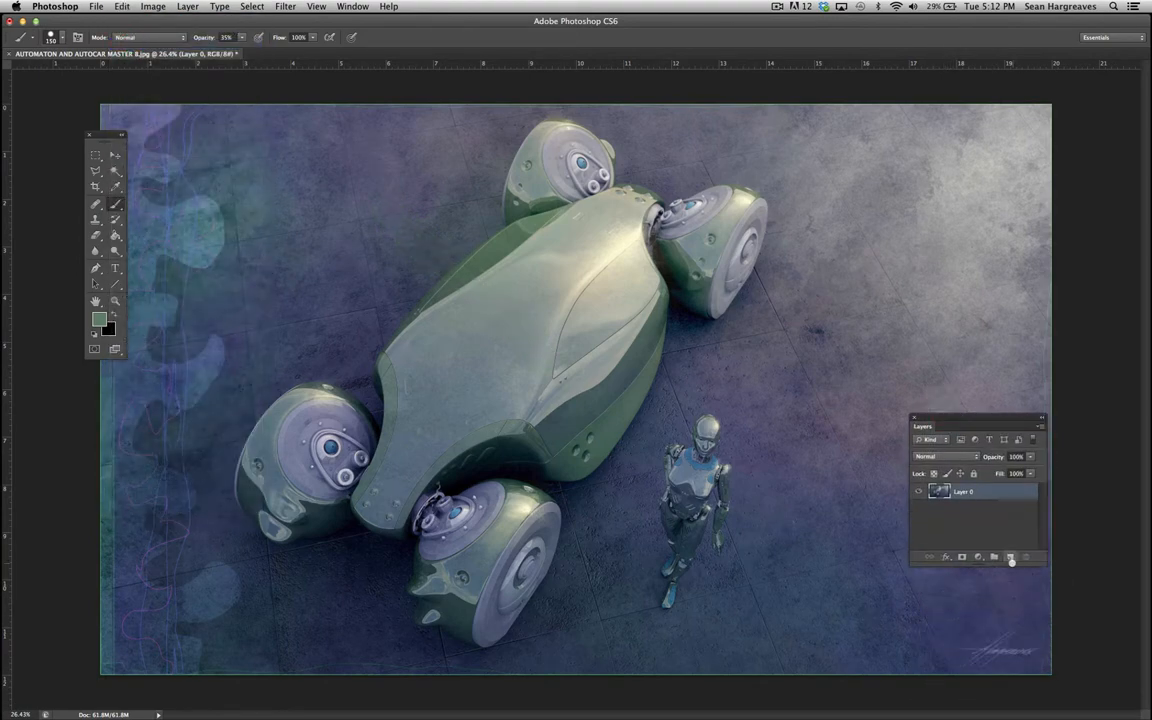
- Create a new empty layer, paint a trial green arc on it, then switch to the Pencil tool
{"action": "left_click", "coordinate": [1010, 556]}
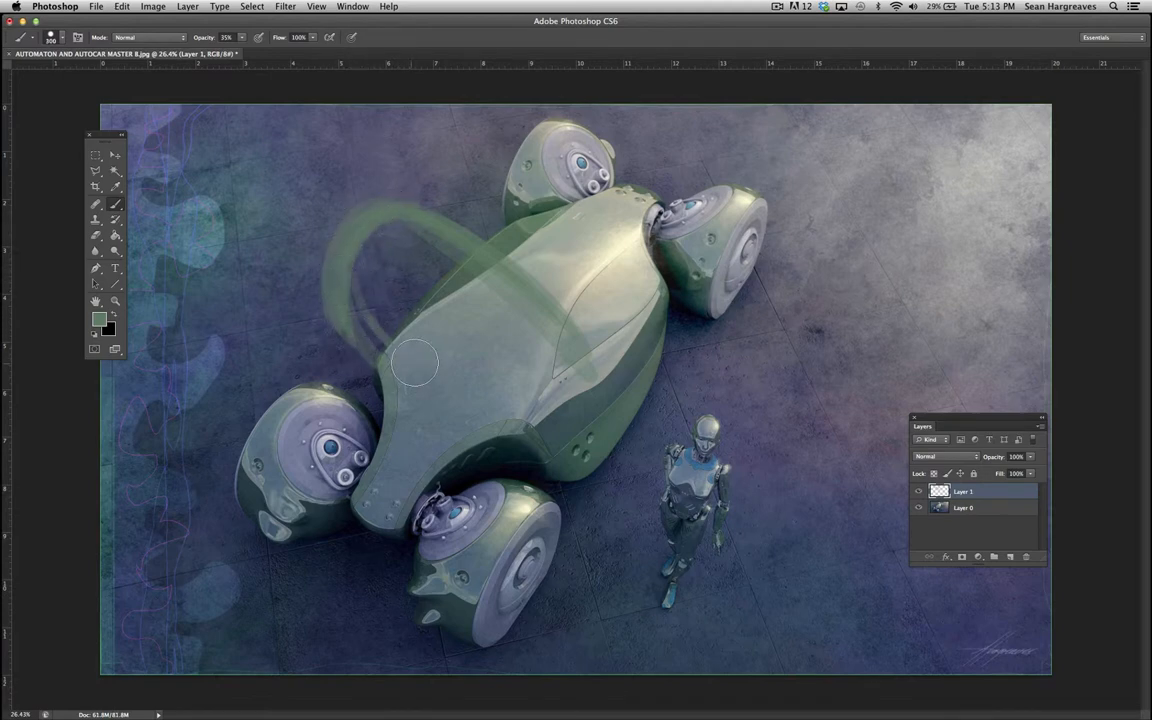
{"action": "left_click_drag", "start_coordinate": [416, 362], "coordinate": [336, 216]}
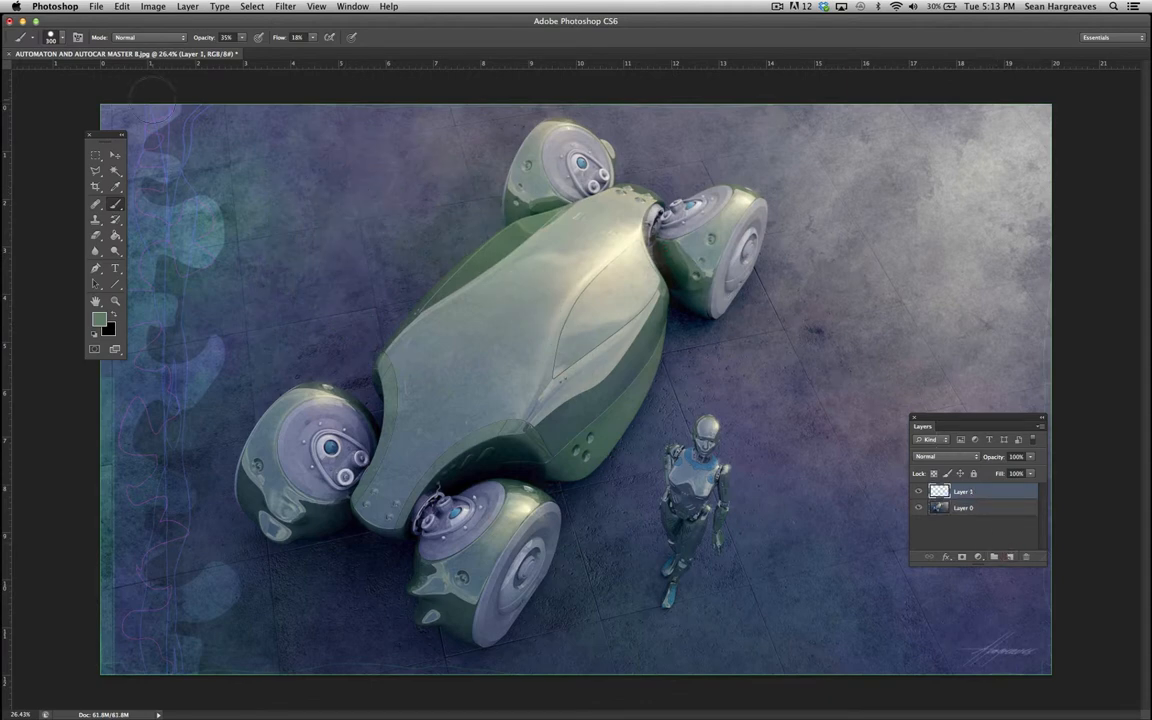
{"action": "mouse_move", "coordinate": [144, 204]}
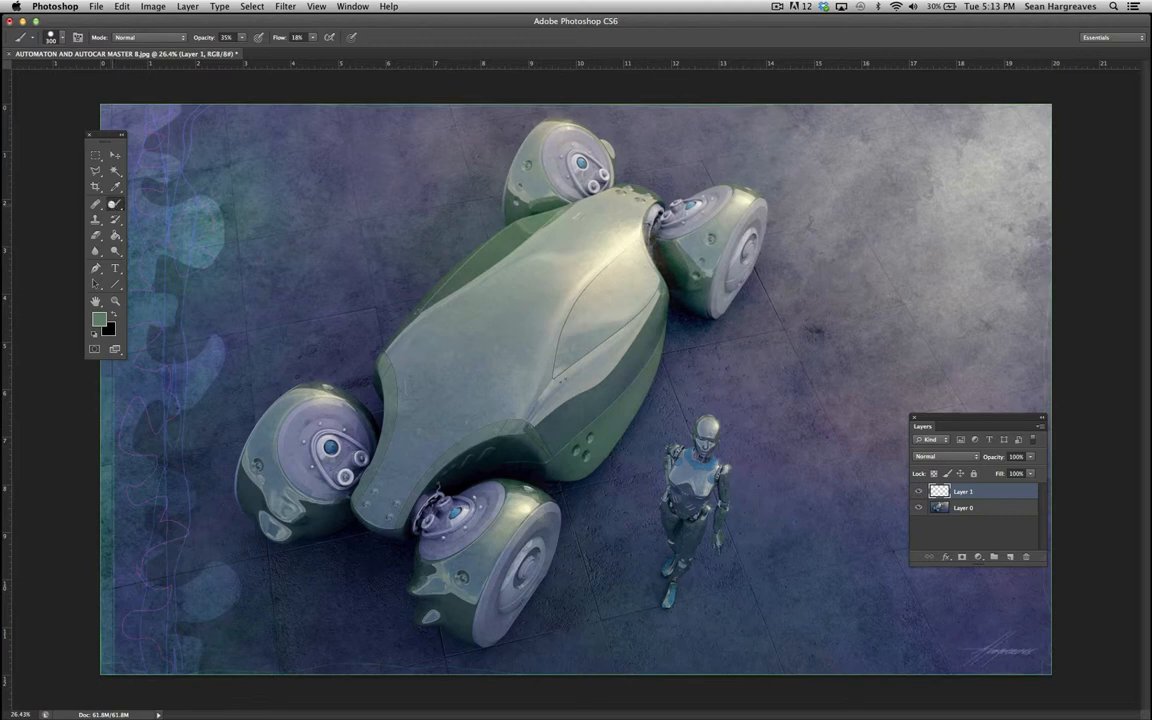
{"action": "left_click", "coordinate": [96, 204]}
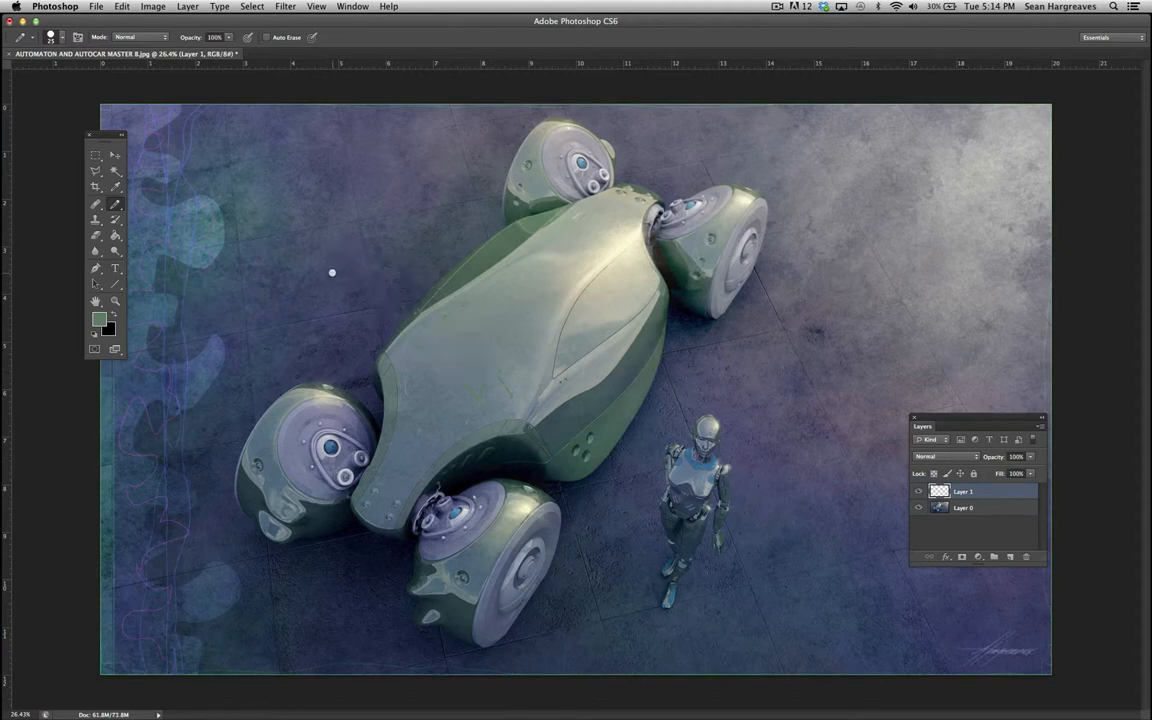
{"action": "mouse_move", "coordinate": [380, 254]}
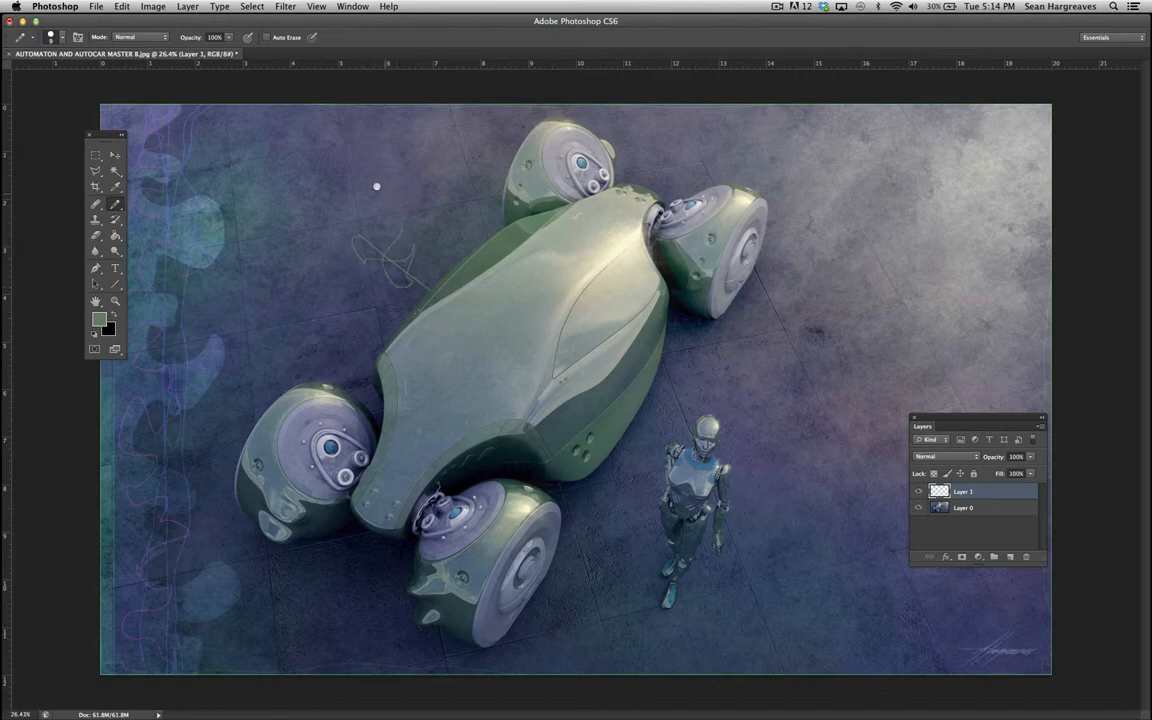
- Scribble thin pencil lines on the floor near the vehicle, then switch to the Clone Stamp tool
{"action": "left_click_drag", "start_coordinate": [376, 186], "coordinate": [436, 384]}
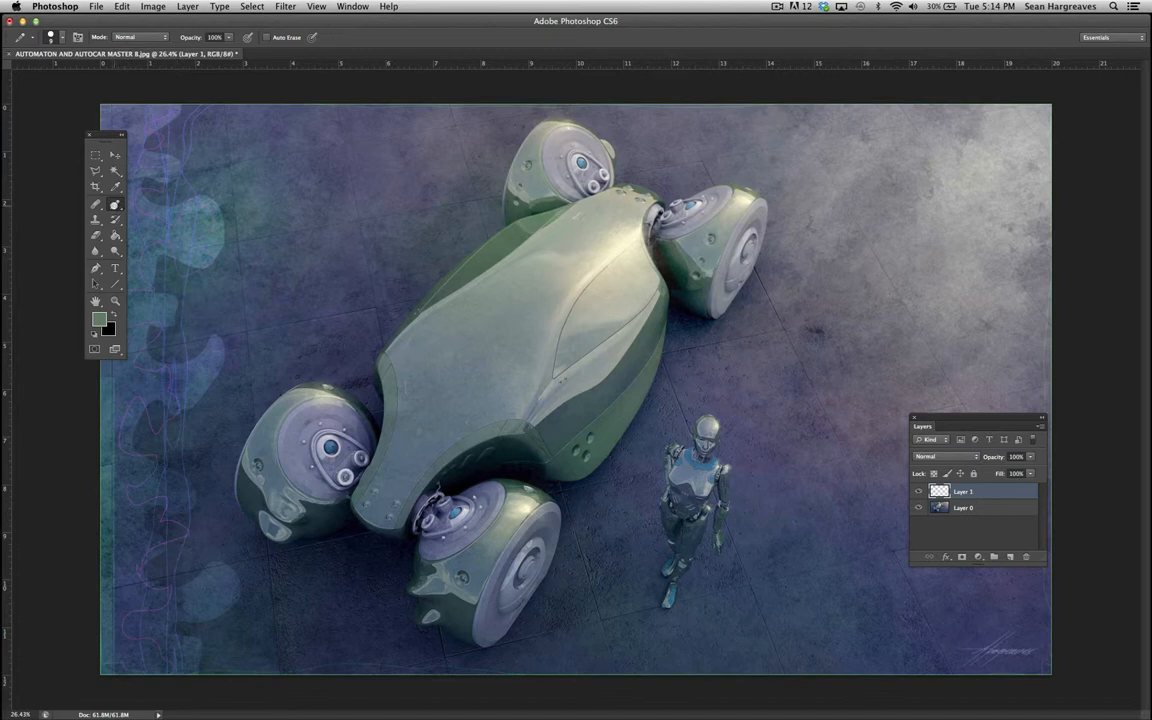
{"action": "left_click", "coordinate": [96, 204]}
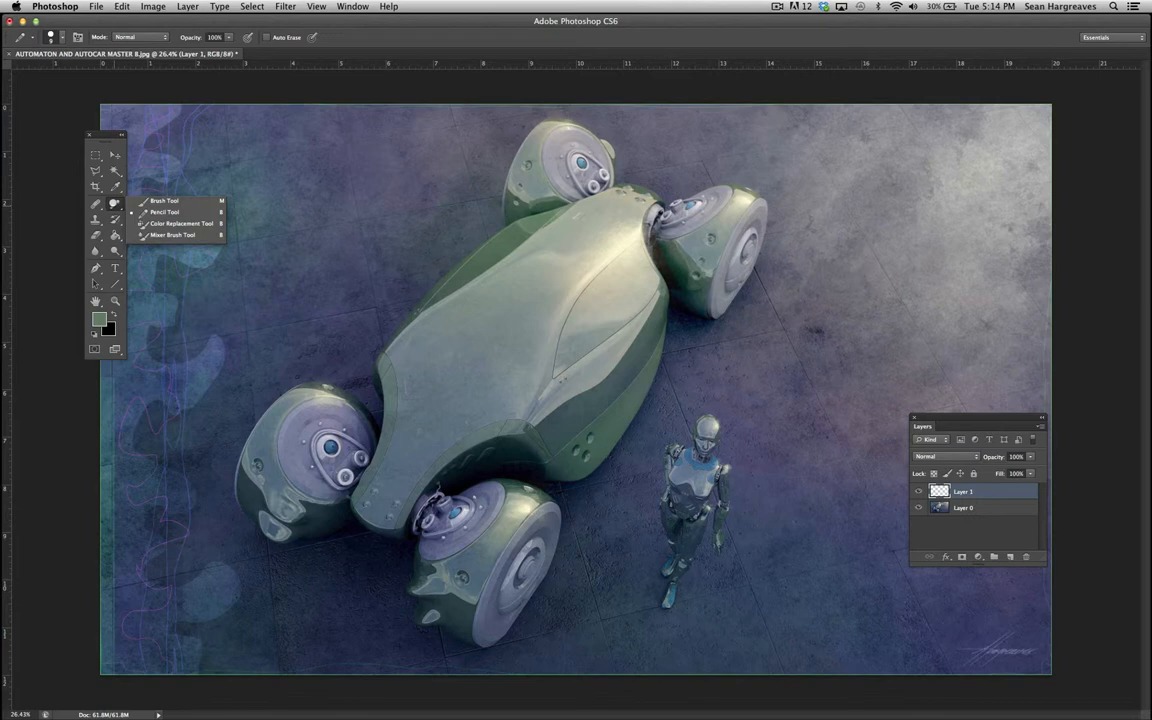
{"action": "left_click", "coordinate": [114, 204]}
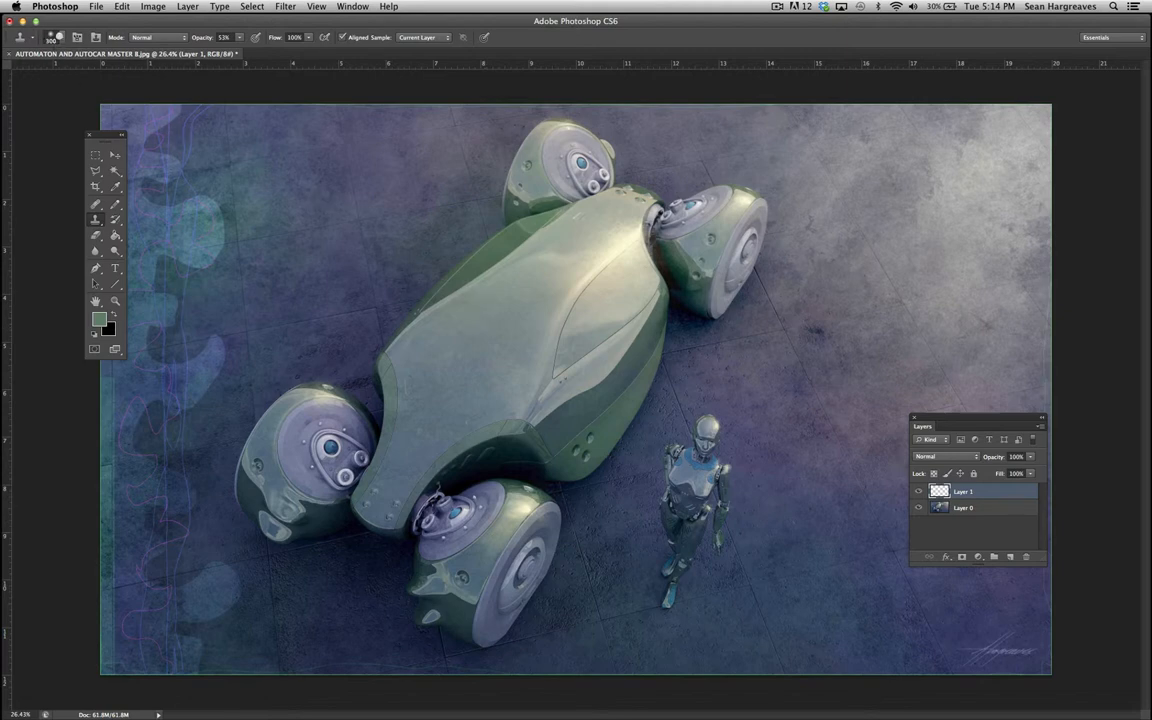
- Zoom in on the floor, target Layer 0, and adjust the Clone Stamp opacity for covering the stain
{"action": "left_click", "coordinate": [52, 36]}
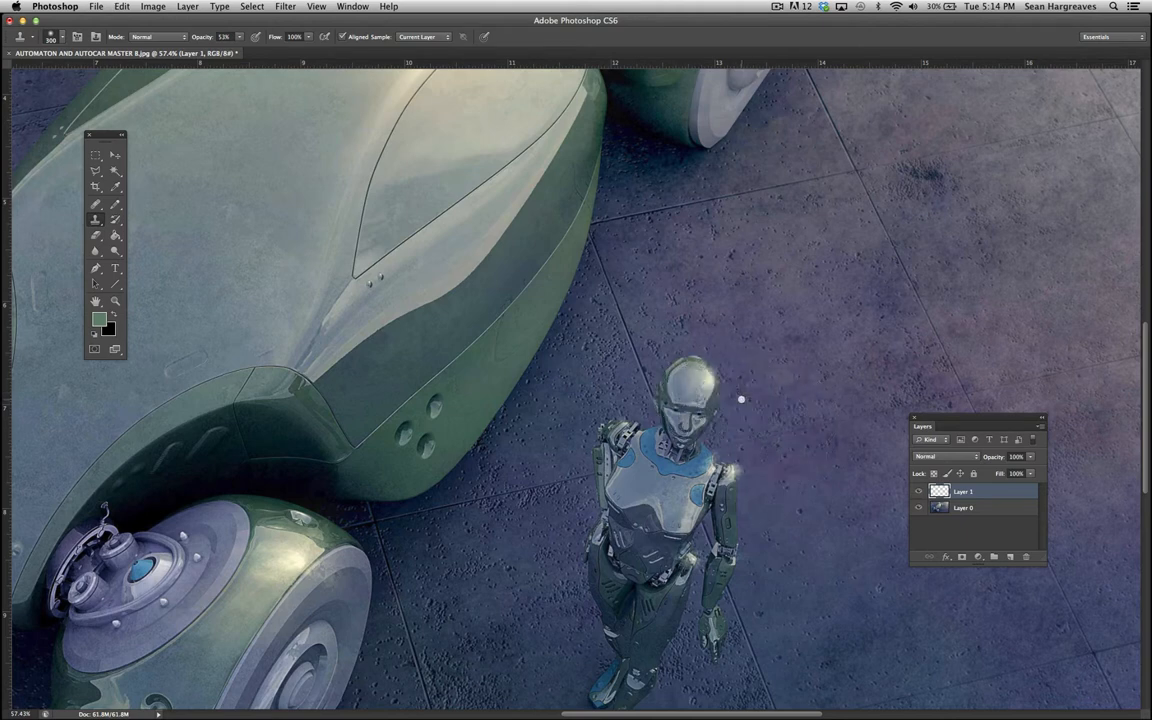
{"action": "mouse_move", "coordinate": [792, 312]}
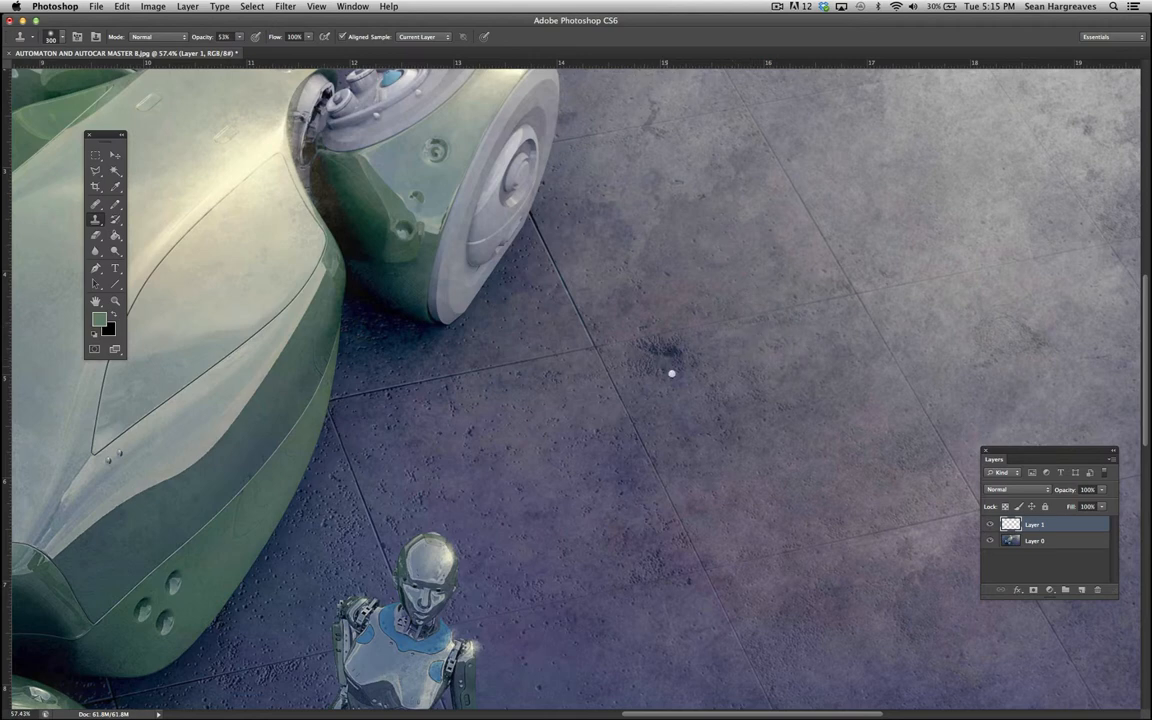
{"action": "mouse_move", "coordinate": [780, 366]}
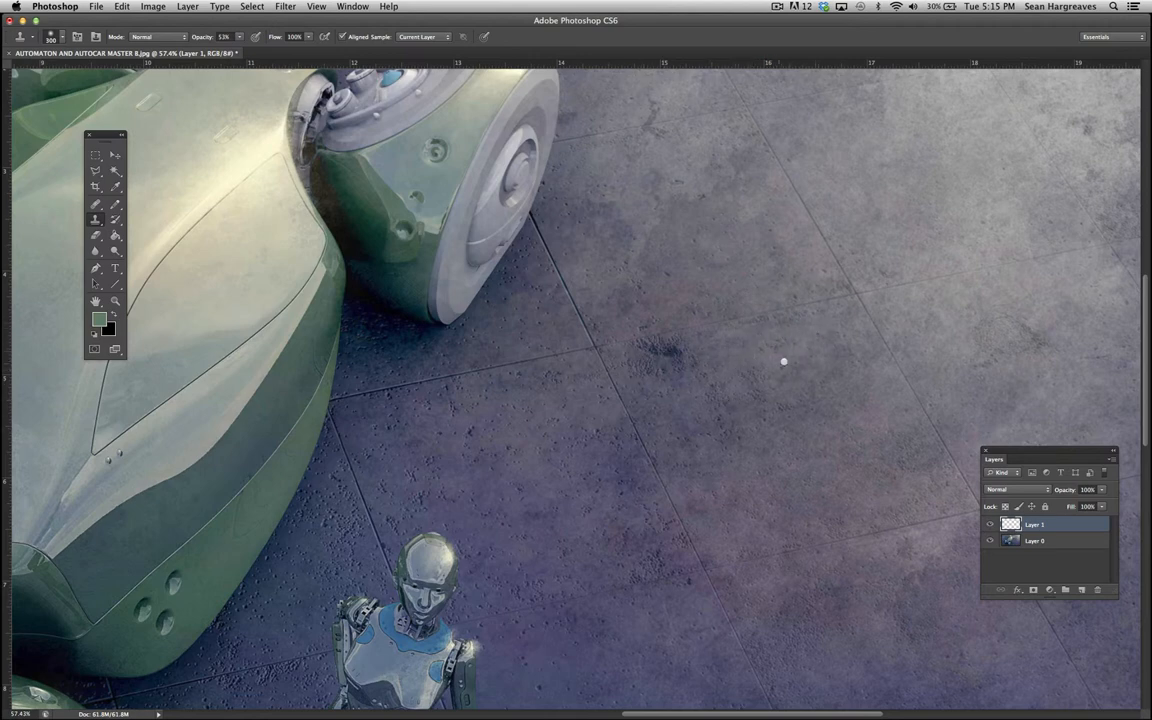
{"action": "mouse_move", "coordinate": [648, 356]}
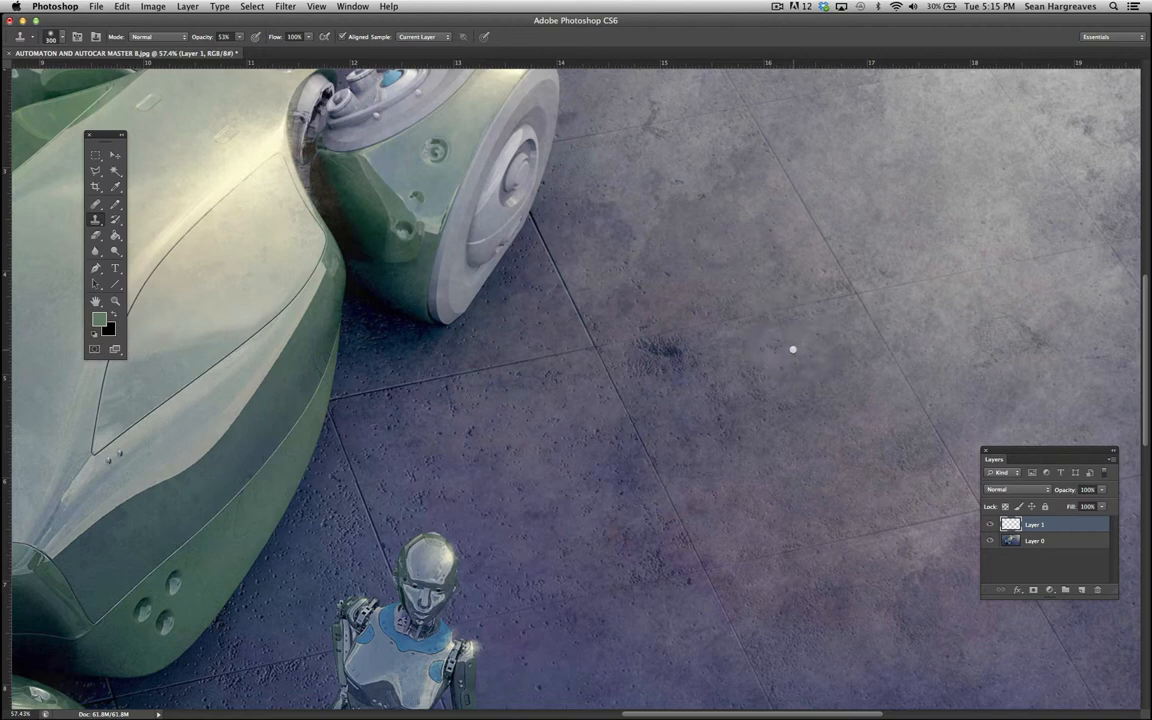
{"action": "mouse_move", "coordinate": [800, 344]}
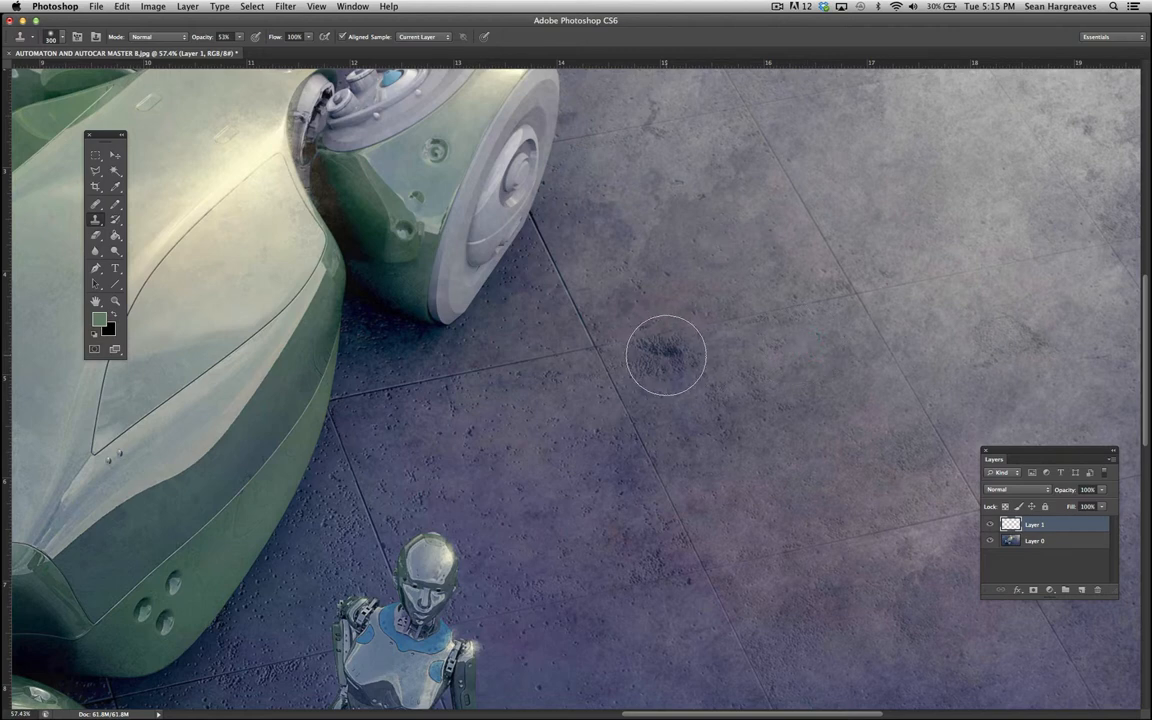
{"action": "mouse_move", "coordinate": [684, 352]}
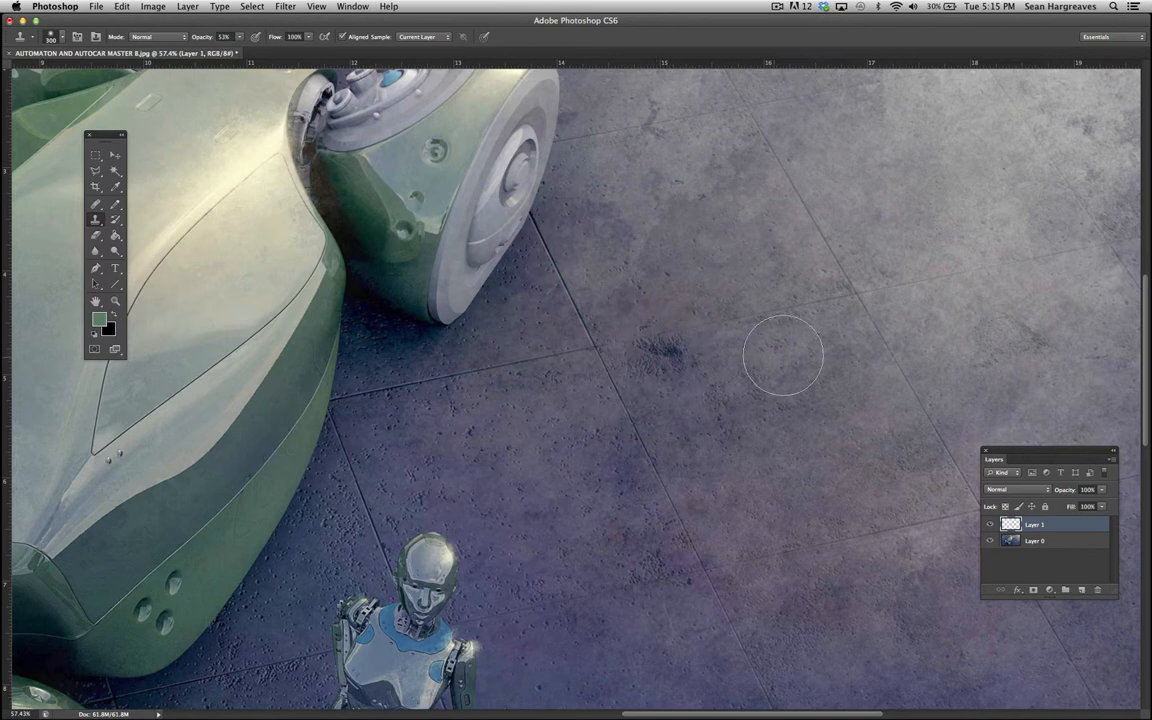
{"action": "left_click", "coordinate": [1036, 540]}
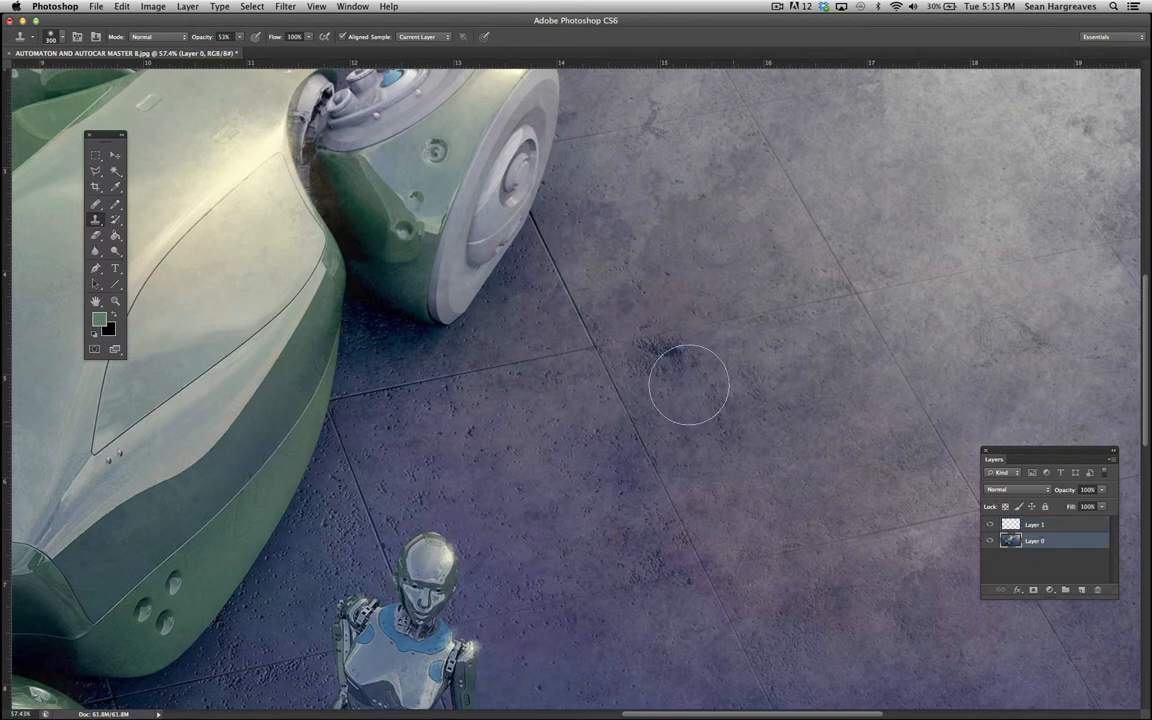
{"action": "mouse_move", "coordinate": [808, 350]}
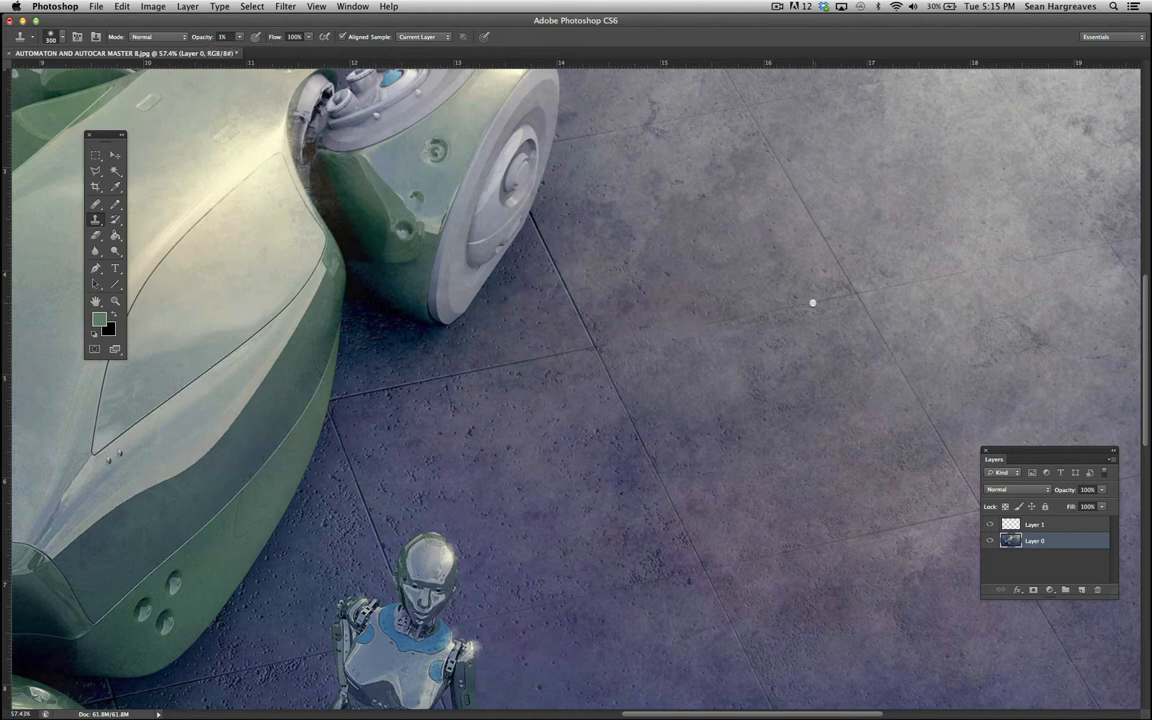
{"action": "mouse_move", "coordinate": [720, 324]}
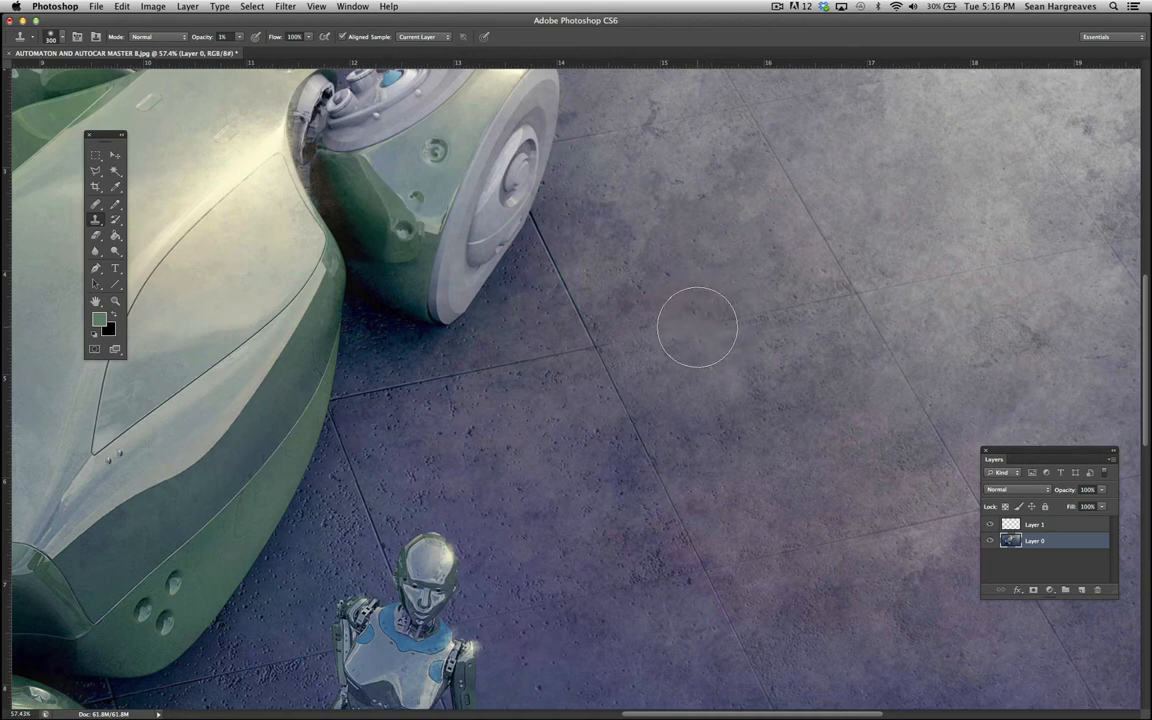
{"action": "mouse_move", "coordinate": [644, 344]}
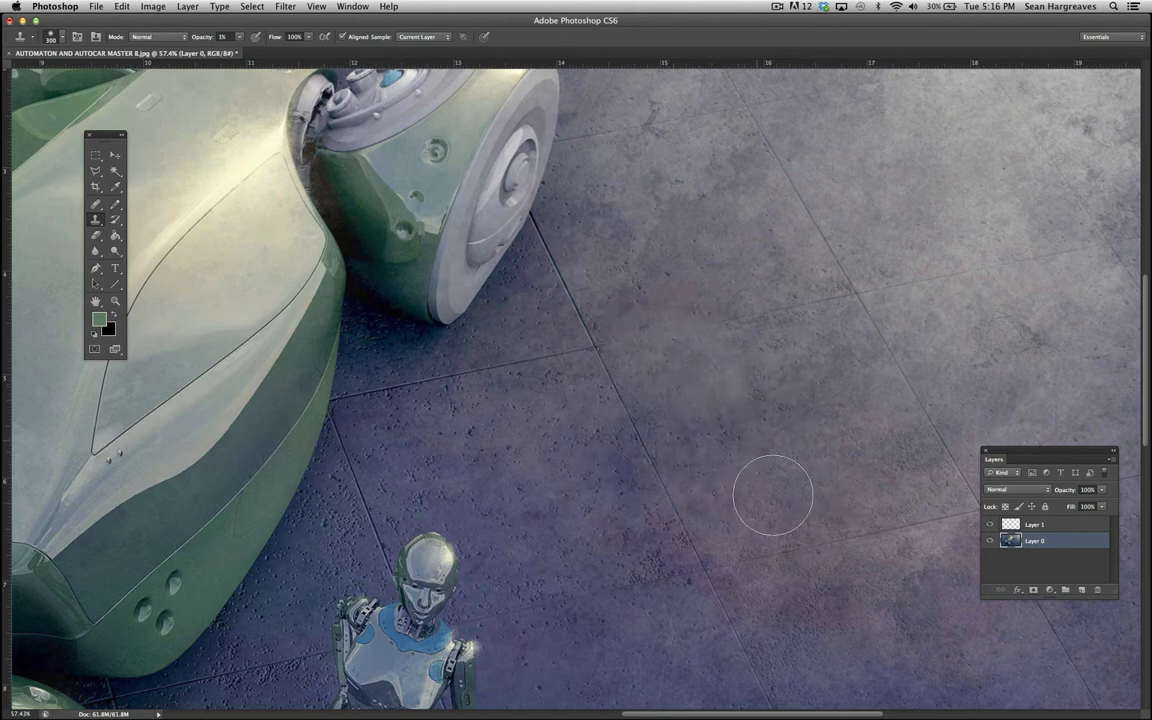
{"action": "mouse_move", "coordinate": [742, 380]}
{"action": "type", "text": "66"}
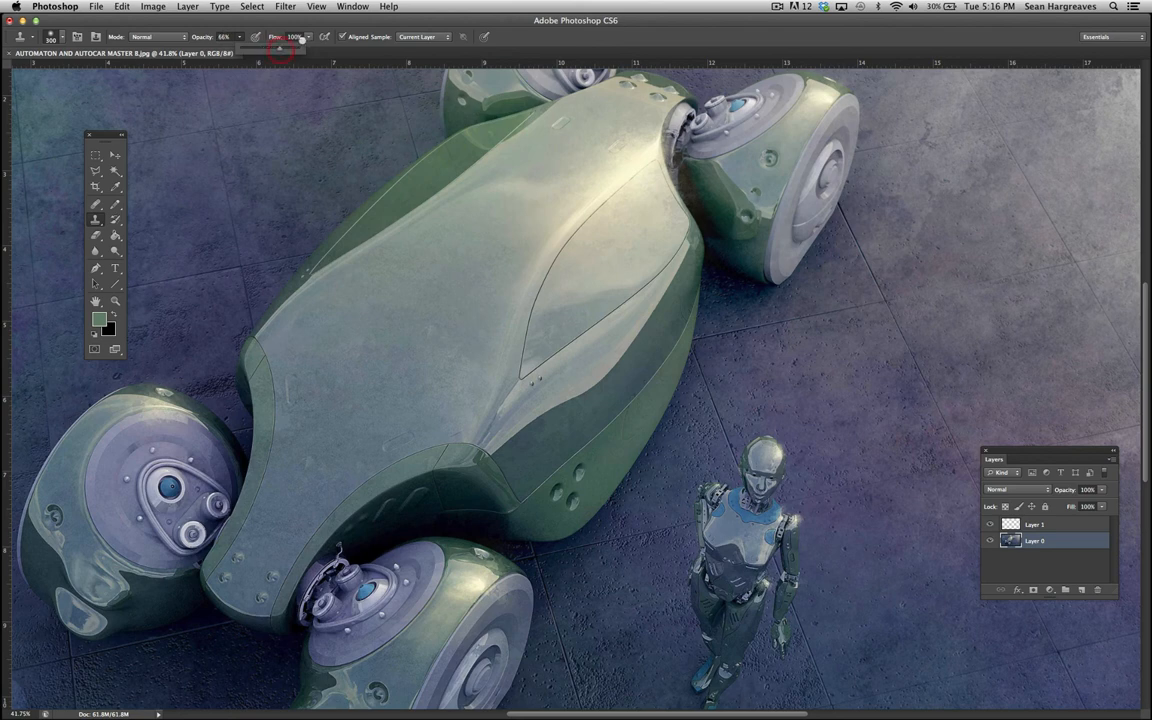
{"action": "left_click_drag", "start_coordinate": [296, 48], "coordinate": [264, 48]}
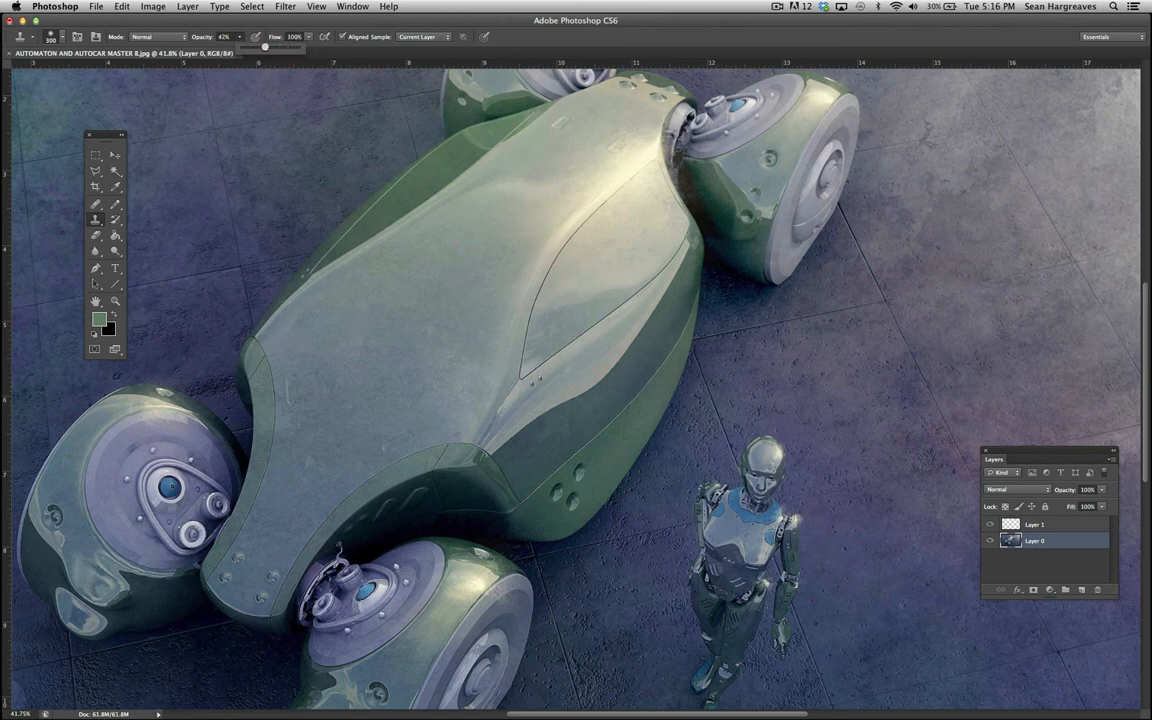